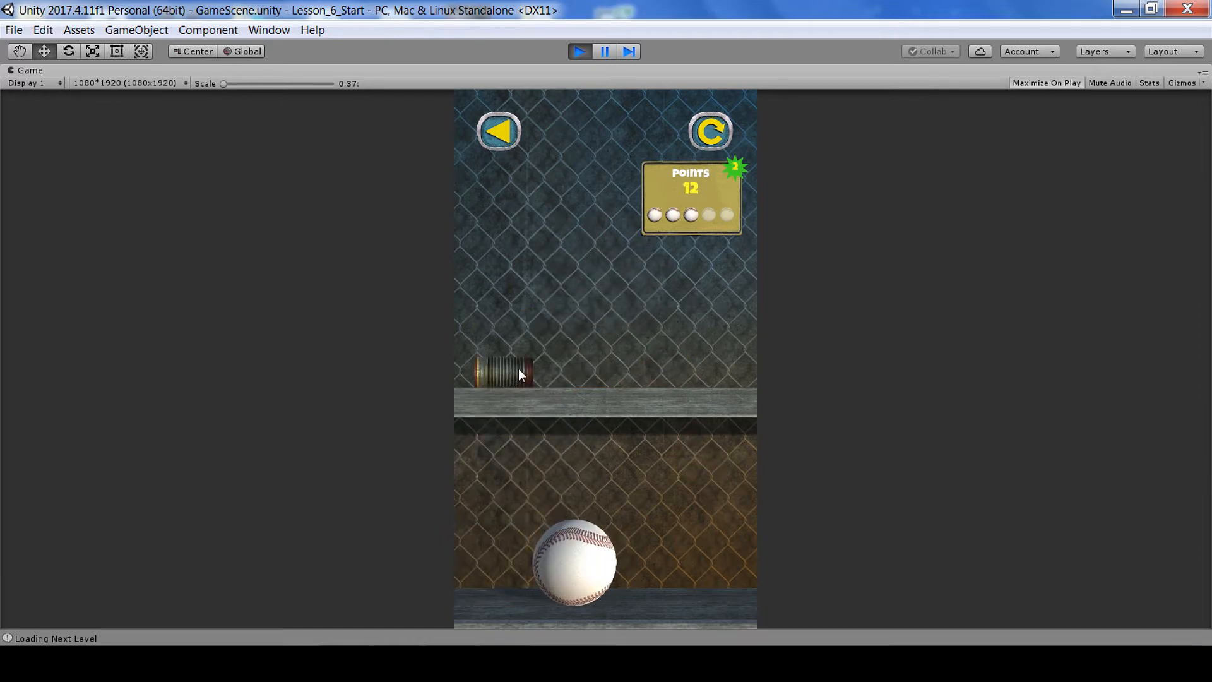
Step: Stop the play test and inspect the Can prefab in the FBX folder
{"action": "left_click", "coordinate": [579, 51]}
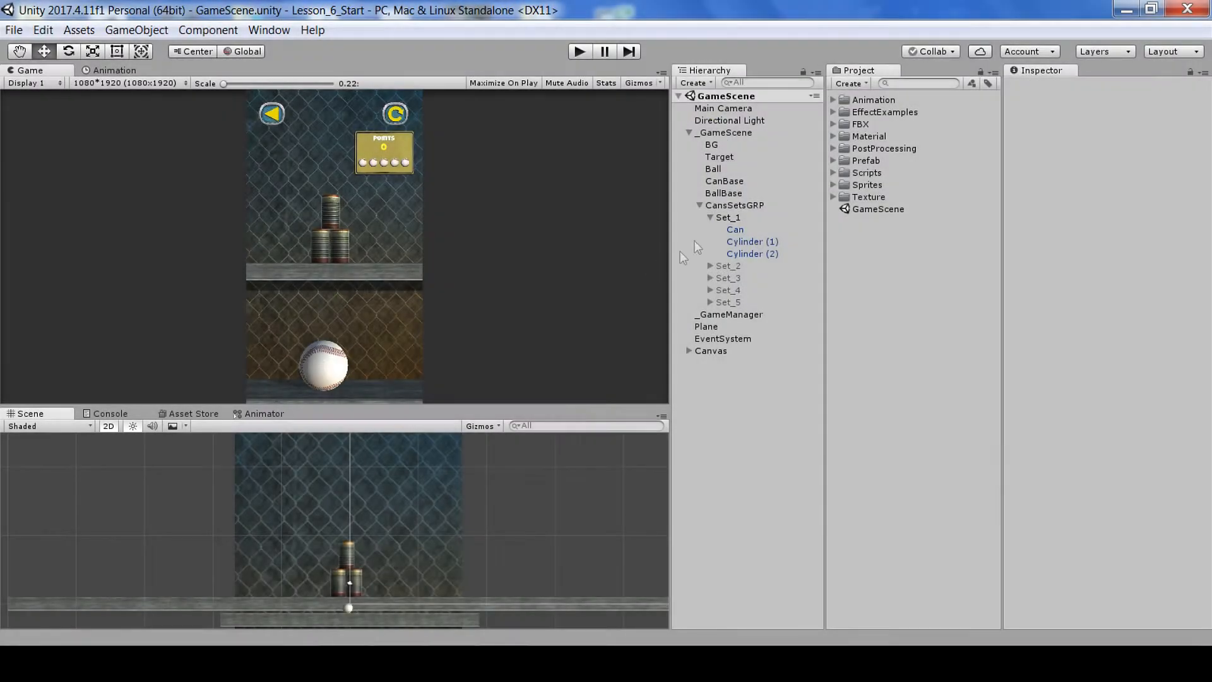
{"action": "left_click", "coordinate": [860, 124]}
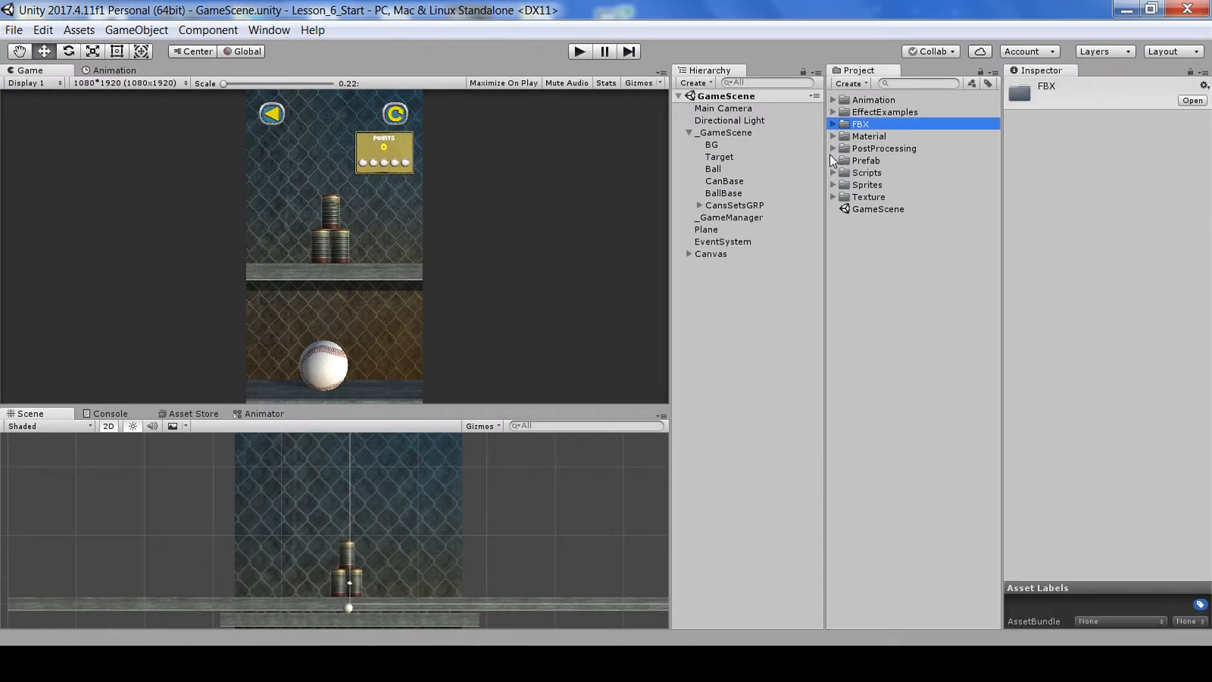
{"action": "left_click", "coordinate": [871, 185]}
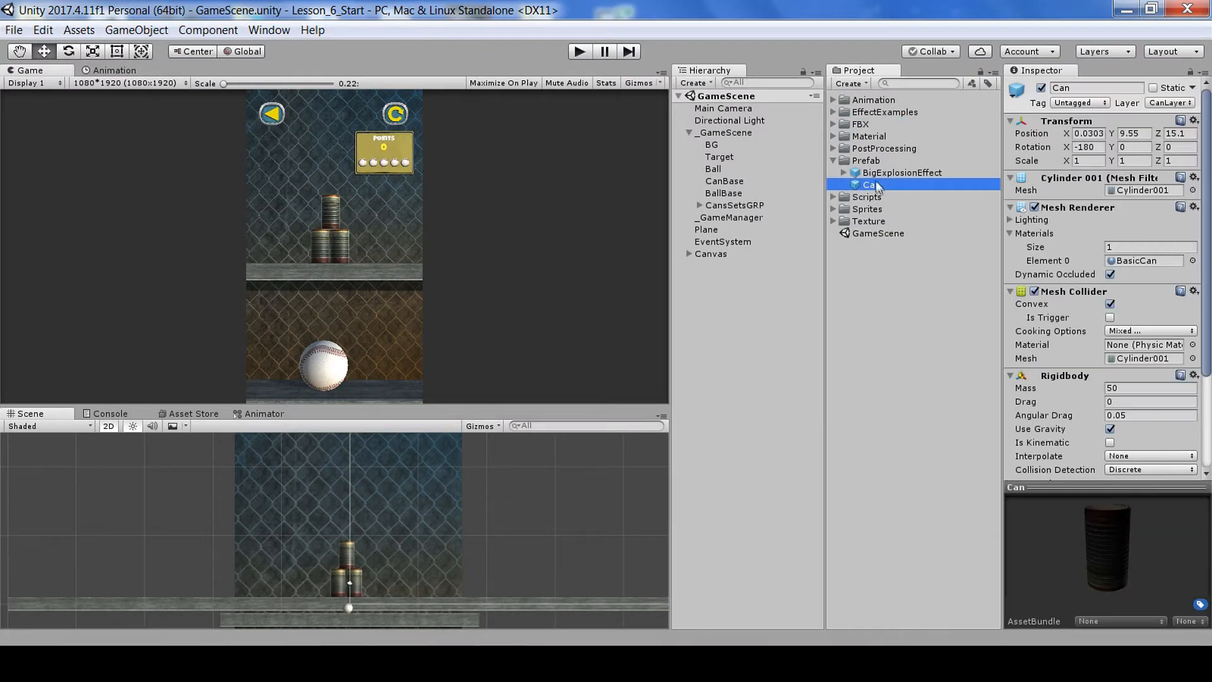
{"action": "mouse_move", "coordinate": [897, 241]}
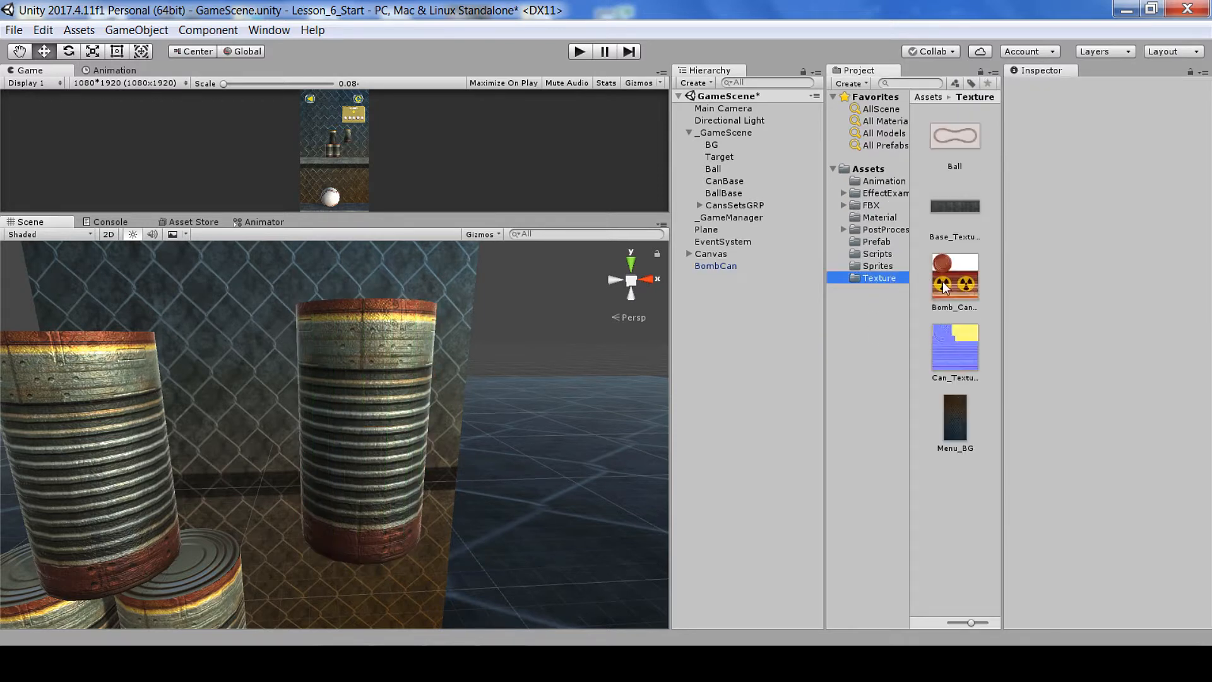
Step: Review the bomb can and can normal map textures, then return to the can materials
{"action": "left_click", "coordinate": [954, 278]}
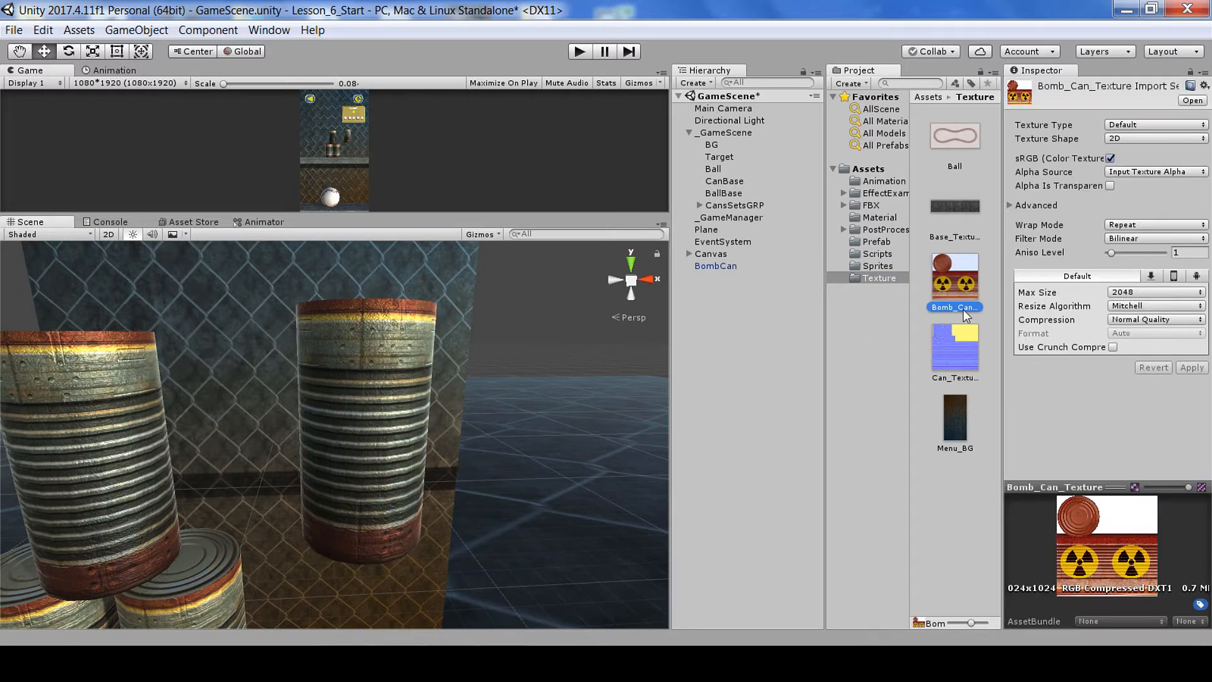
{"action": "left_click", "coordinate": [954, 347]}
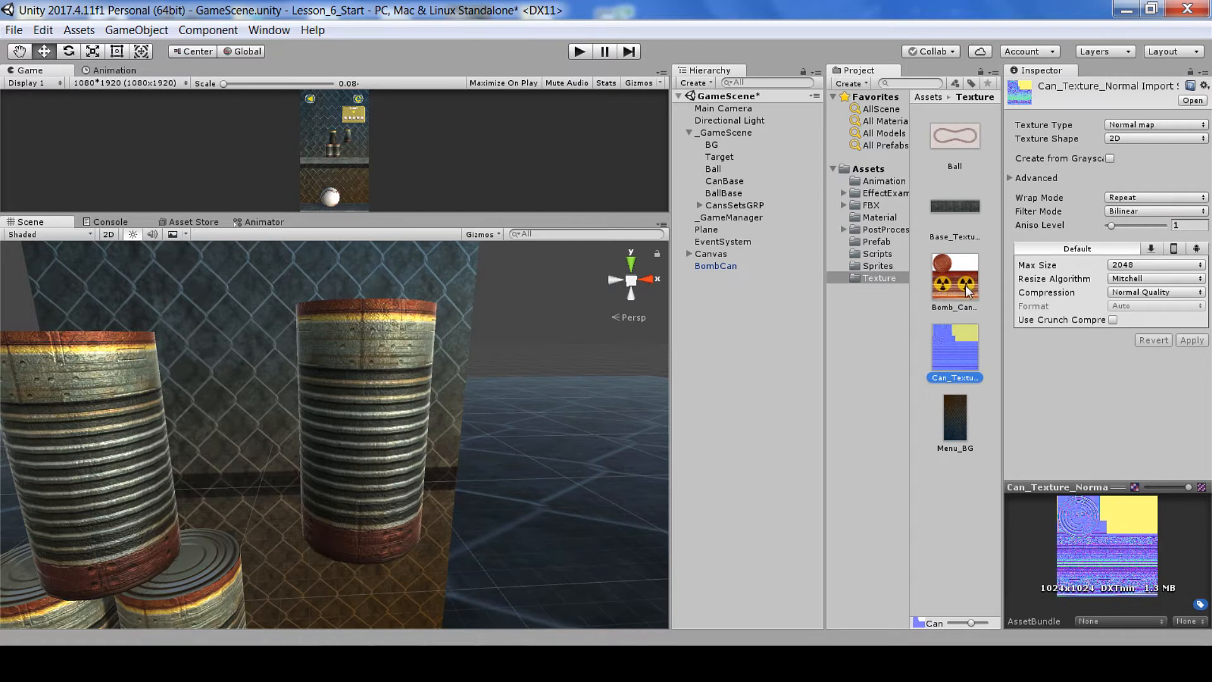
{"action": "mouse_move", "coordinate": [976, 313]}
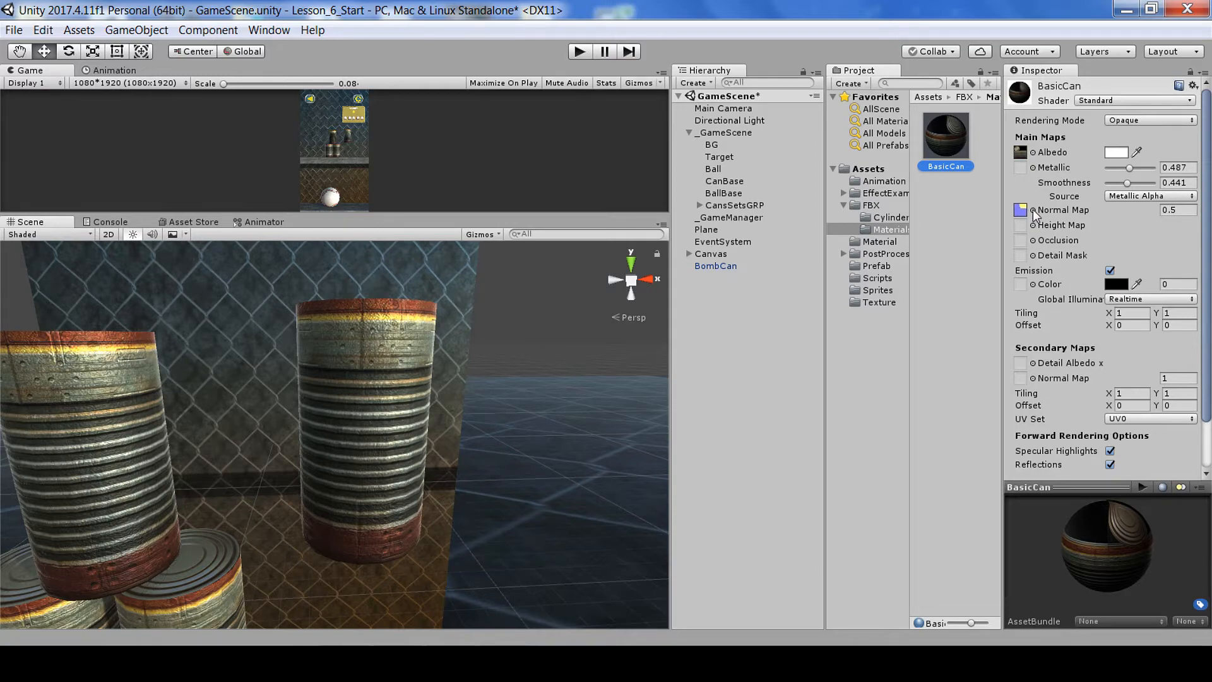
{"action": "left_click", "coordinate": [1022, 209]}
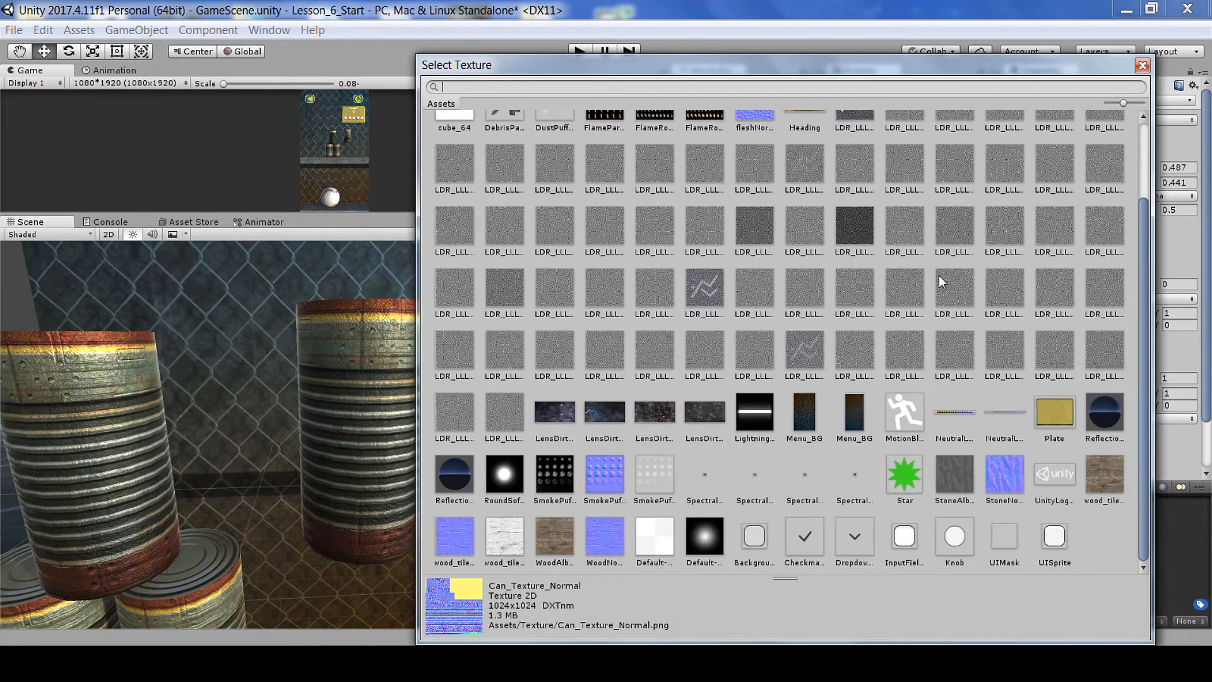
{"action": "left_click", "coordinate": [1142, 65]}
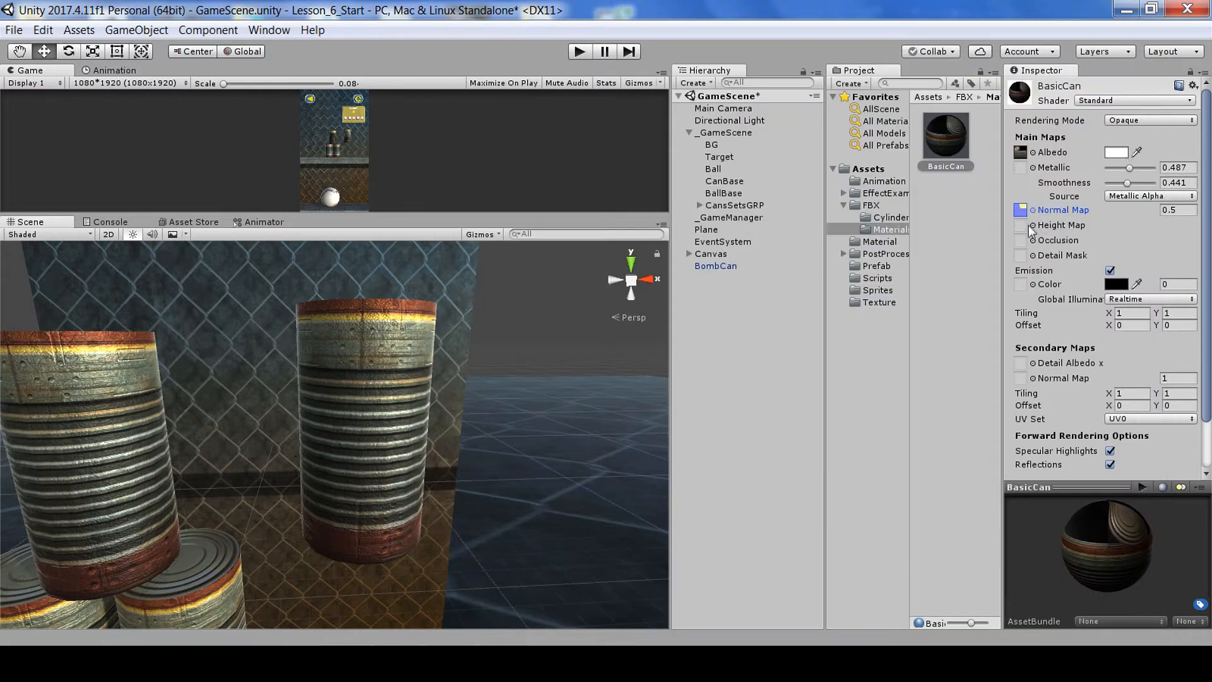
{"action": "left_click", "coordinate": [878, 302]}
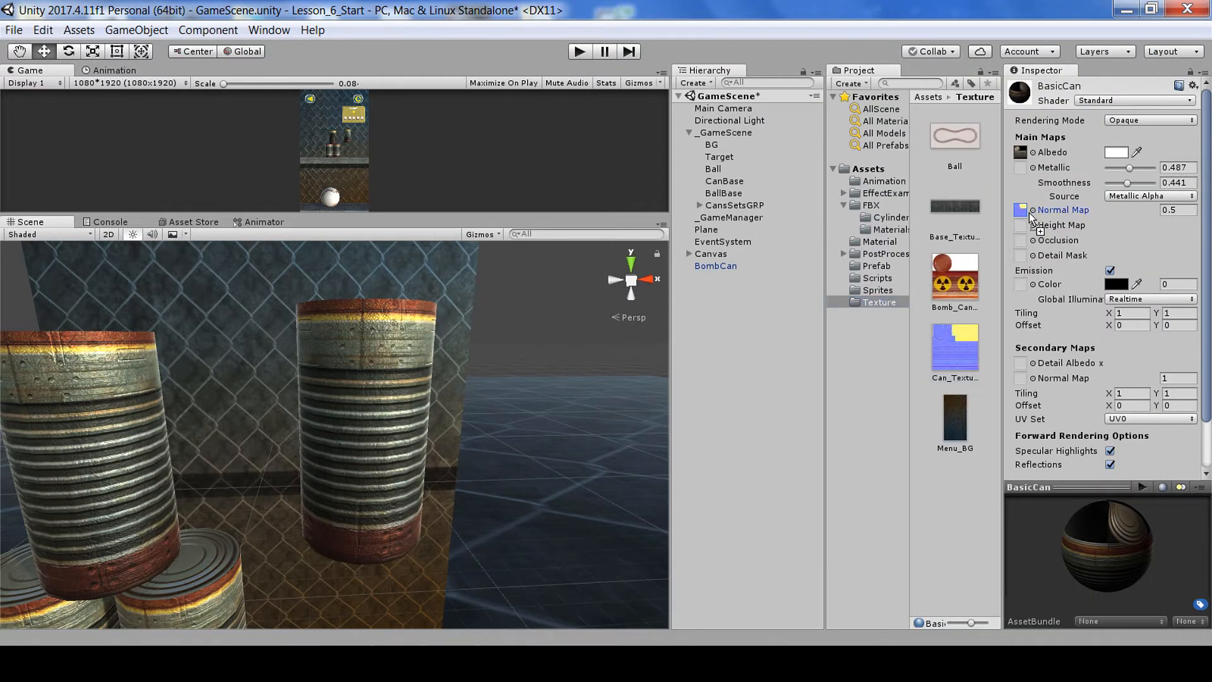
{"action": "left_click", "coordinate": [891, 229]}
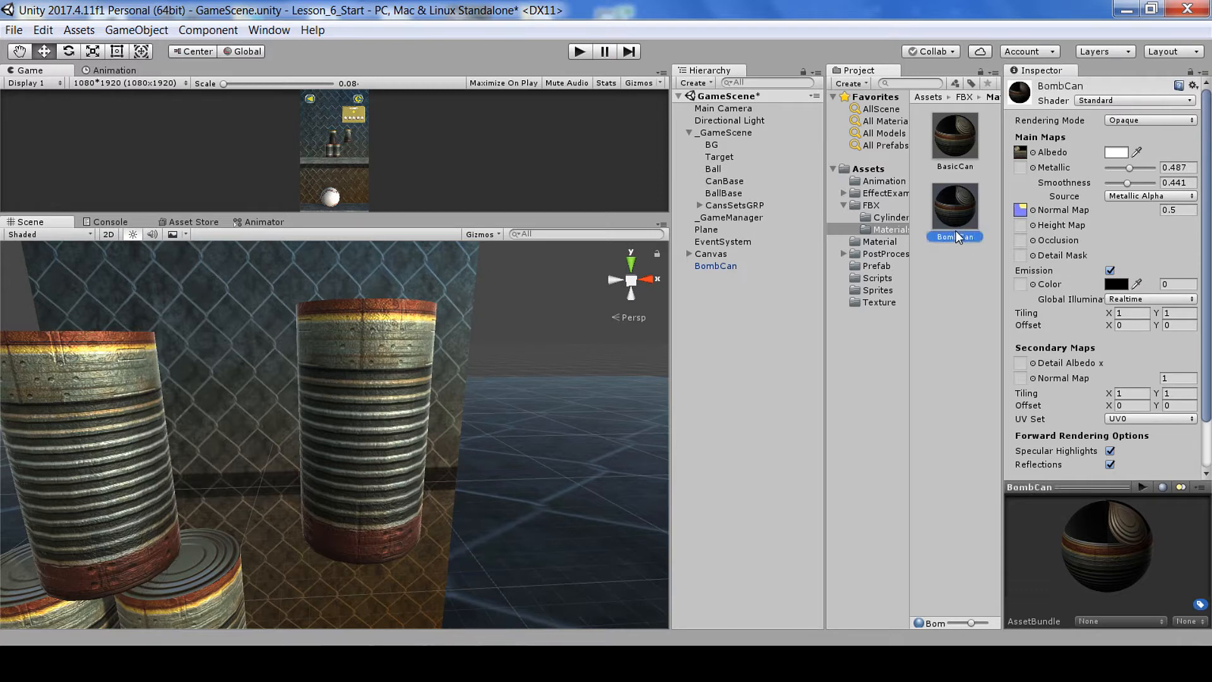
Step: Open the project's Texture folder and pick the bomb can texture for BombCan
{"action": "left_click", "coordinate": [880, 302]}
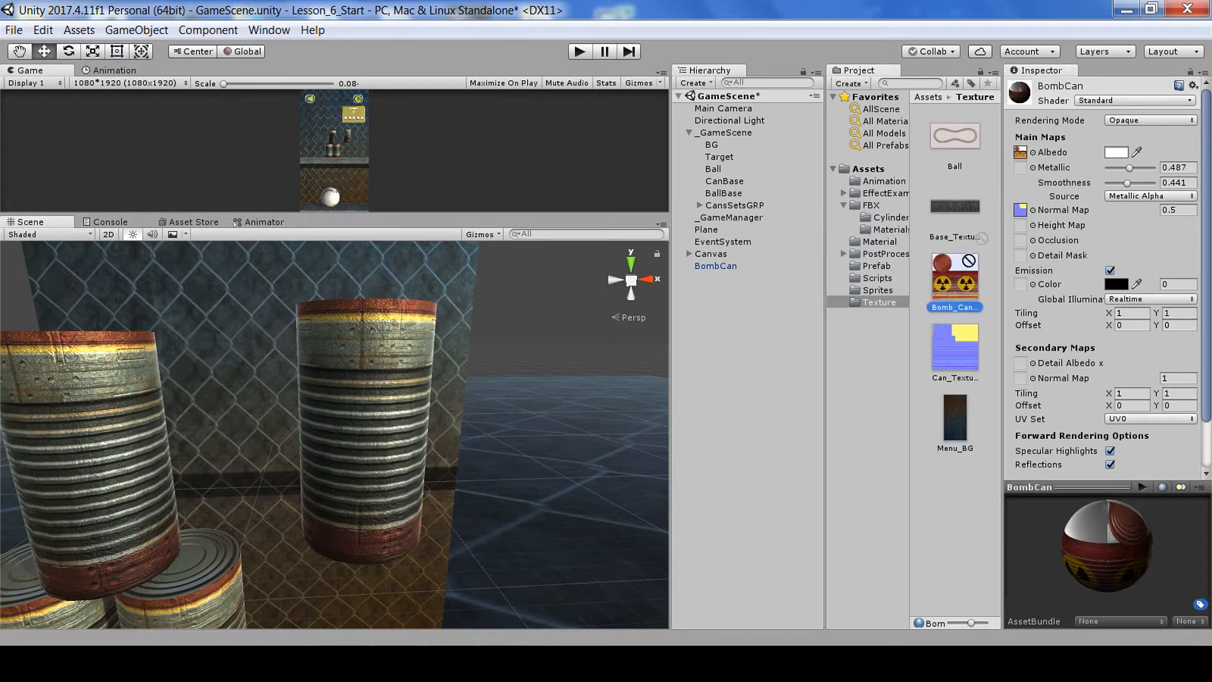
{"action": "left_click", "coordinate": [954, 273]}
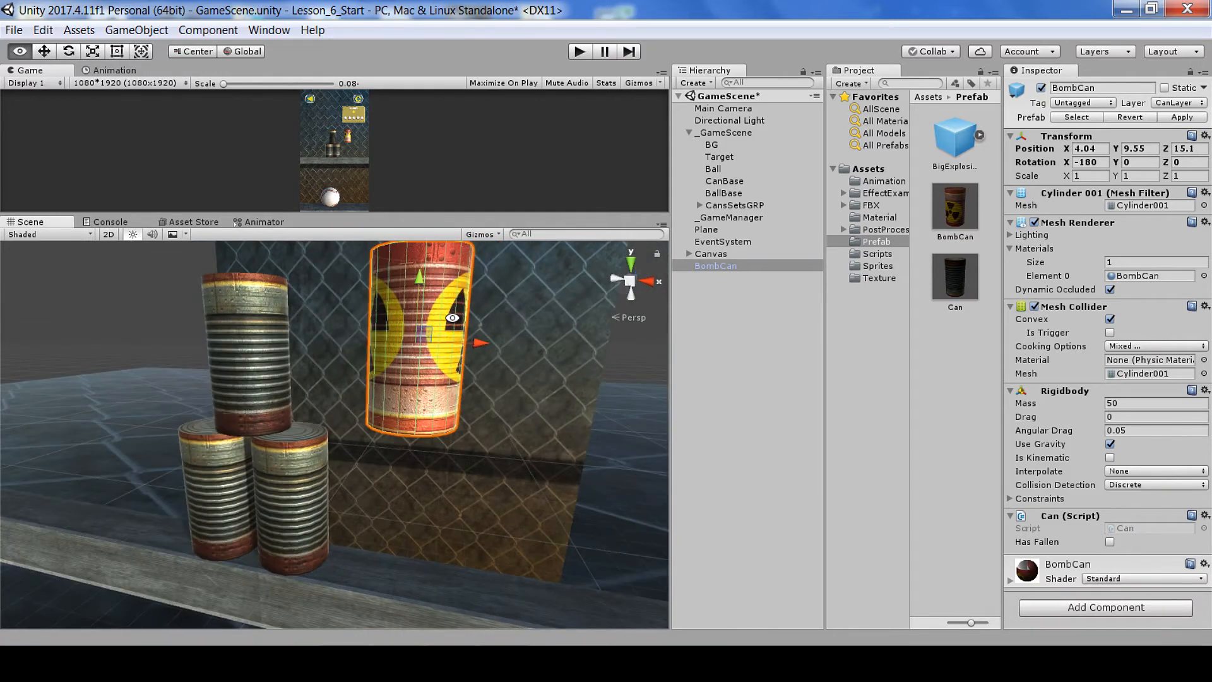
Step: Drag the bomb can next to the can stack and open Can.cs for editing
{"action": "left_click_drag", "start_coordinate": [416, 275], "coordinate": [409, 430]}
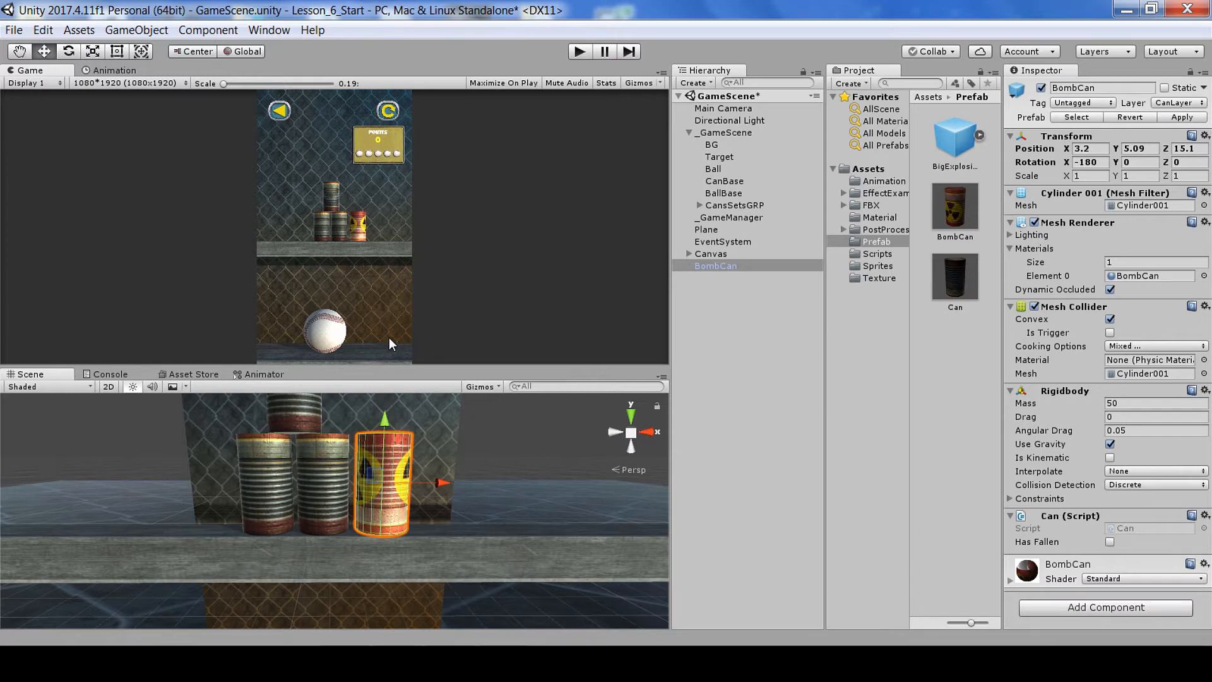
{"action": "mouse_move", "coordinate": [374, 344]}
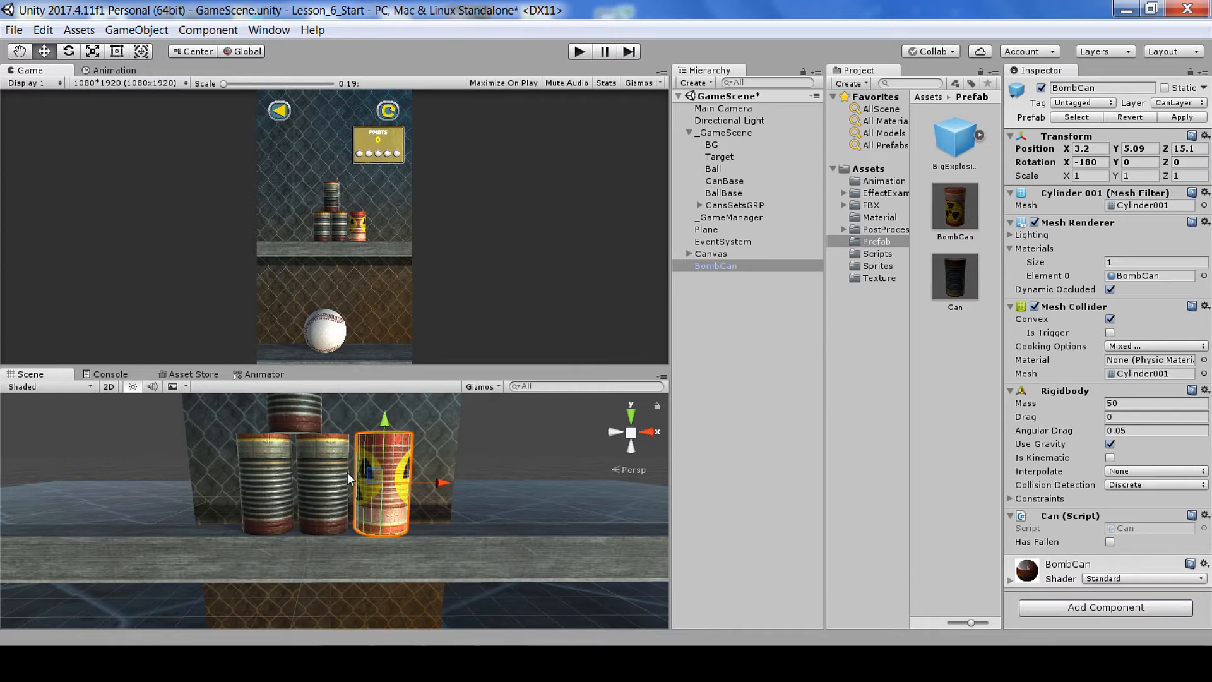
{"action": "mouse_move", "coordinate": [399, 423]}
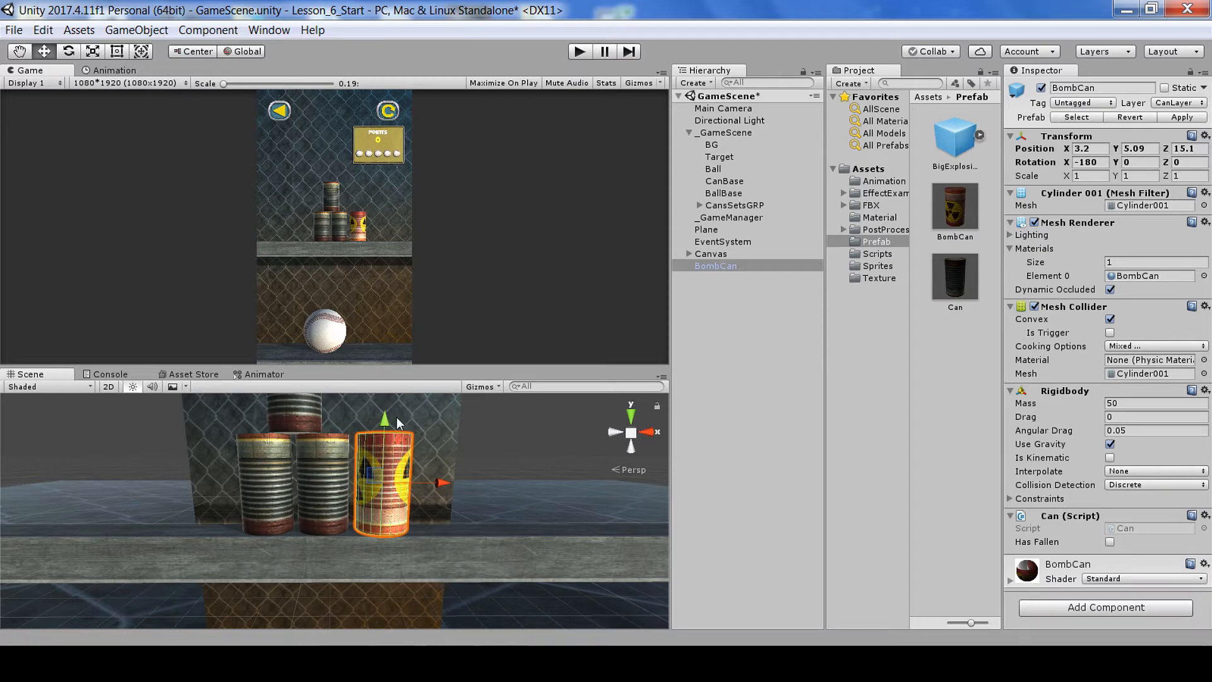
{"action": "left_click", "coordinate": [876, 254]}
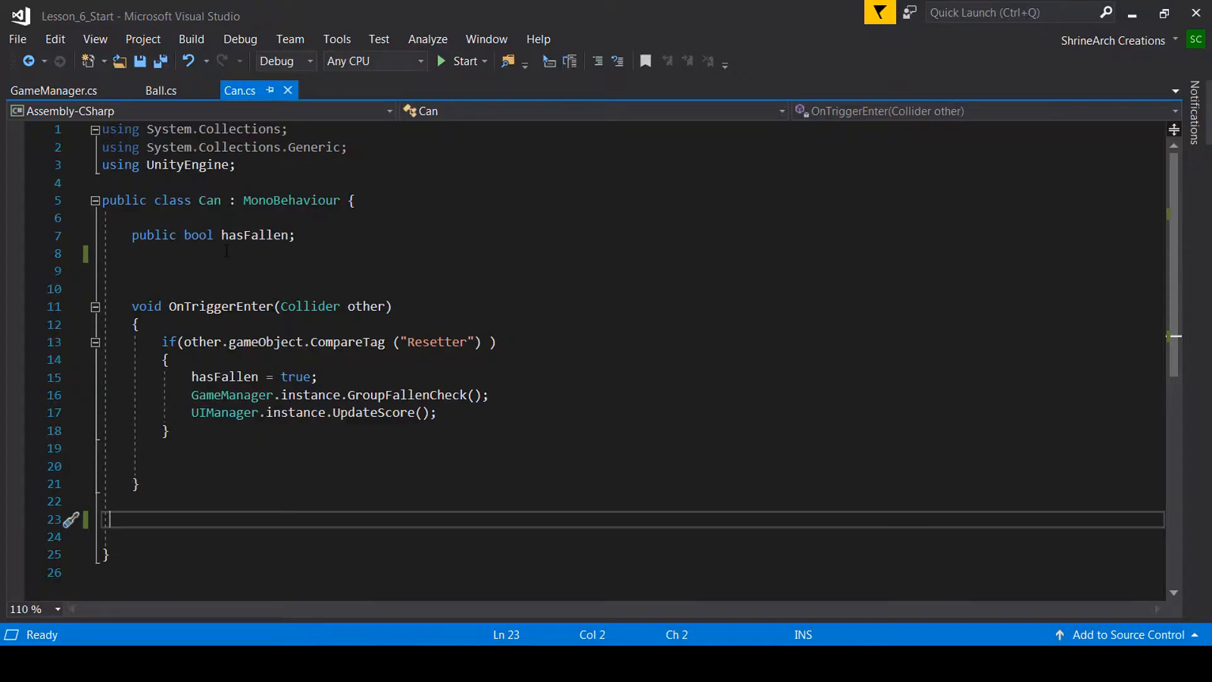
Step: Declare public bool isBombCan, private int blastForce = 1000 and blastRadius = 20 in Can.cs
{"action": "left_click", "coordinate": [240, 254]}
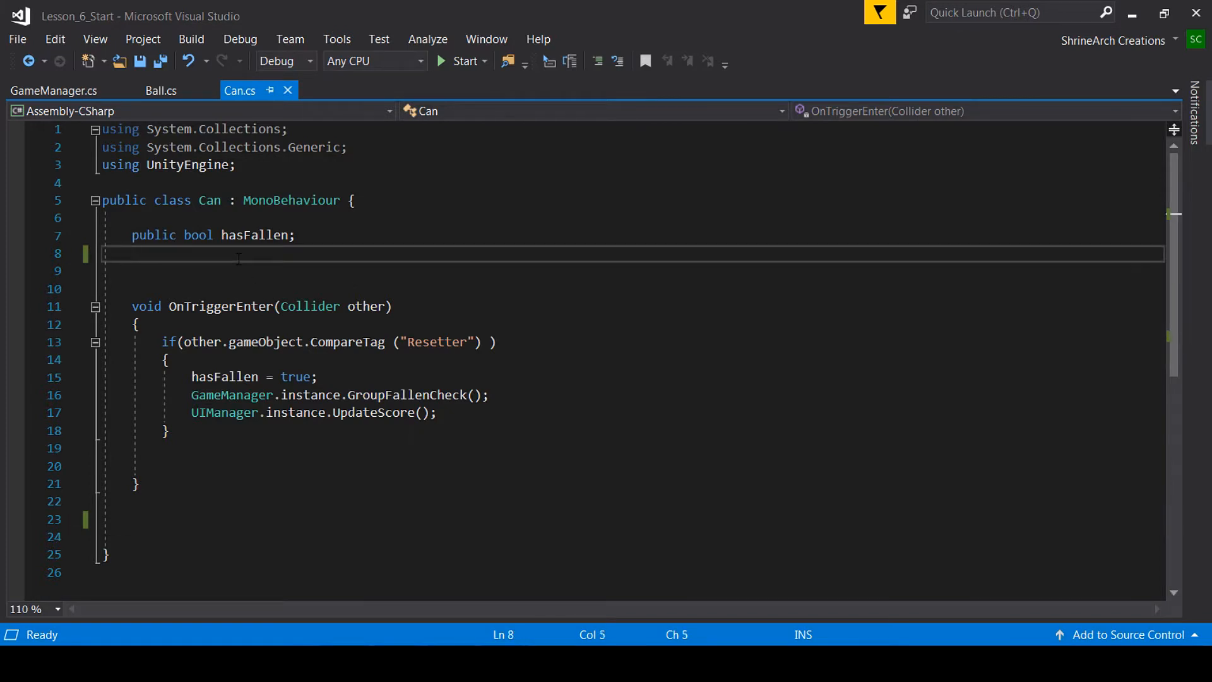
{"action": "key", "text": "enter"}
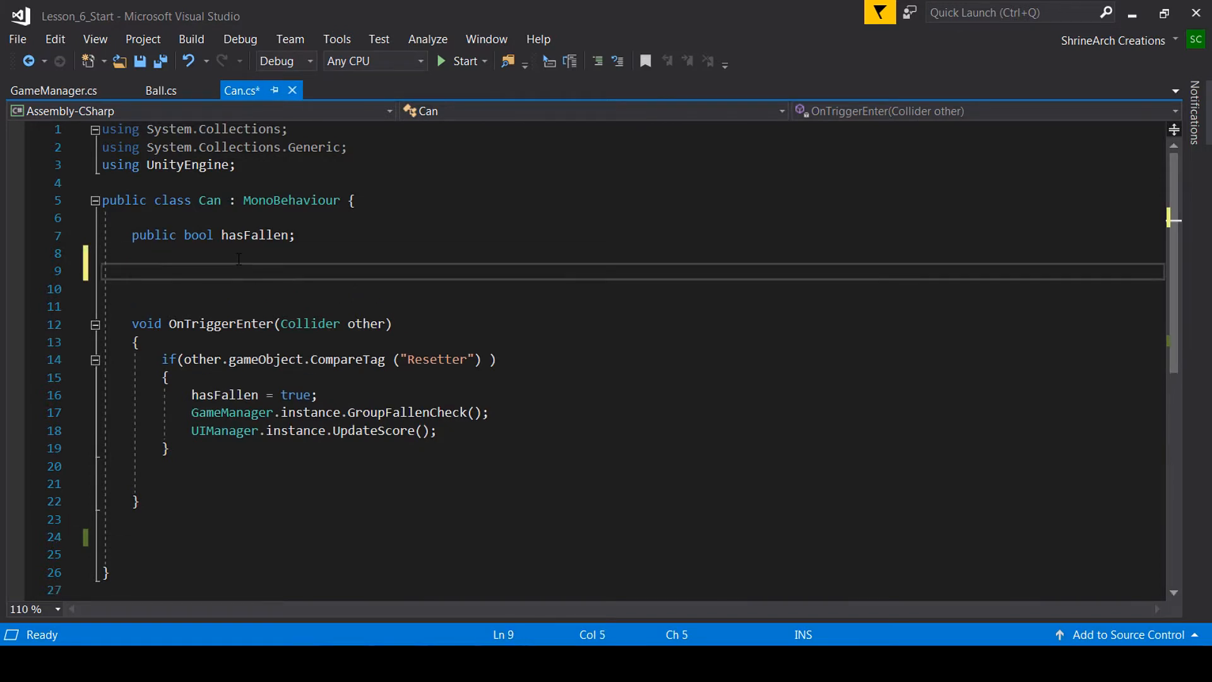
{"action": "type", "text": "public bool isBombCan;"}
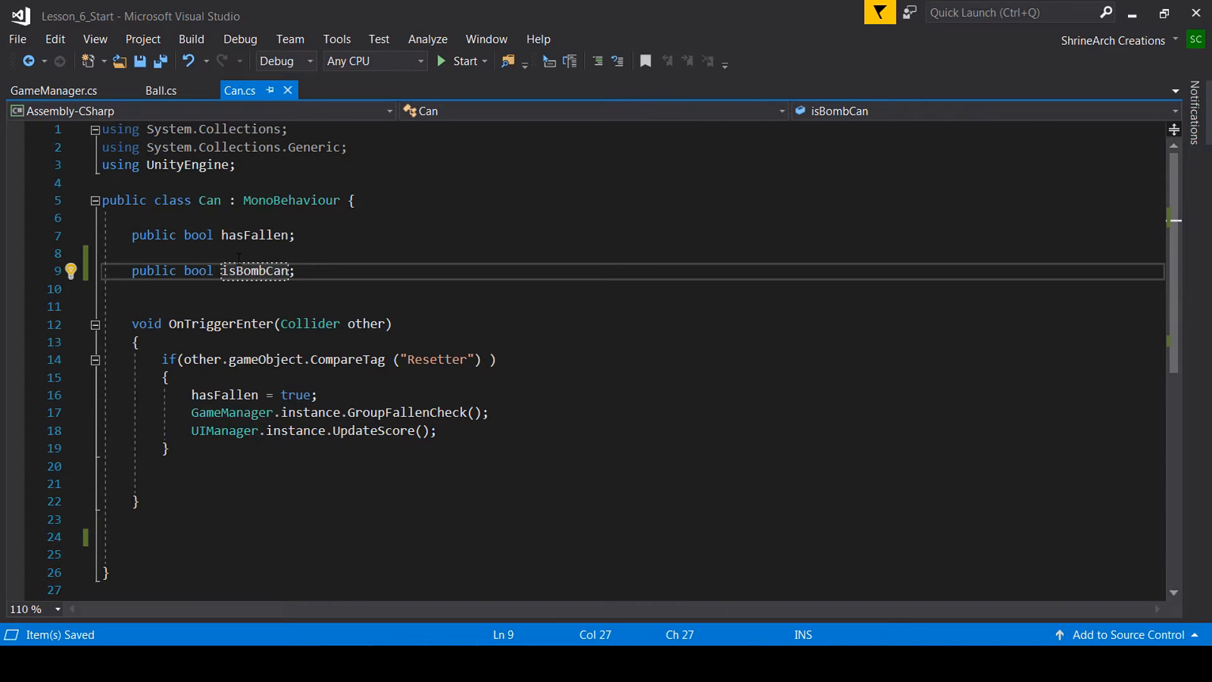
{"action": "type", "text": "private int"}
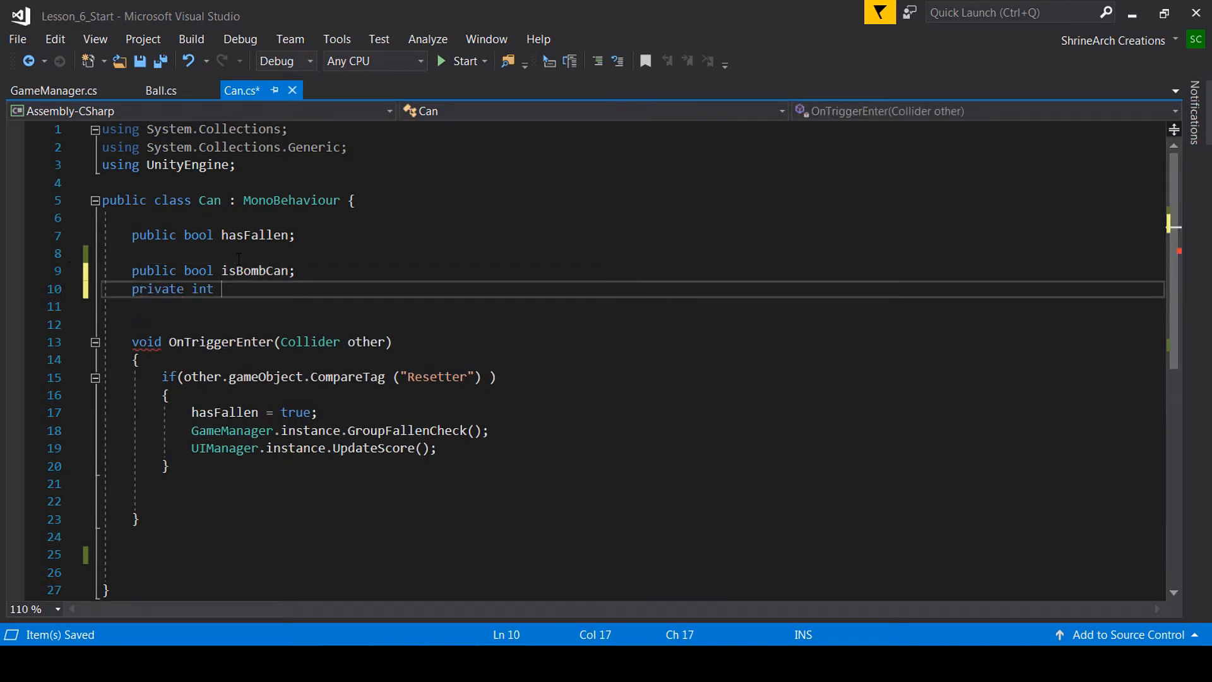
{"action": "type", "text": "blastForce = 1"}
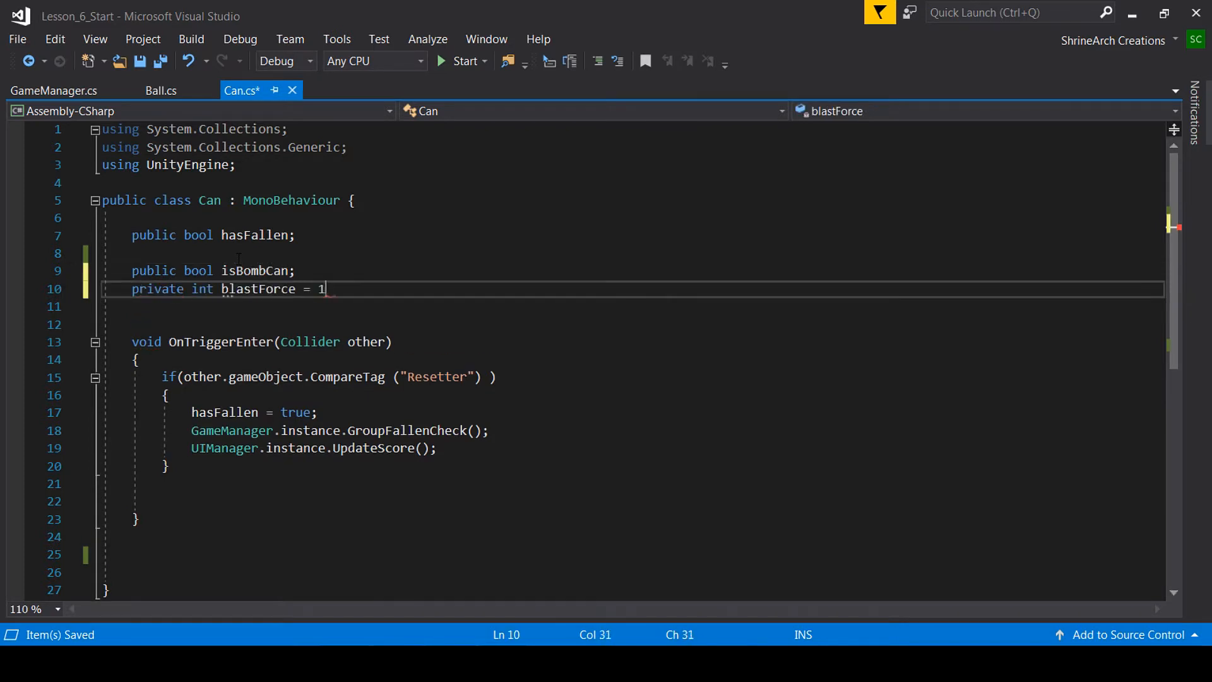
{"action": "type", "text": "000;"}
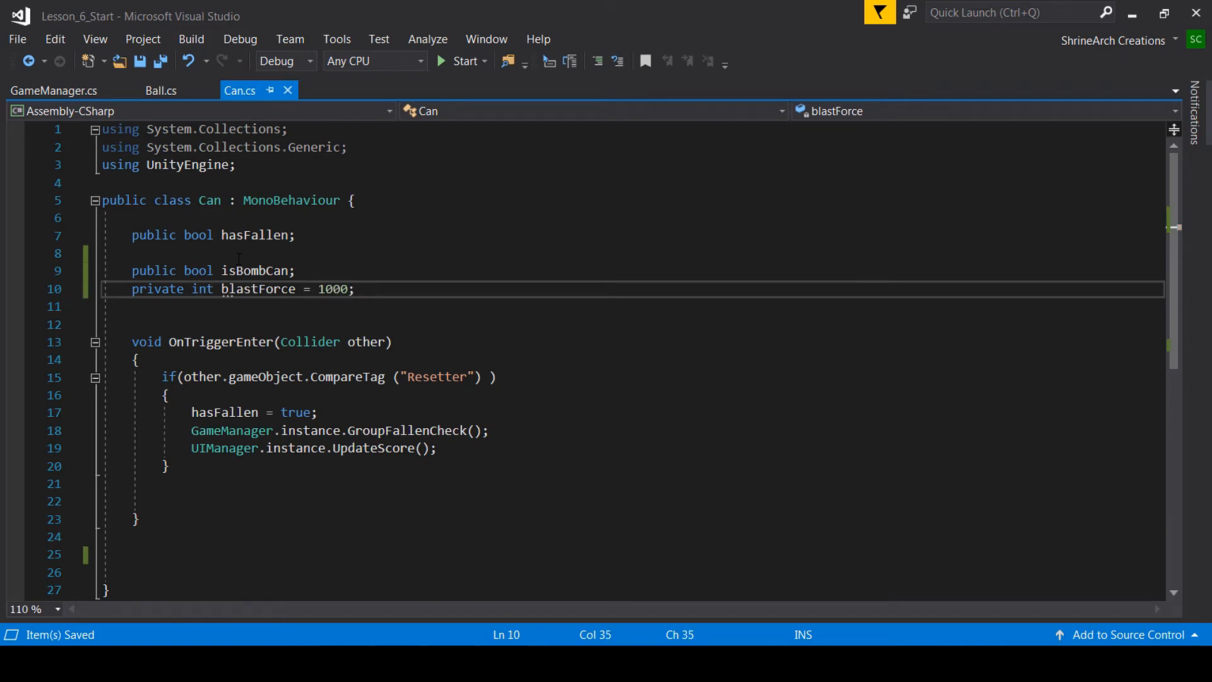
{"action": "type", "text": "private i"}
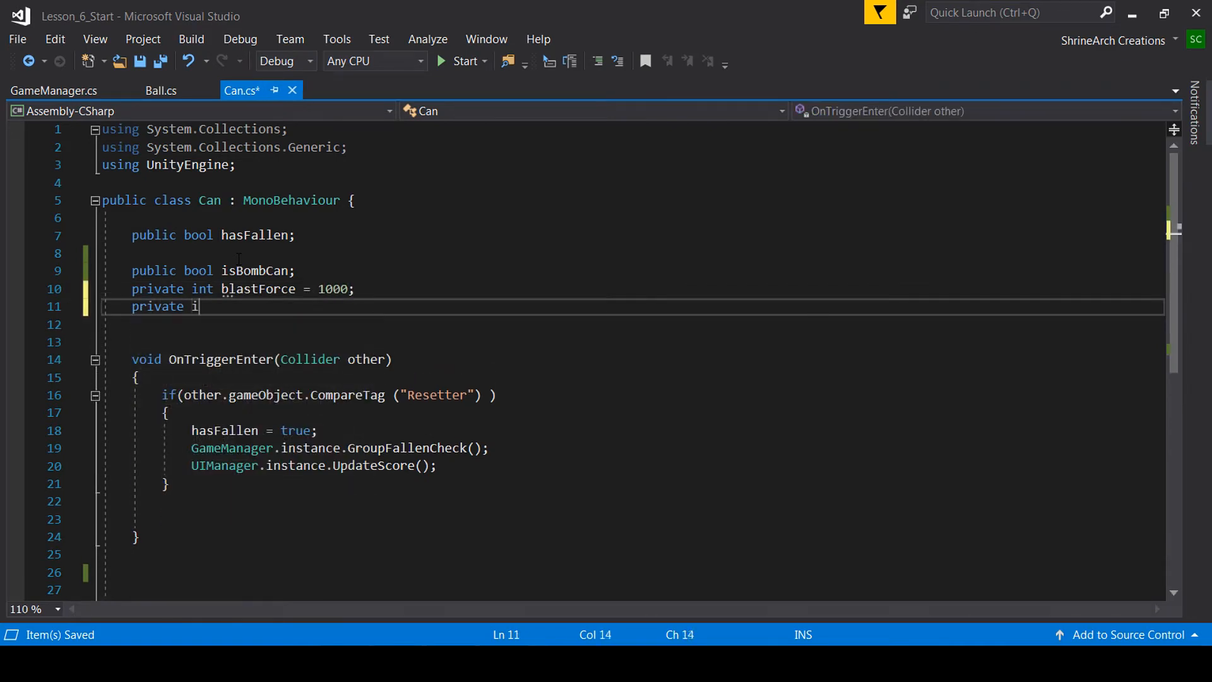
{"action": "type", "text": "nt blastRadius ="}
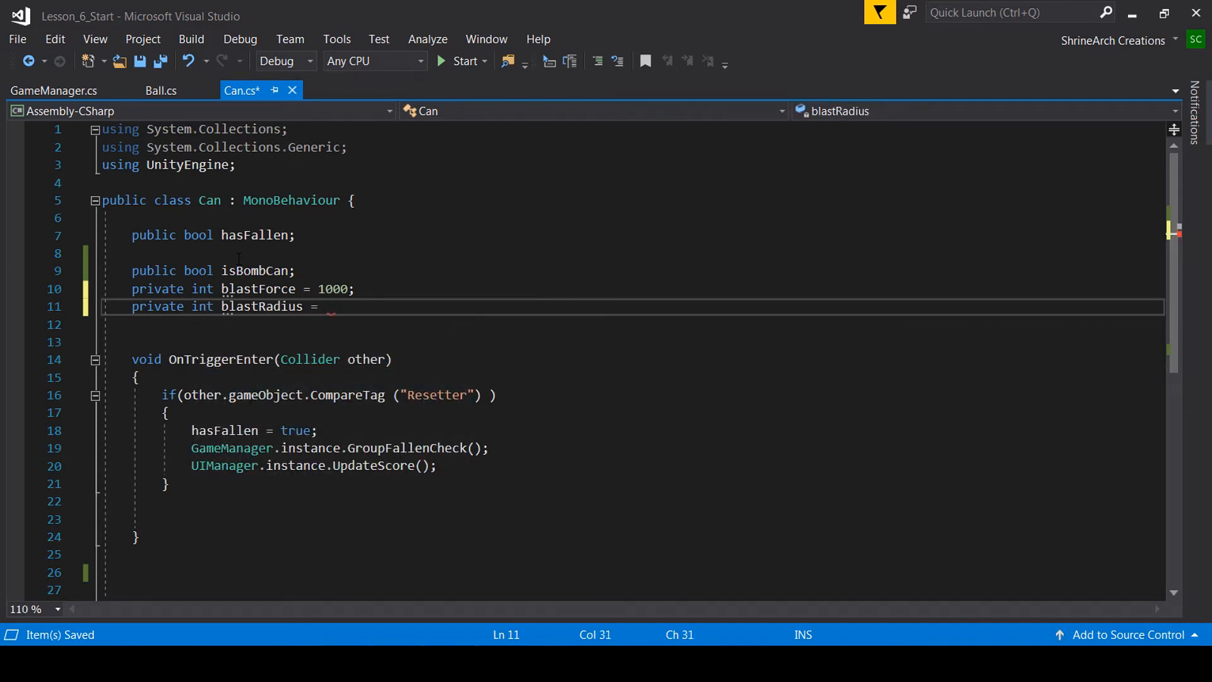
{"action": "type", "text": "20;"}
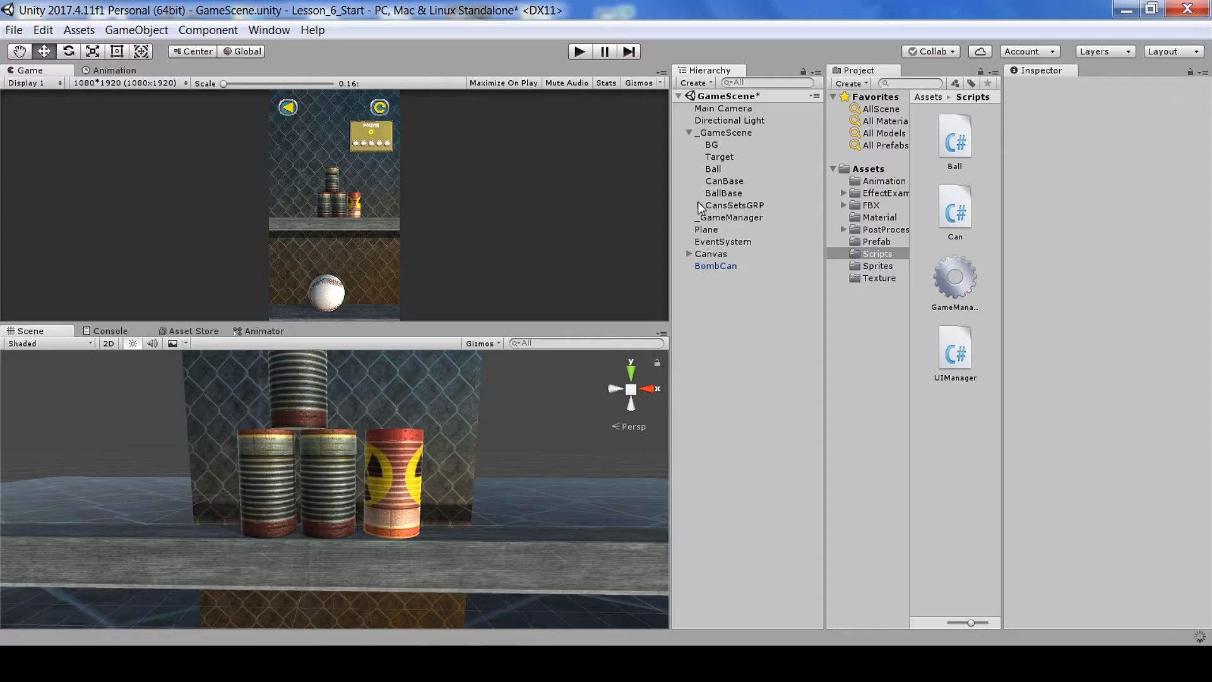
Step: Expand the CansSetsGRP can sets group in the Hierarchy
{"action": "left_click", "coordinate": [700, 204]}
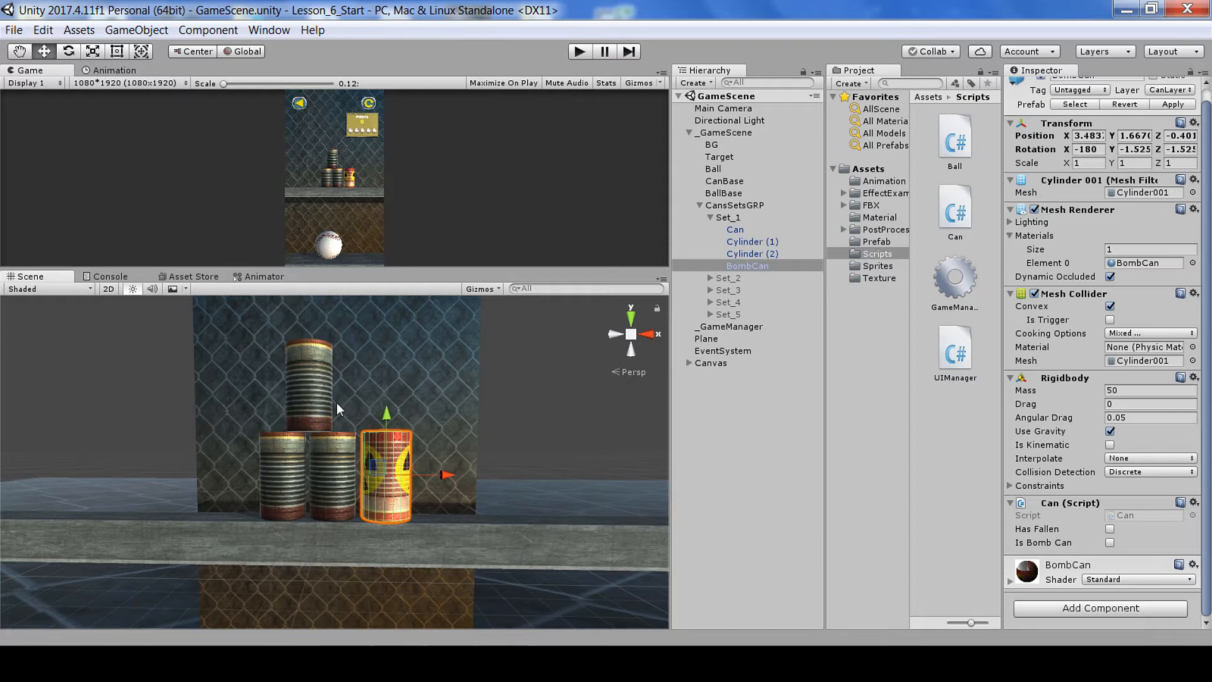
{"action": "mouse_move", "coordinate": [532, 640]}
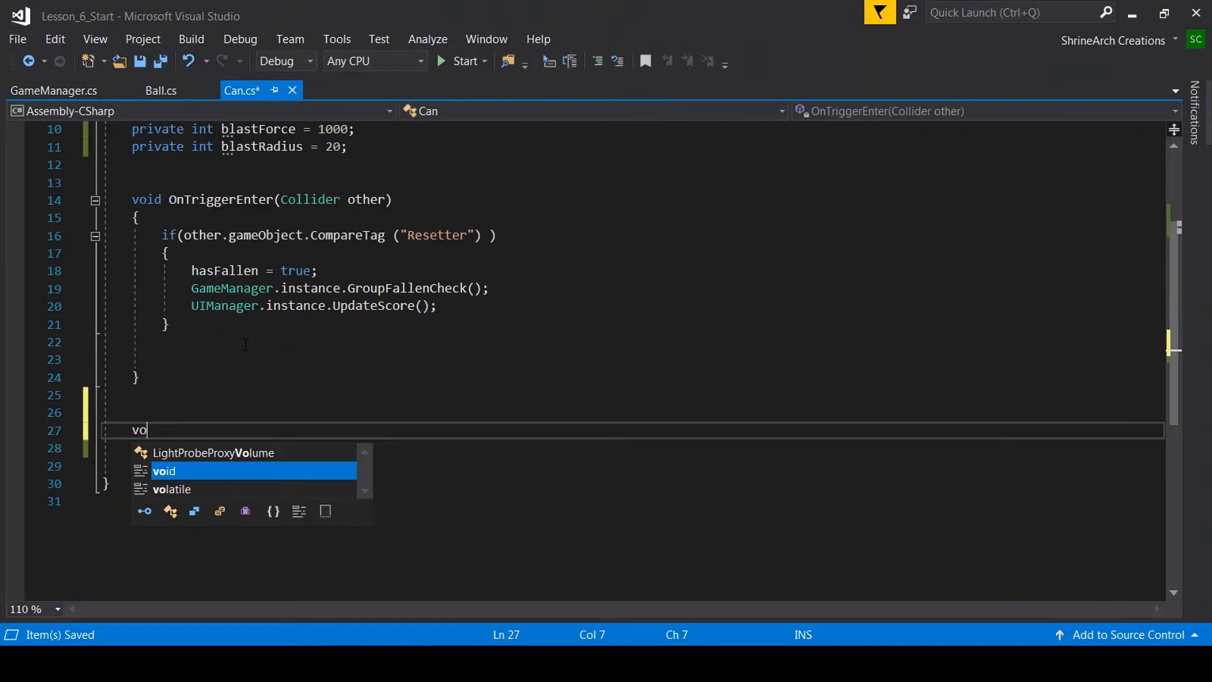
Step: Write OnCollisionEnter(Collision collision) with if(isBombCan) and a nested collision.gameObject.name == "Ball" check
{"action": "type", "text": "id"}
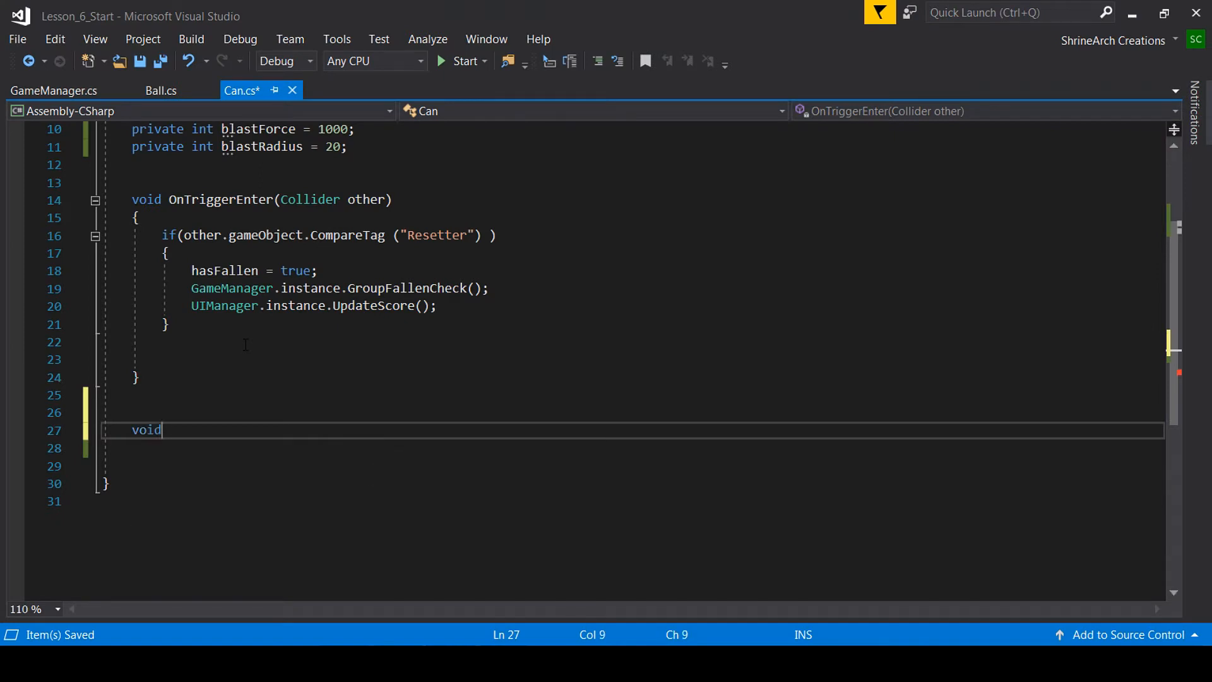
{"action": "type", "text": "OnCollisionEnter("}
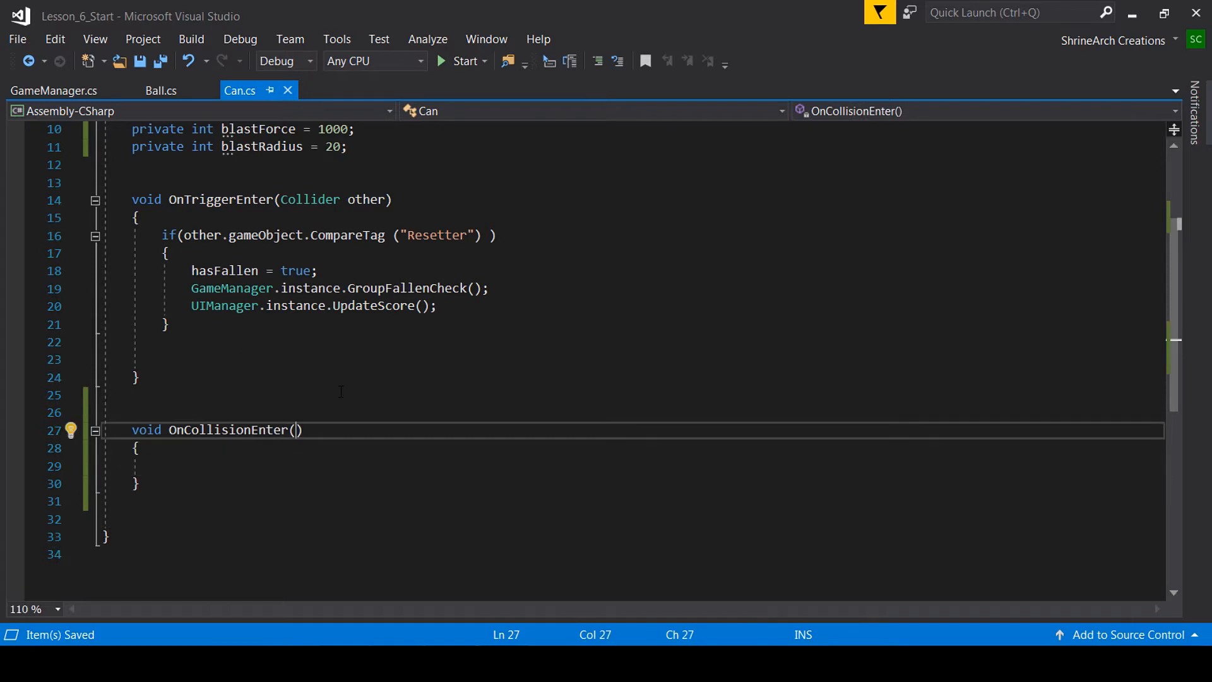
{"action": "type", "text": "Collision collision"}
{"action": "left_click", "coordinate": [633, 466]}
{"action": "type", "text": "if("}
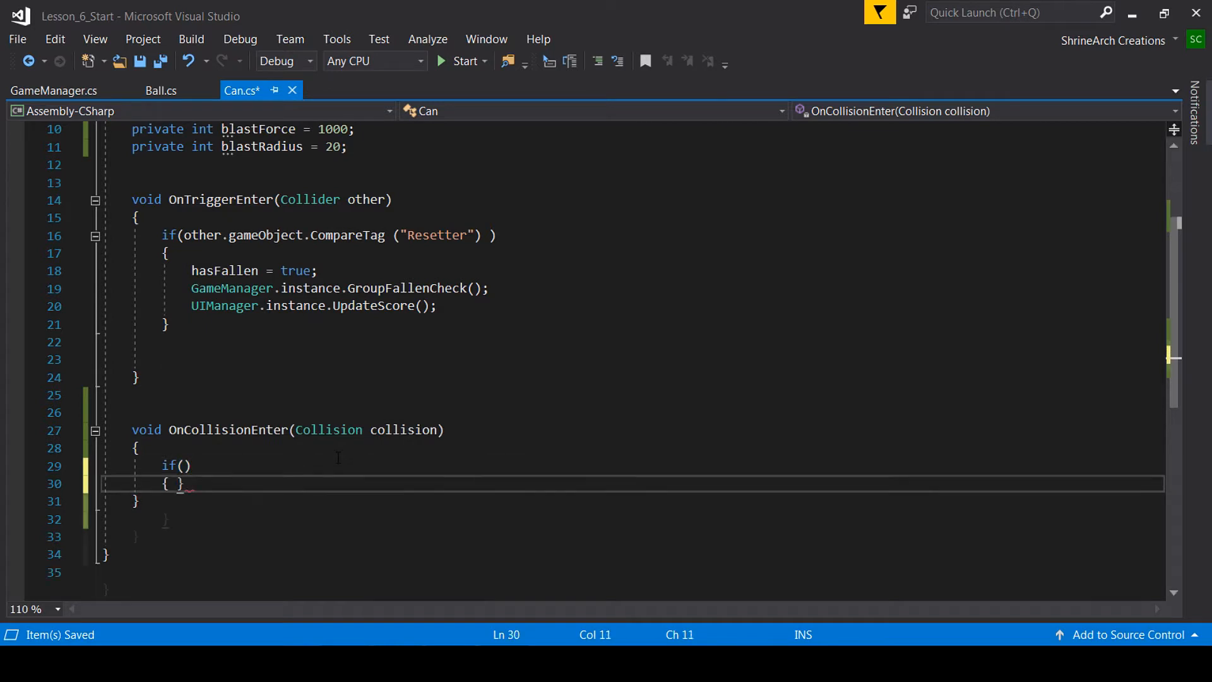
{"action": "type", "text": "isBombCan"}
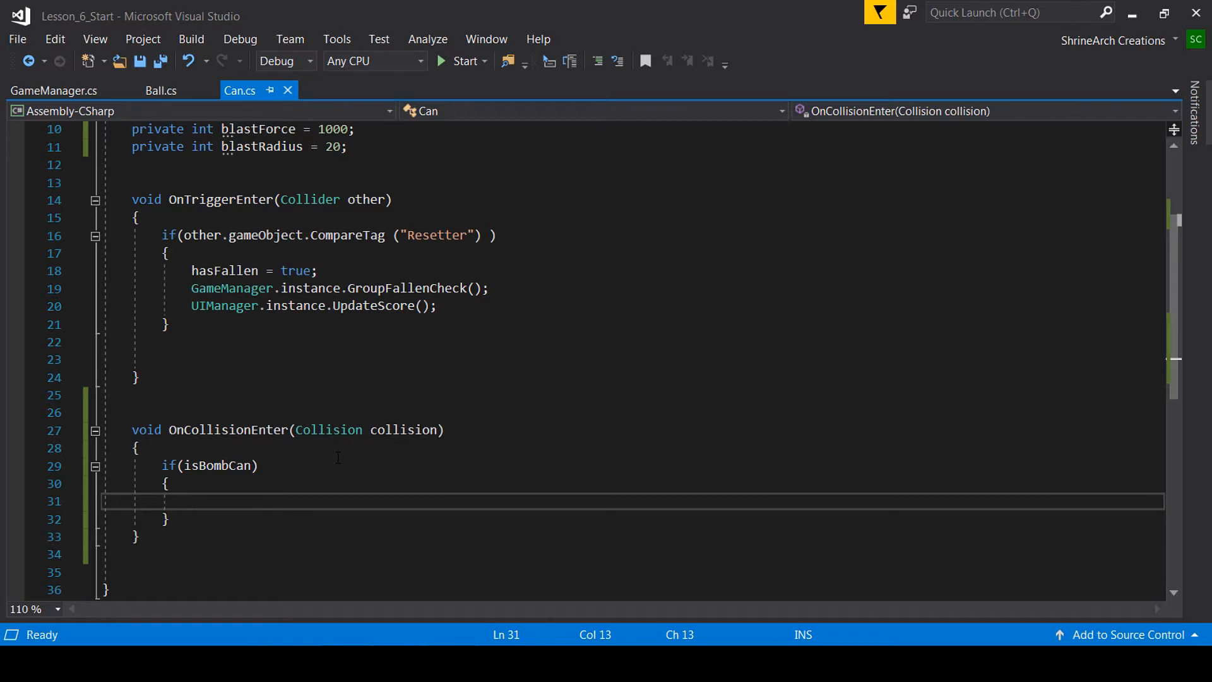
{"action": "type", "text": "if("}
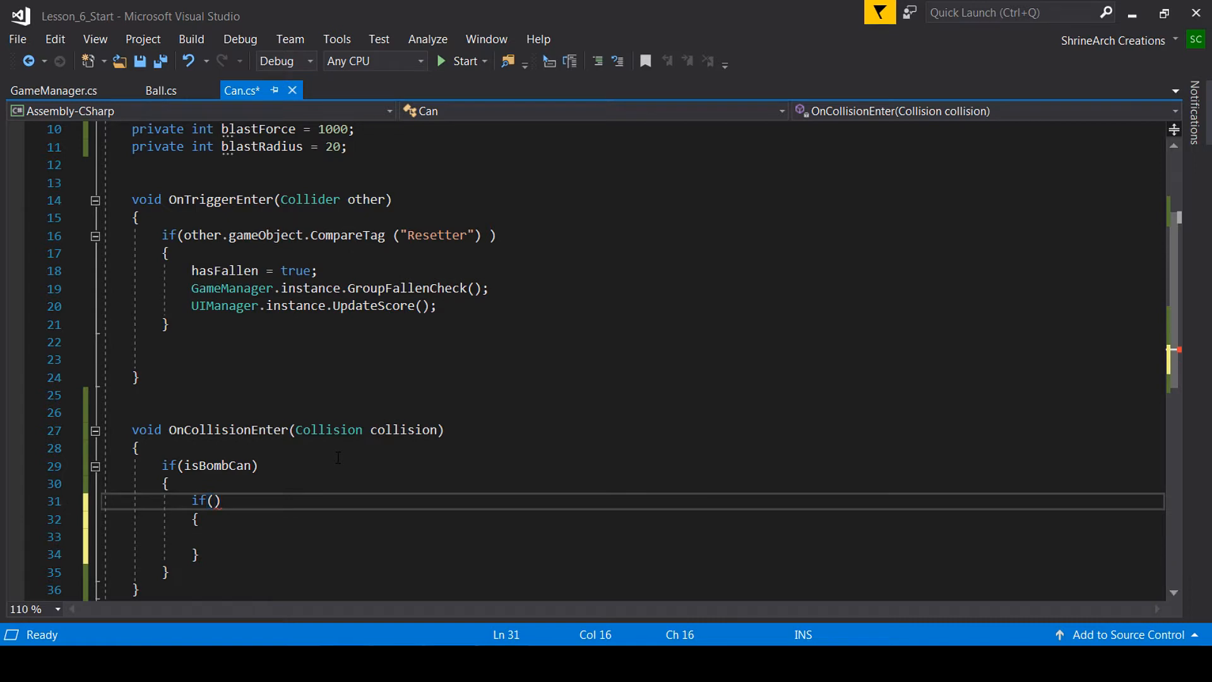
{"action": "type", "text": "collision.gameObject.name == \"Ball\""}
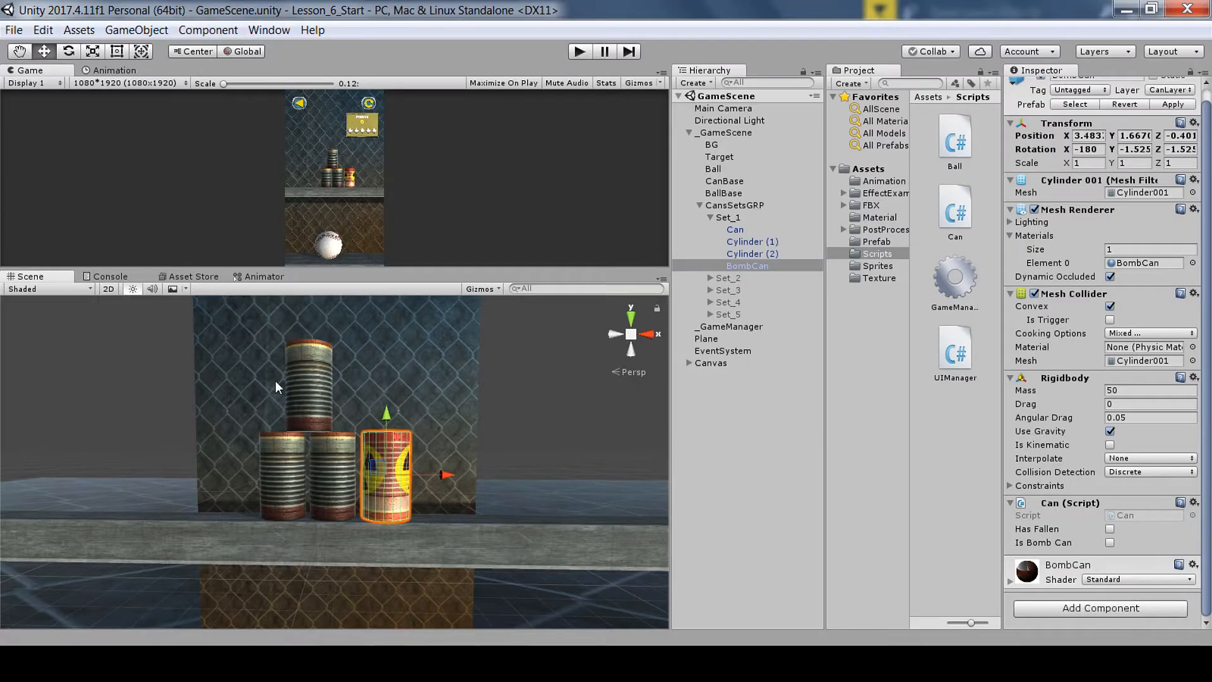
{"action": "mouse_move", "coordinate": [387, 456]}
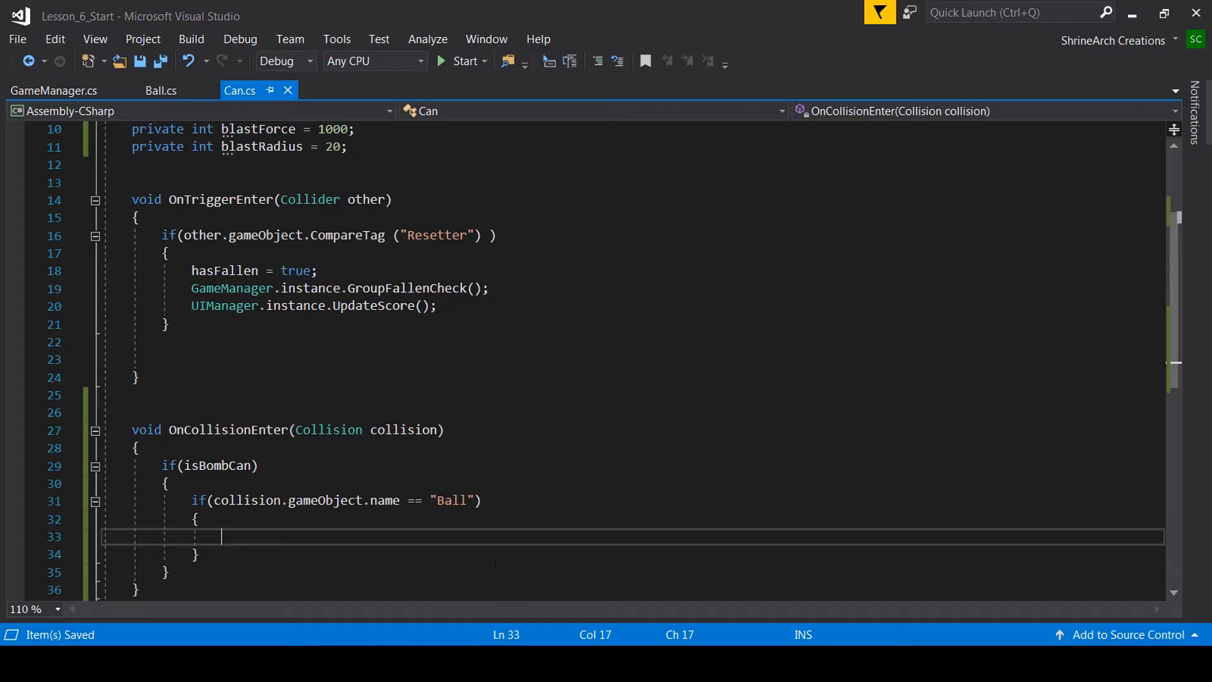
Step: Add Collider[] colliders = Physics.OverlapSphere(transform.position, blastRadius) inside the Ball check
{"action": "type", "text": "P"}
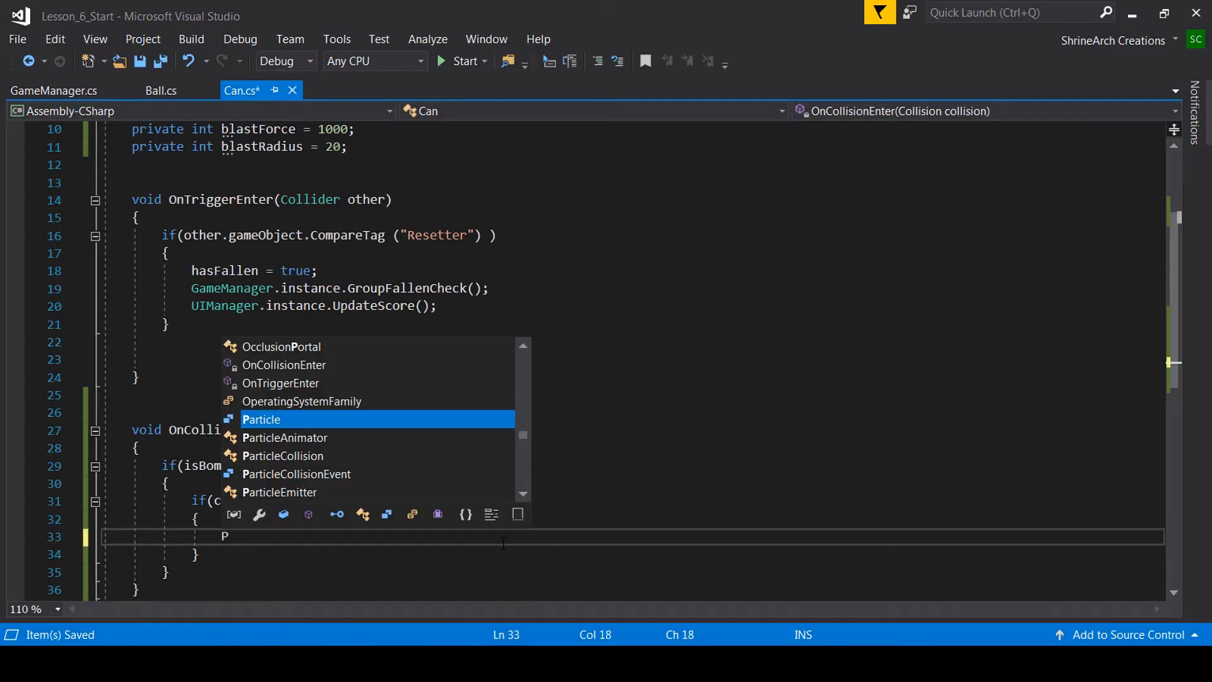
{"action": "type", "text": "Physics.ov"}
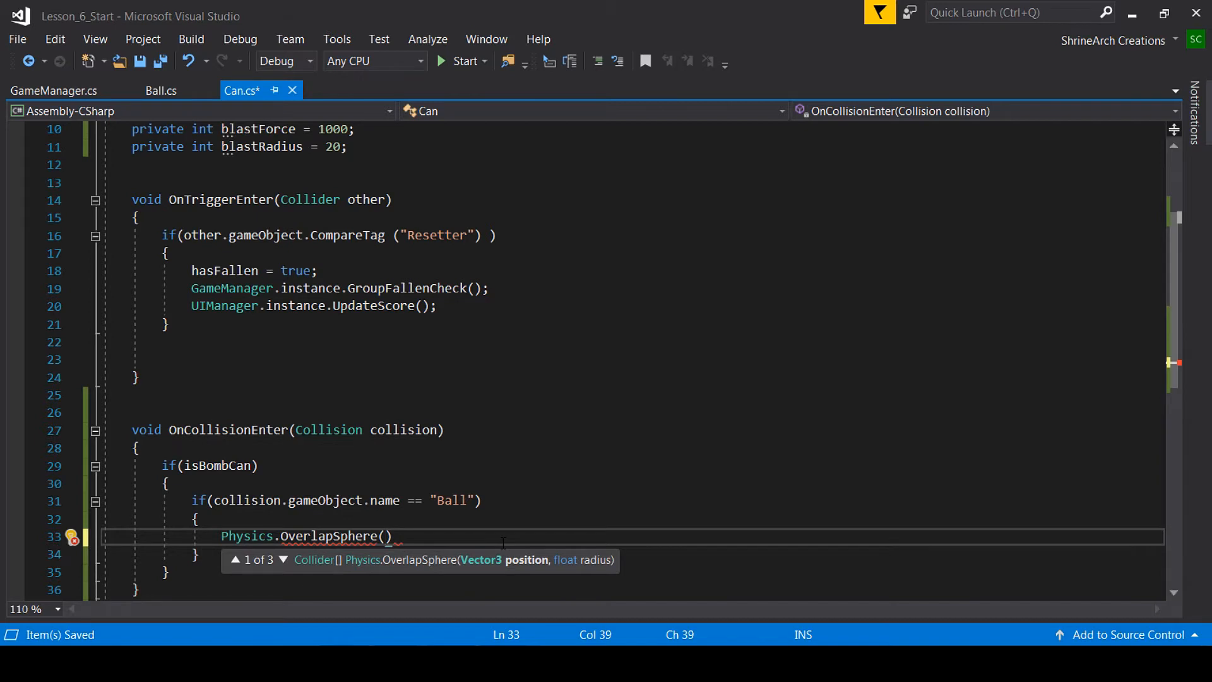
{"action": "type", "text": "transform.position"}
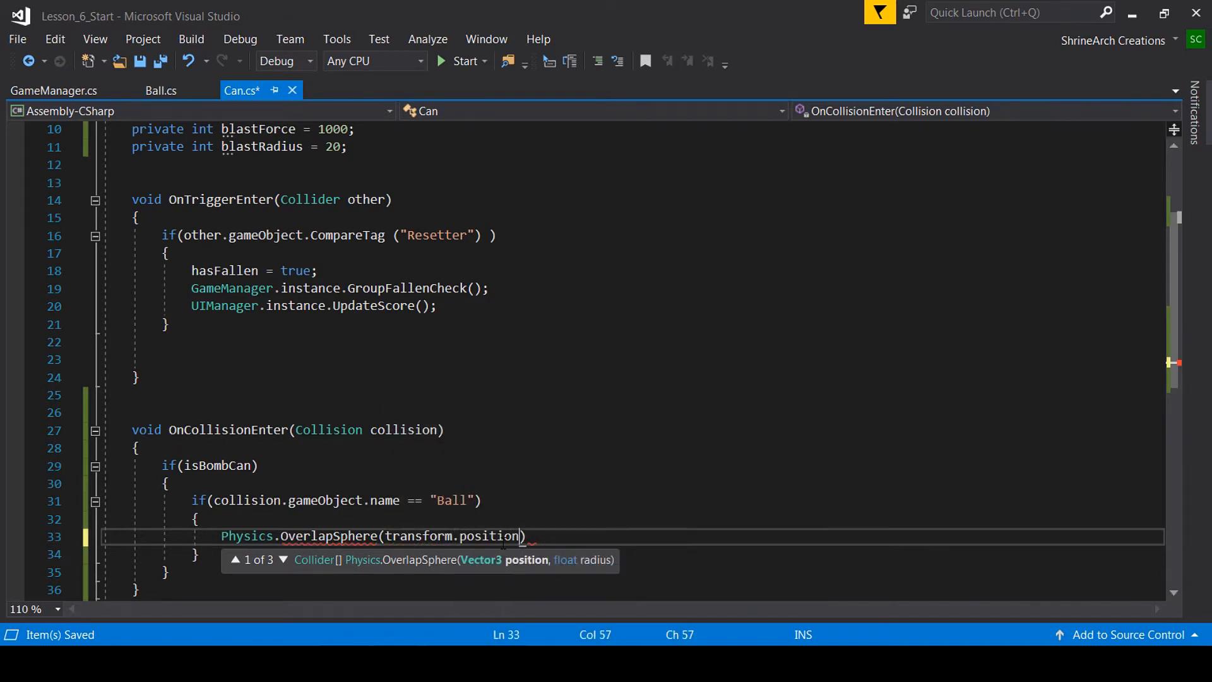
{"action": "type", "text": ","}
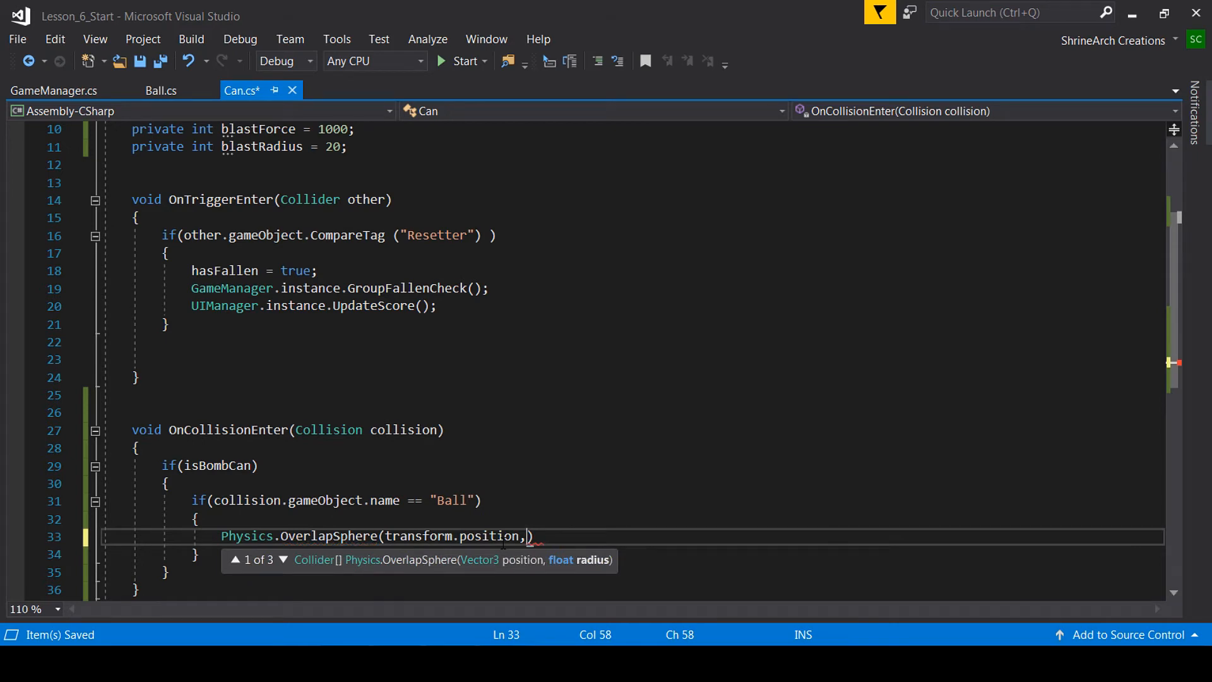
{"action": "type", "text": "blas"}
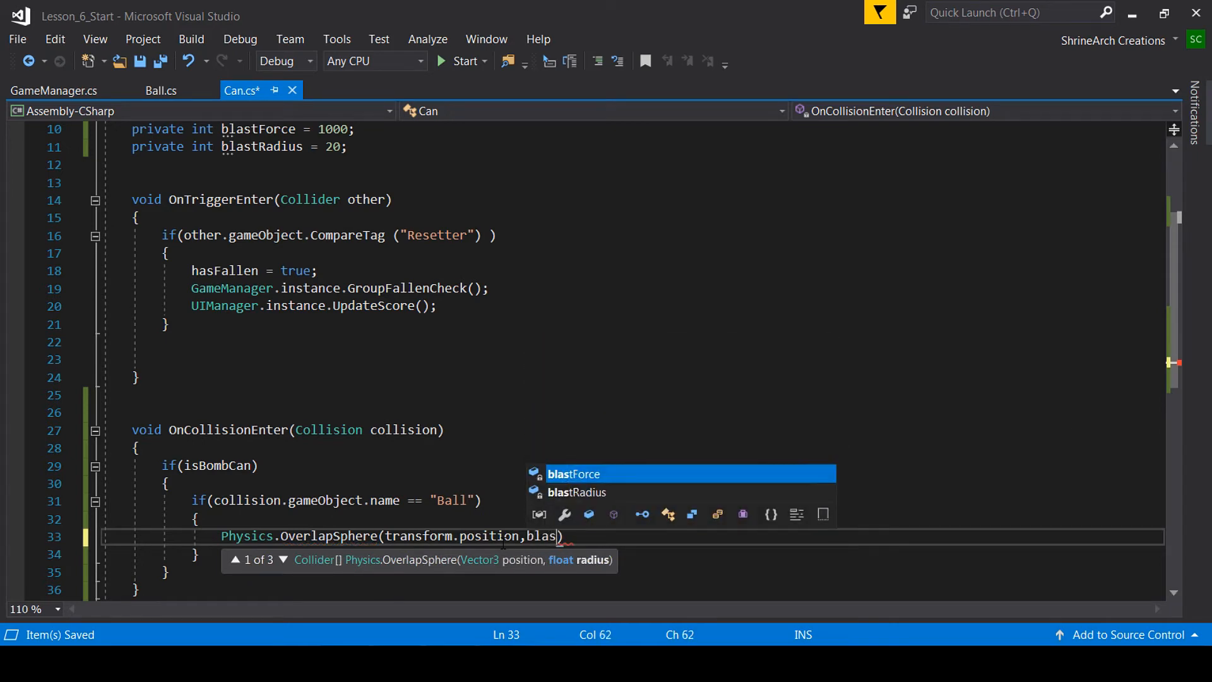
{"action": "type", "text": "tRadius)"}
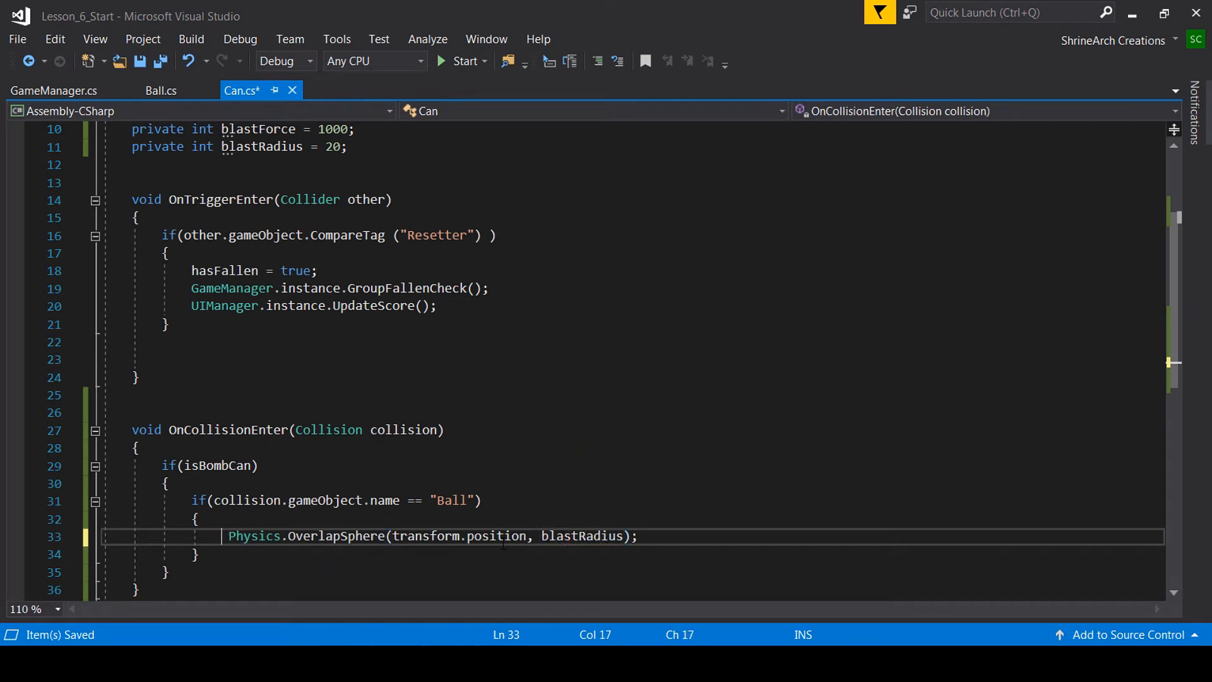
{"action": "type", "text": "Co"}
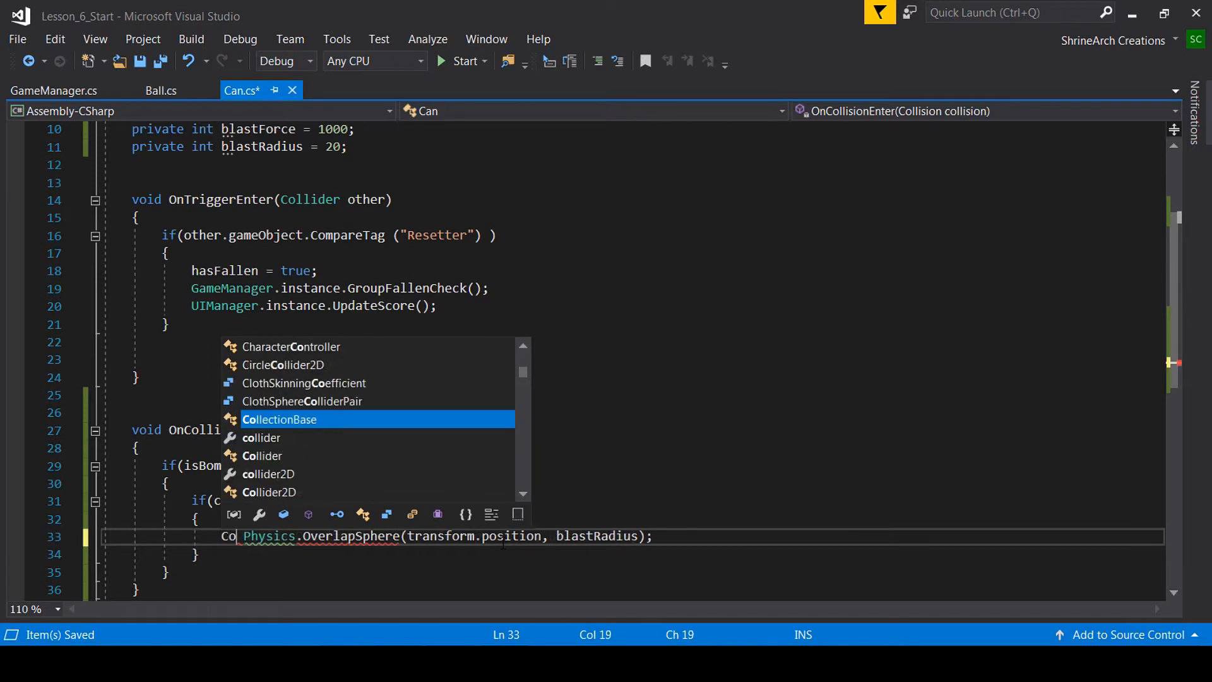
{"action": "key", "text": "Down"}
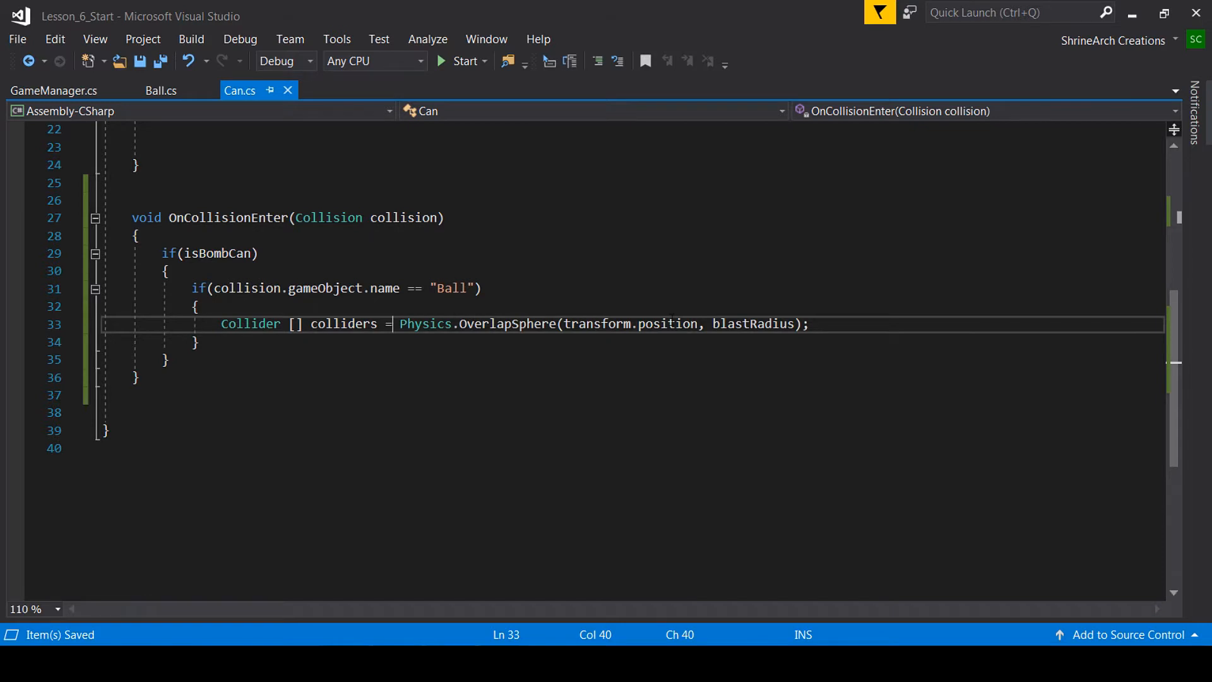
Step: Add a foreach (Collider c in colliders) loop below the colliders line
{"action": "double_click", "coordinate": [344, 324]}
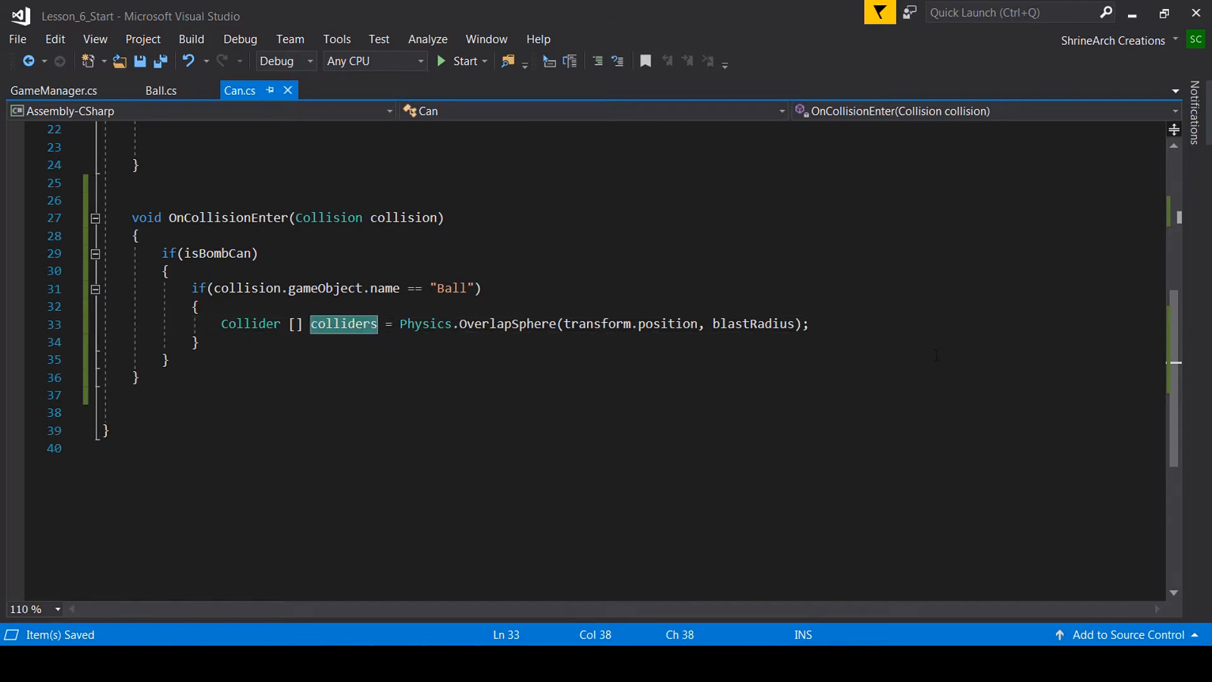
{"action": "left_click", "coordinate": [889, 323]}
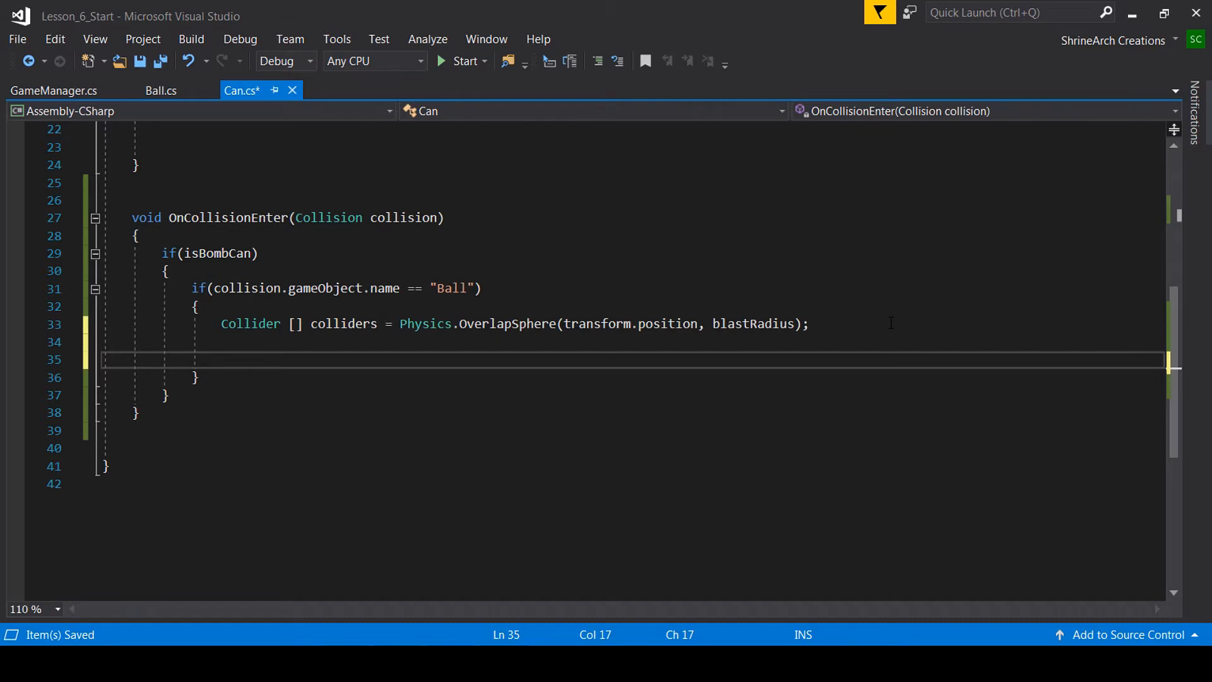
{"action": "type", "text": "foreach (var item in collection"}
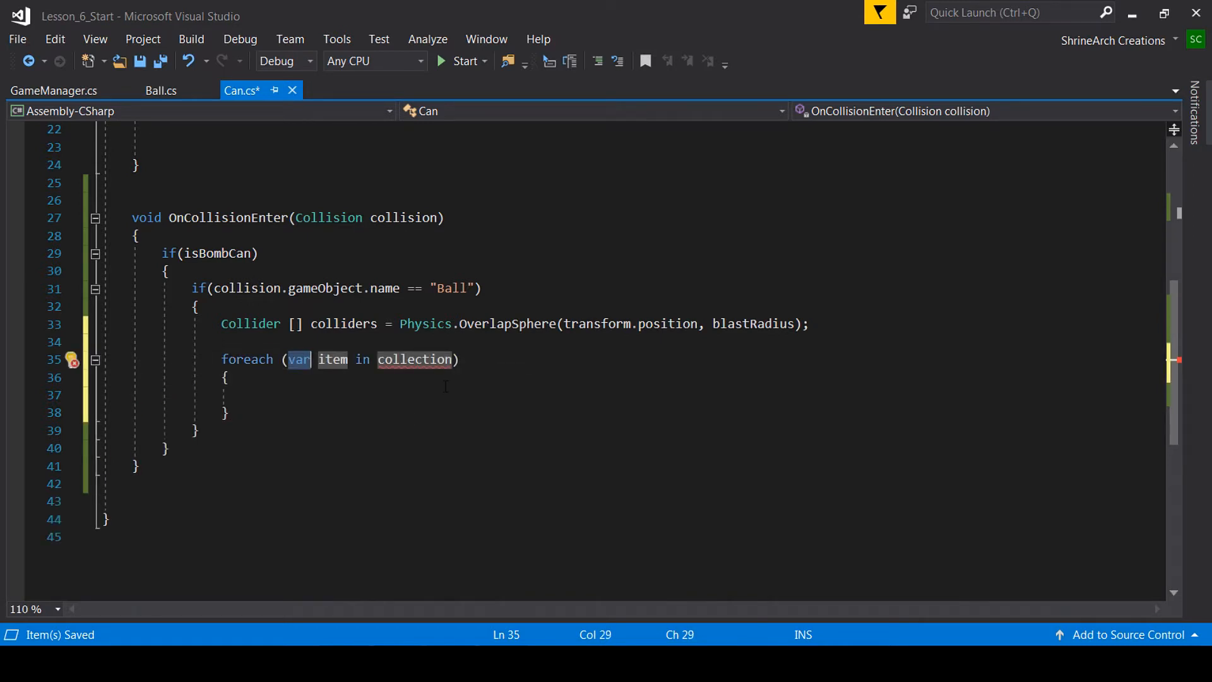
{"action": "type", "text": "Collider it"}
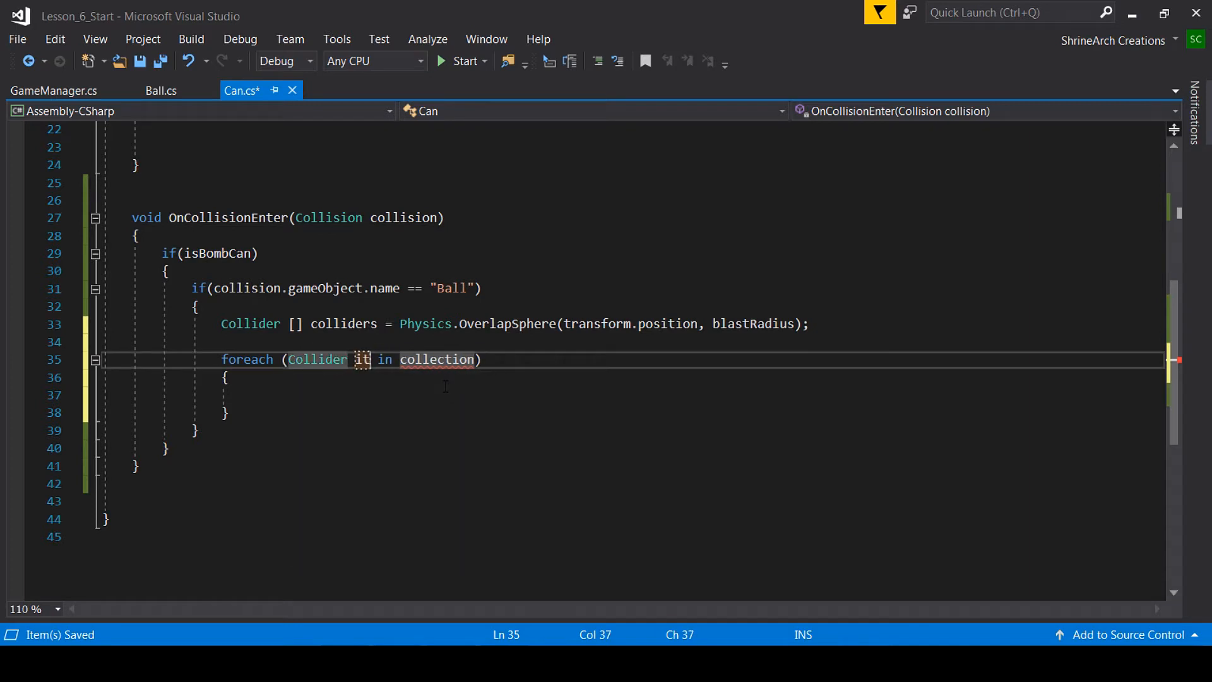
{"action": "type", "text": "c in colliders"}
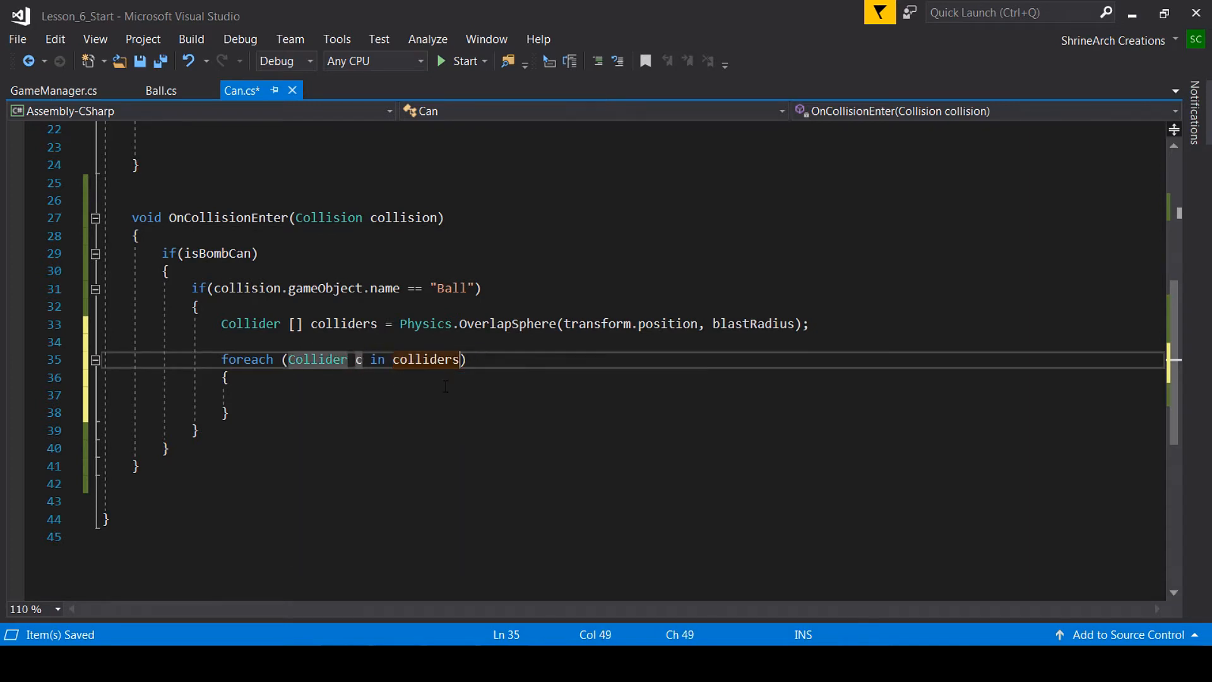
Step: Get each collider's Rigidbody into rb with GetComponent and check rb != null
{"action": "type", "text": "Rif"}
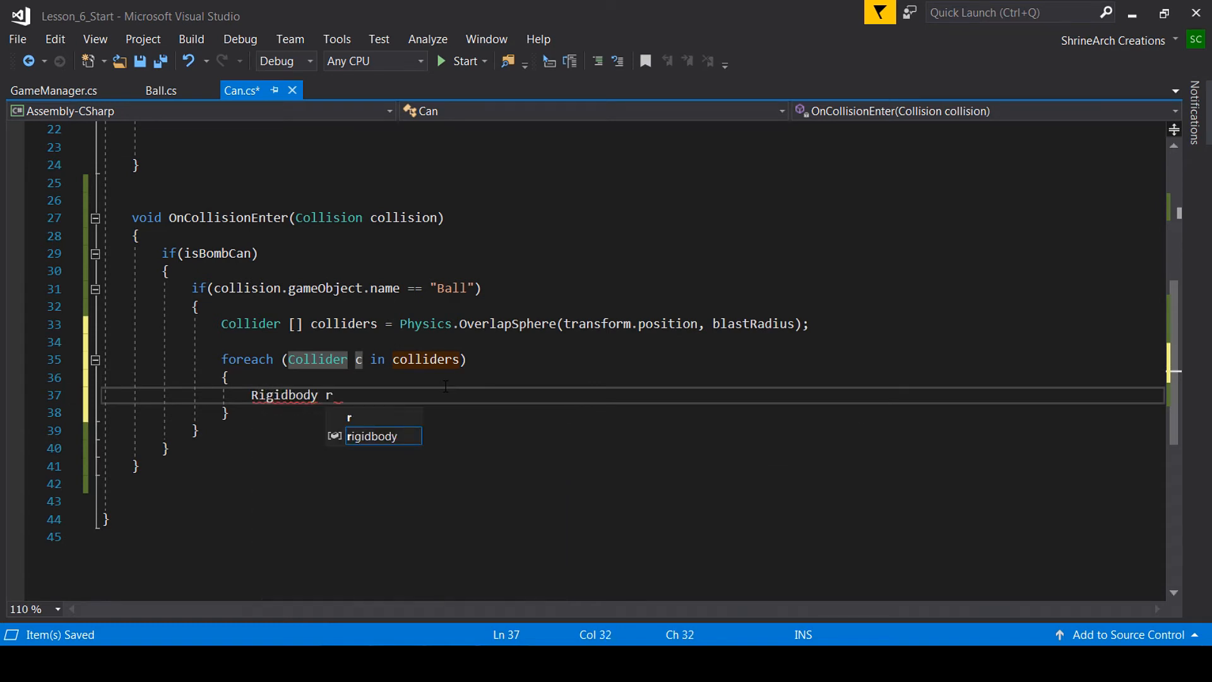
{"action": "type", "text": "b = c"}
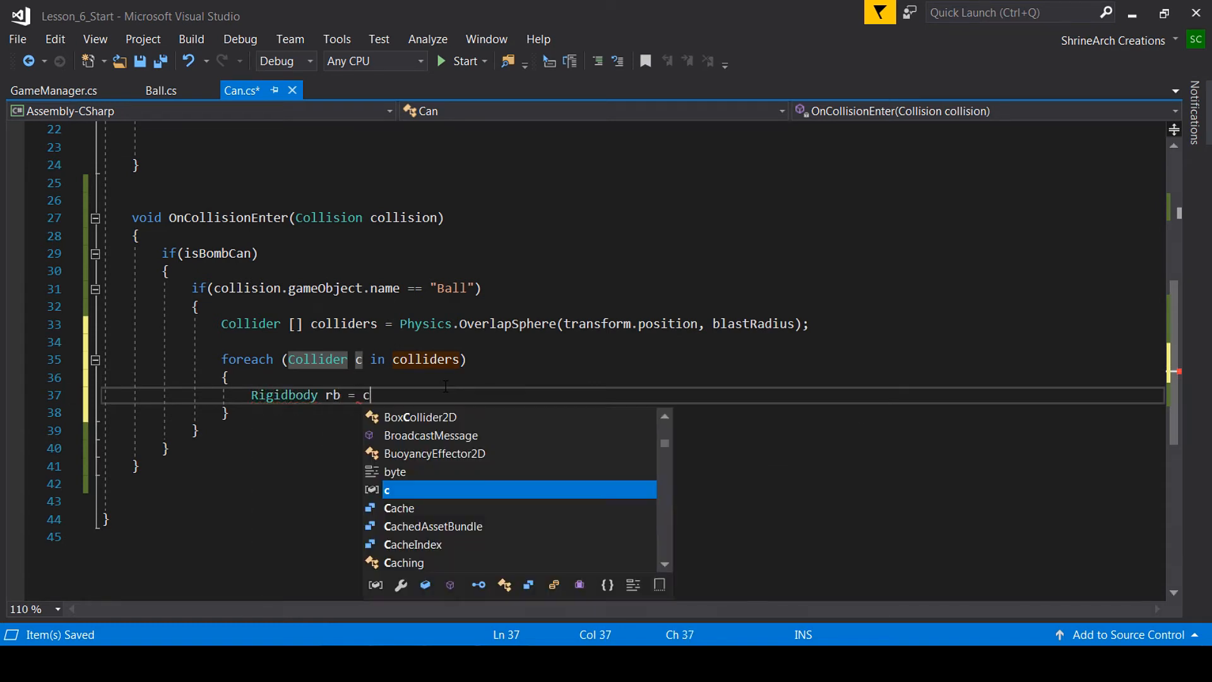
{"action": "type", "text": ".GetComponent<Rigidbody>()"}
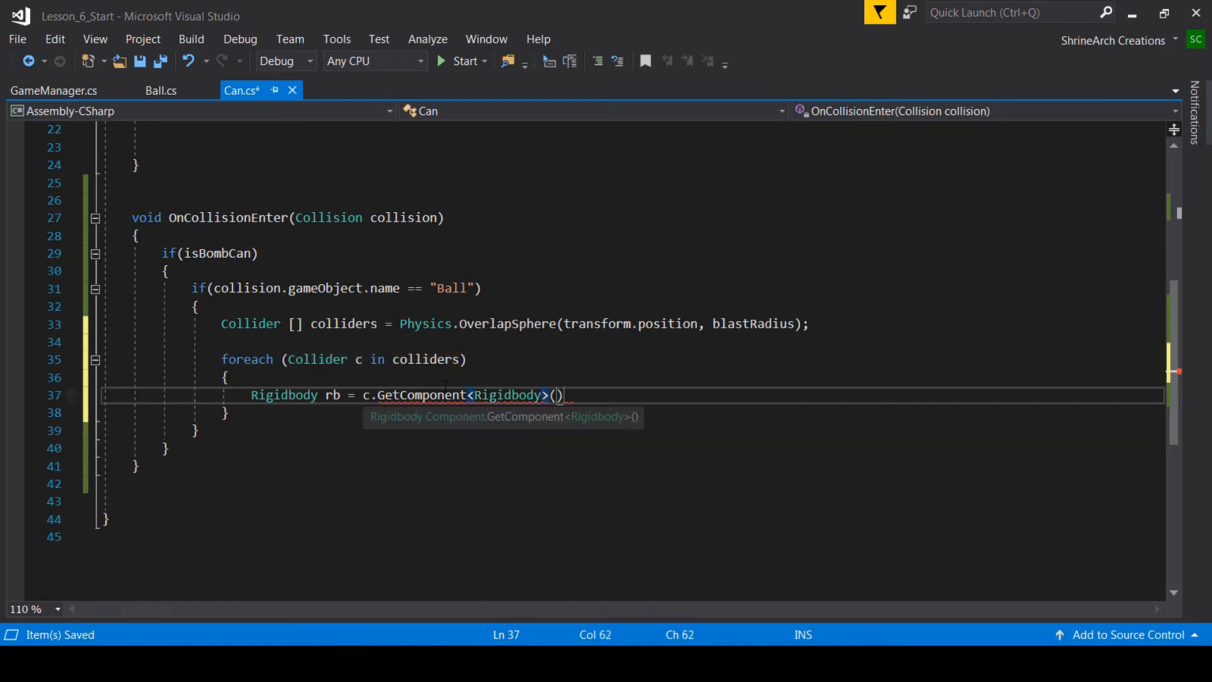
{"action": "type", "text": "if("}
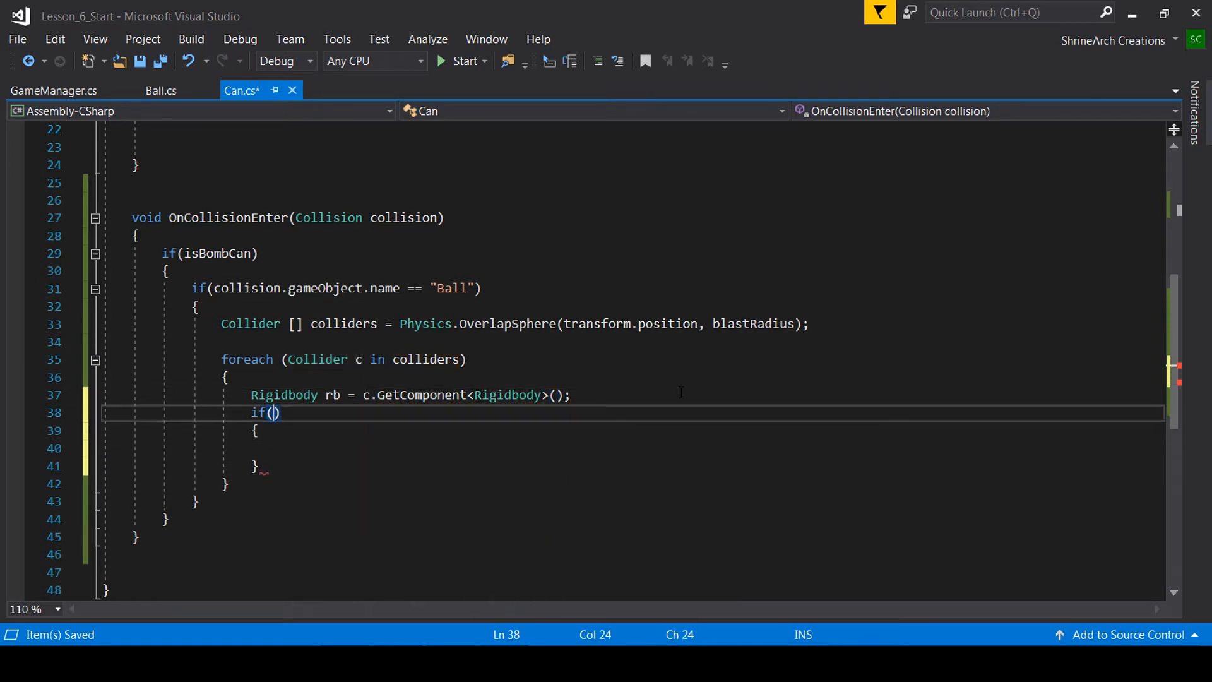
{"action": "type", "text": "rb !="}
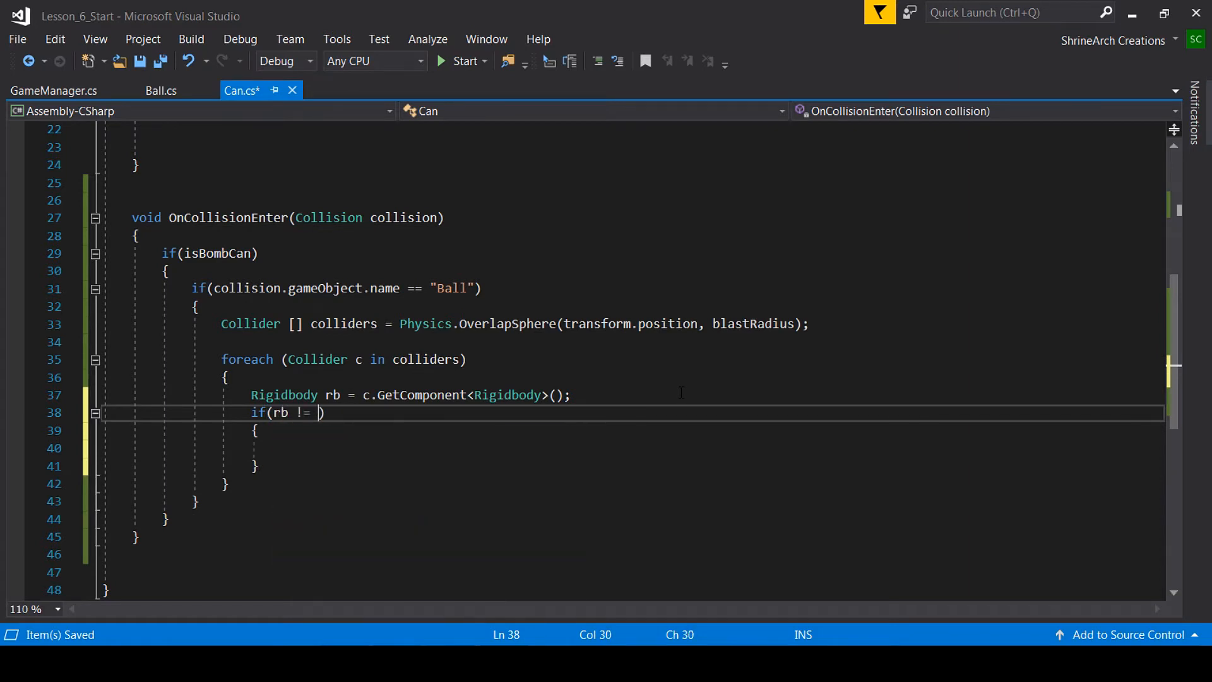
{"action": "type", "text": "null"}
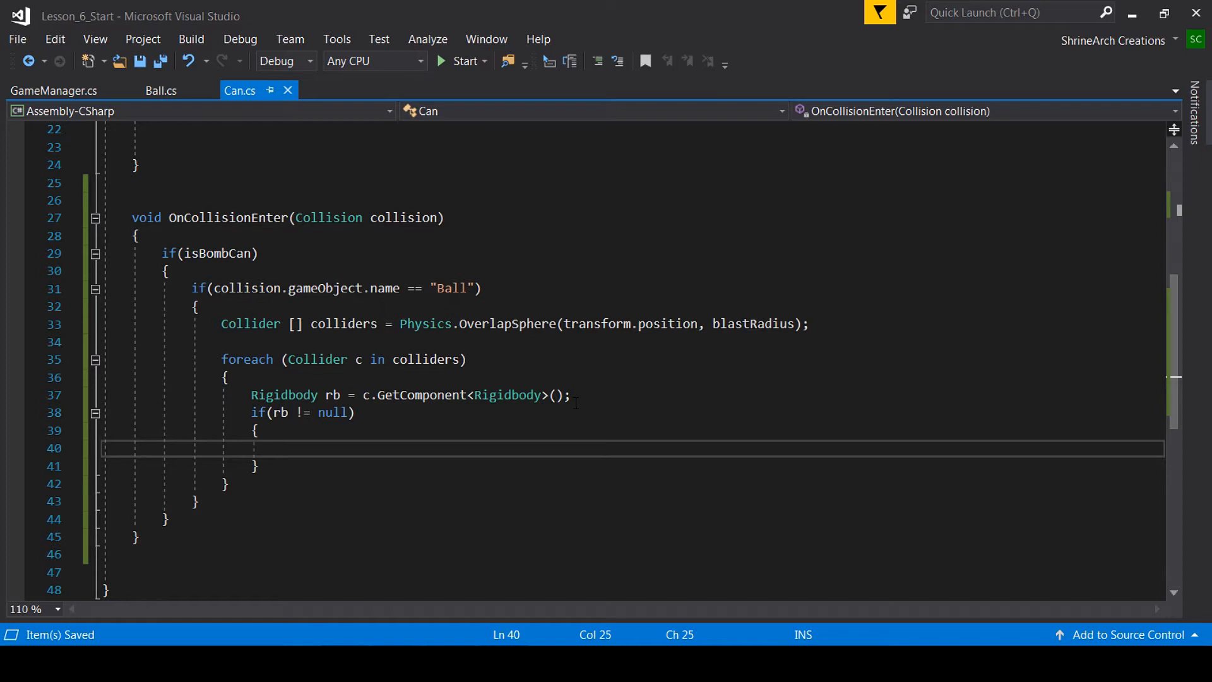
Step: Start rb.AddExplosionForce with blastForce and transform.position as arguments
{"action": "type", "text": "rb."}
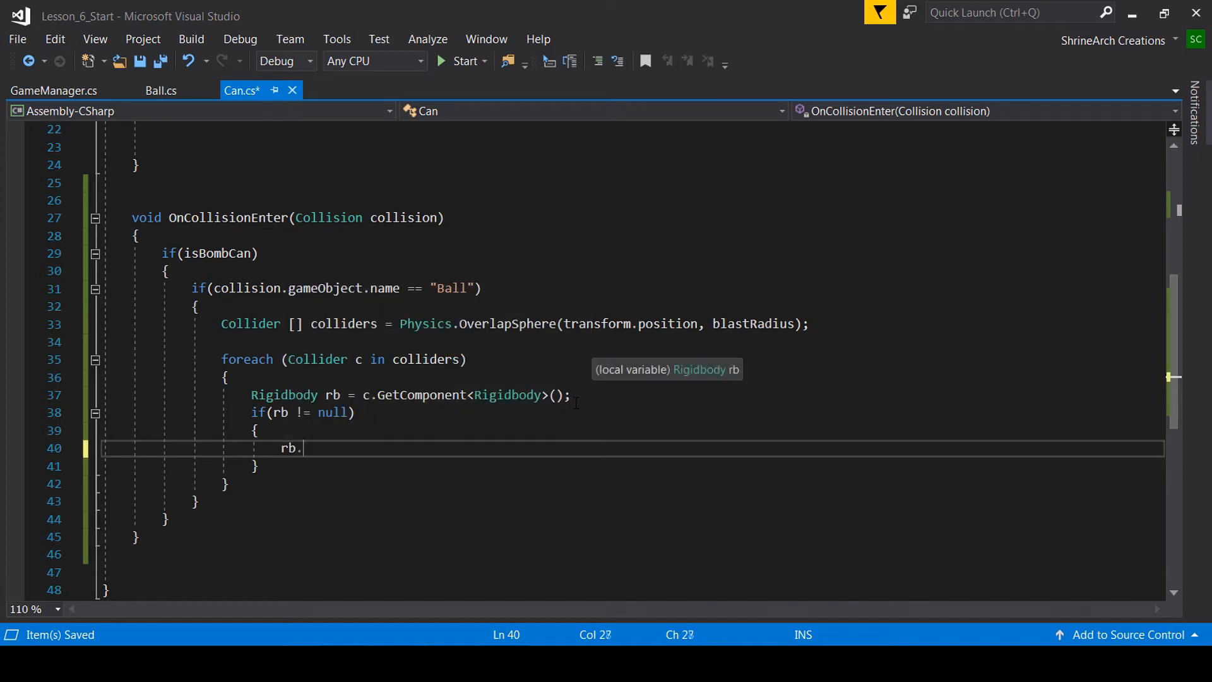
{"action": "type", "text": "add"}
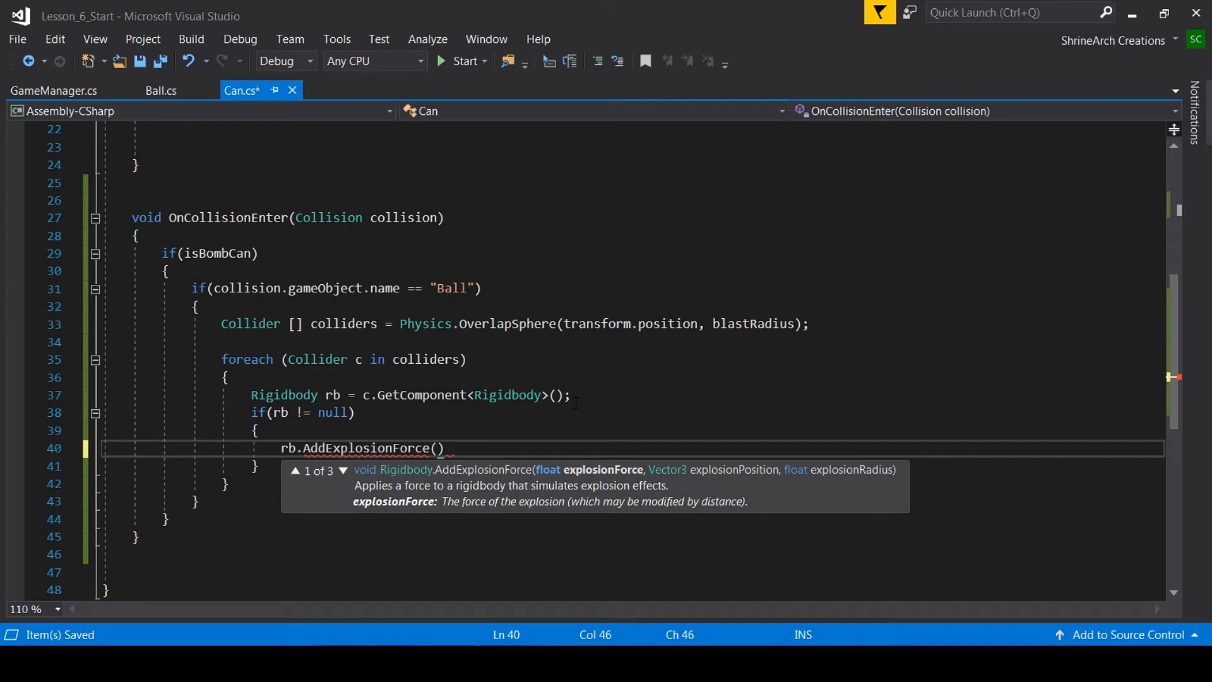
{"action": "type", "text": "ex"}
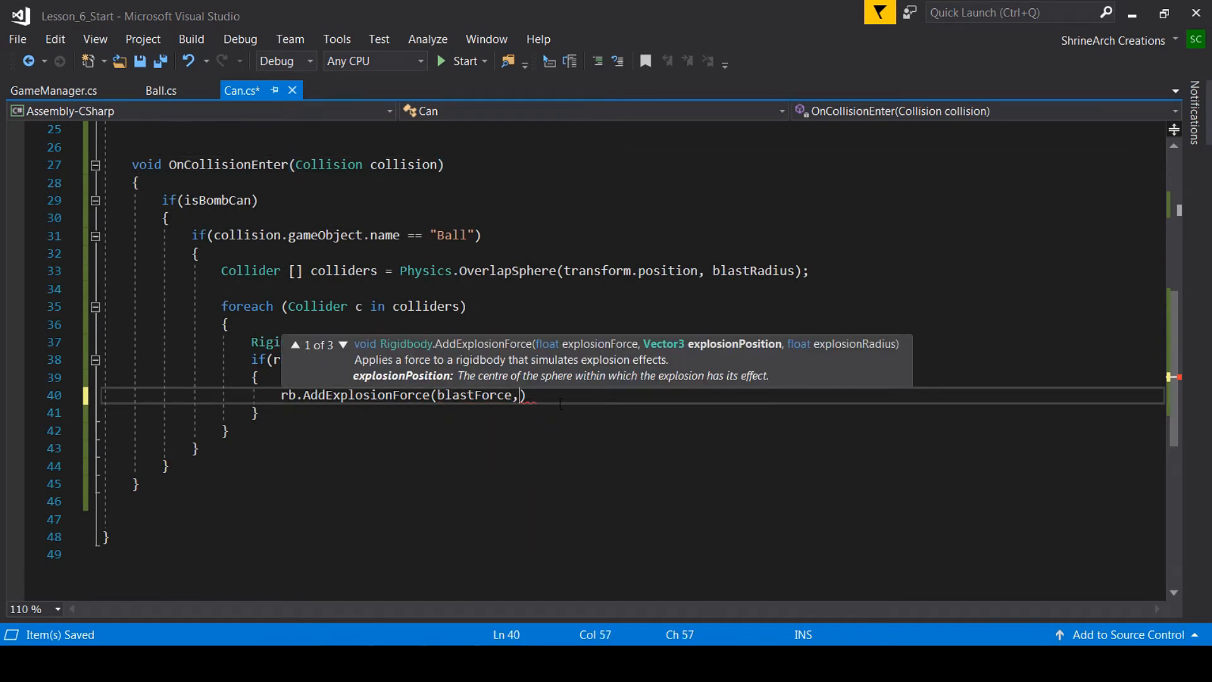
{"action": "mouse_move", "coordinate": [562, 403]}
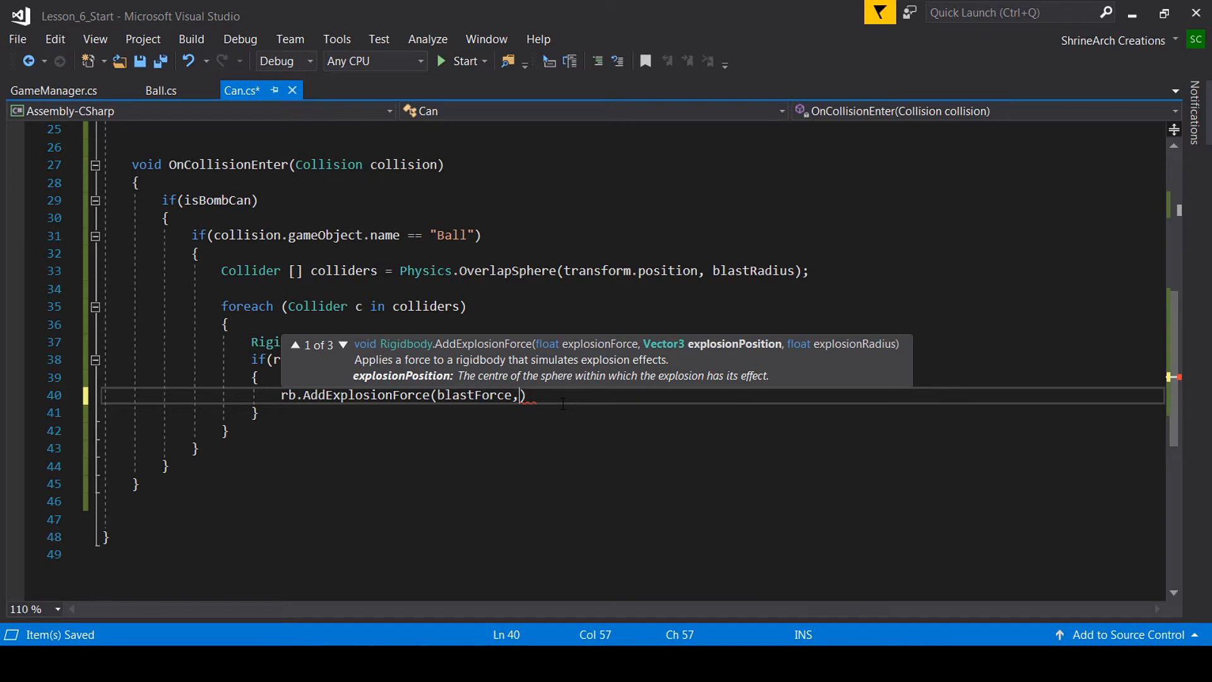
{"action": "type", "text": "transform.position,"}
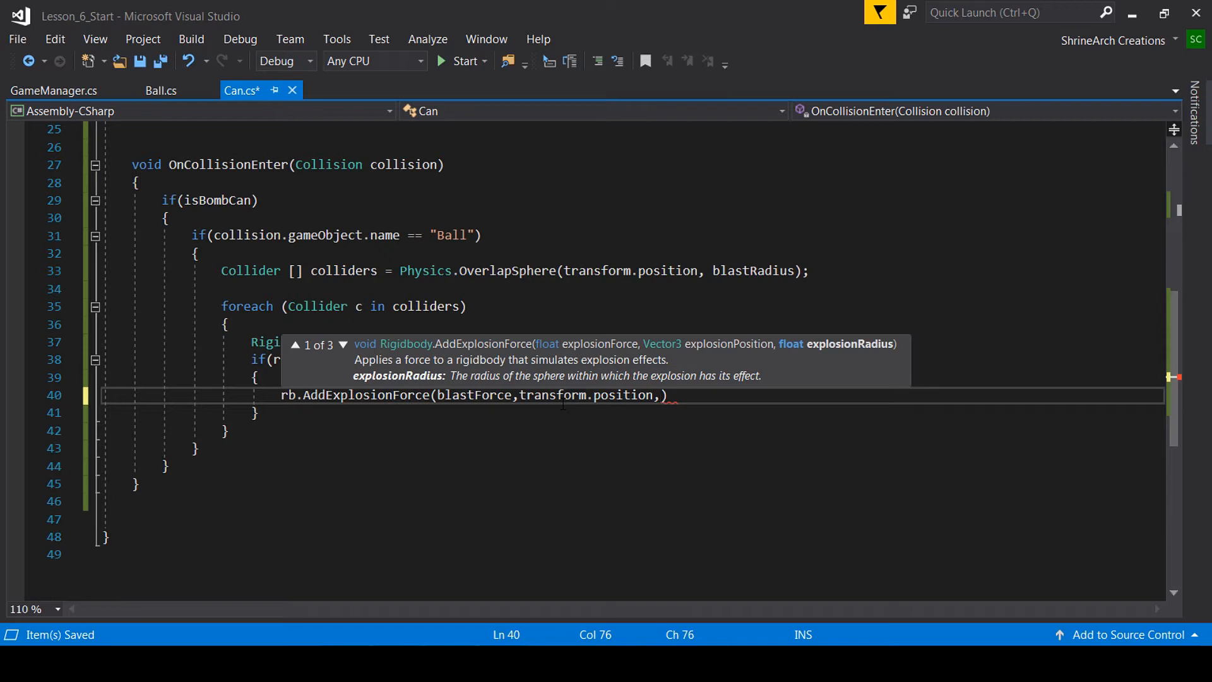
Step: Finish the call with blastRadius, upward modifier 4 and ForceMode.Impulse, then save
{"action": "type", "text": "bals"}
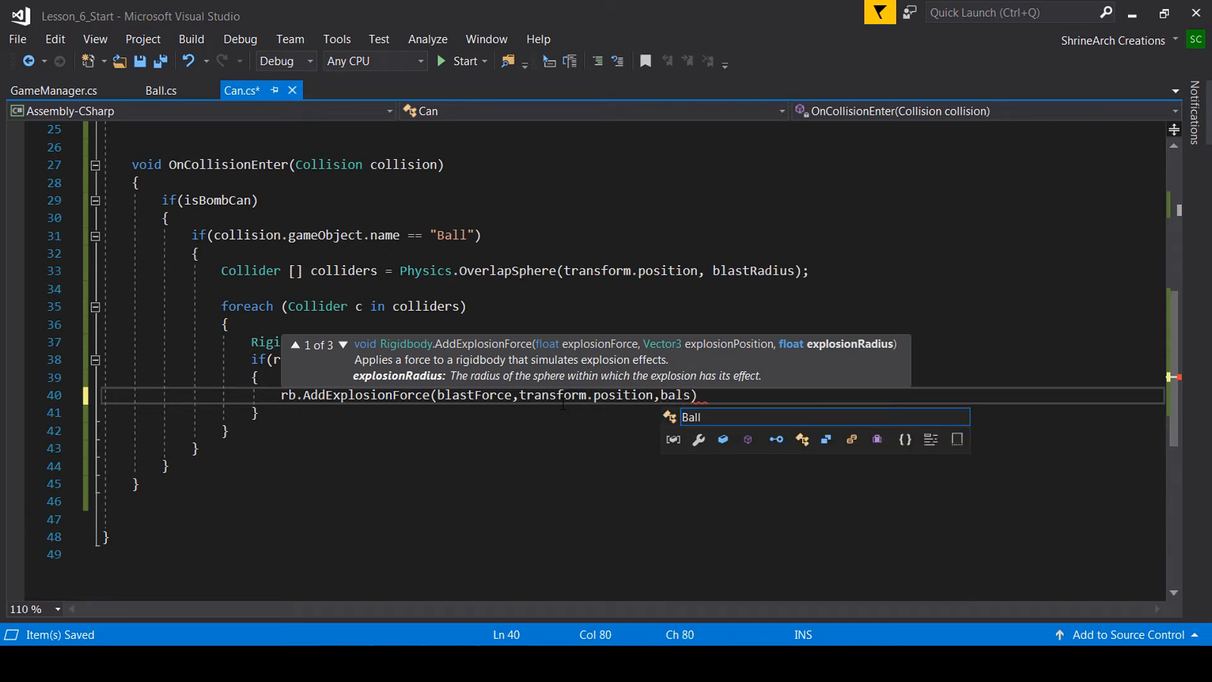
{"action": "type", "text": "lastRadius,"}
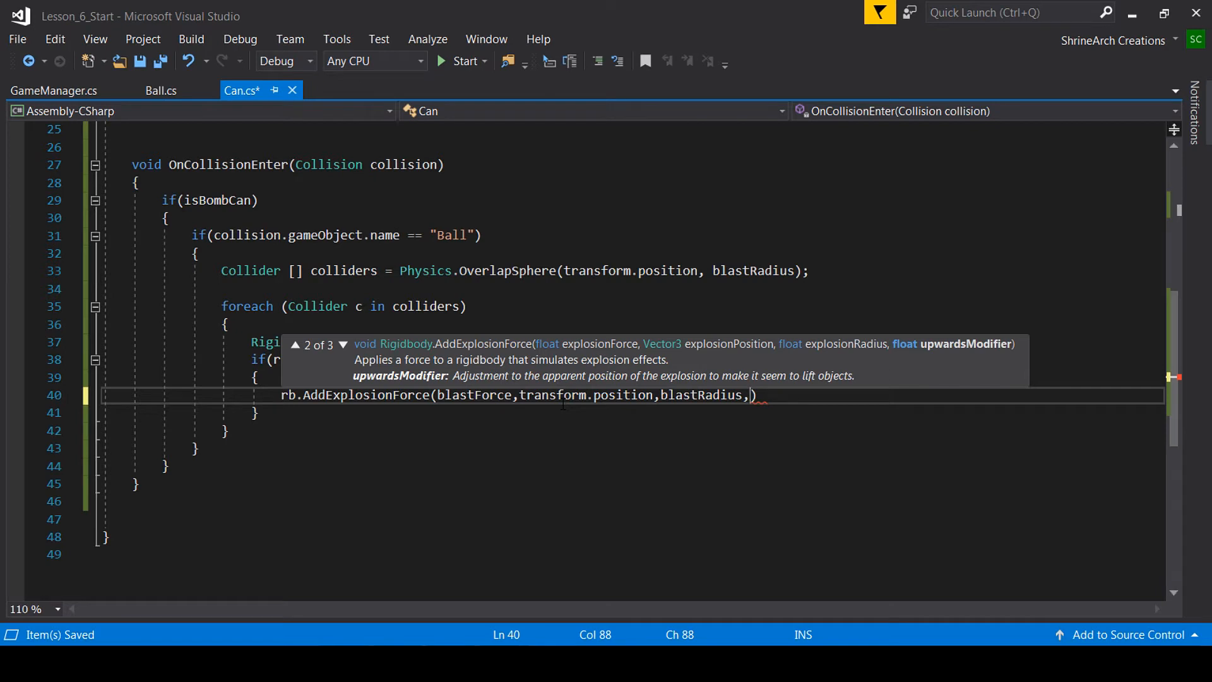
{"action": "type", "text": "4"}
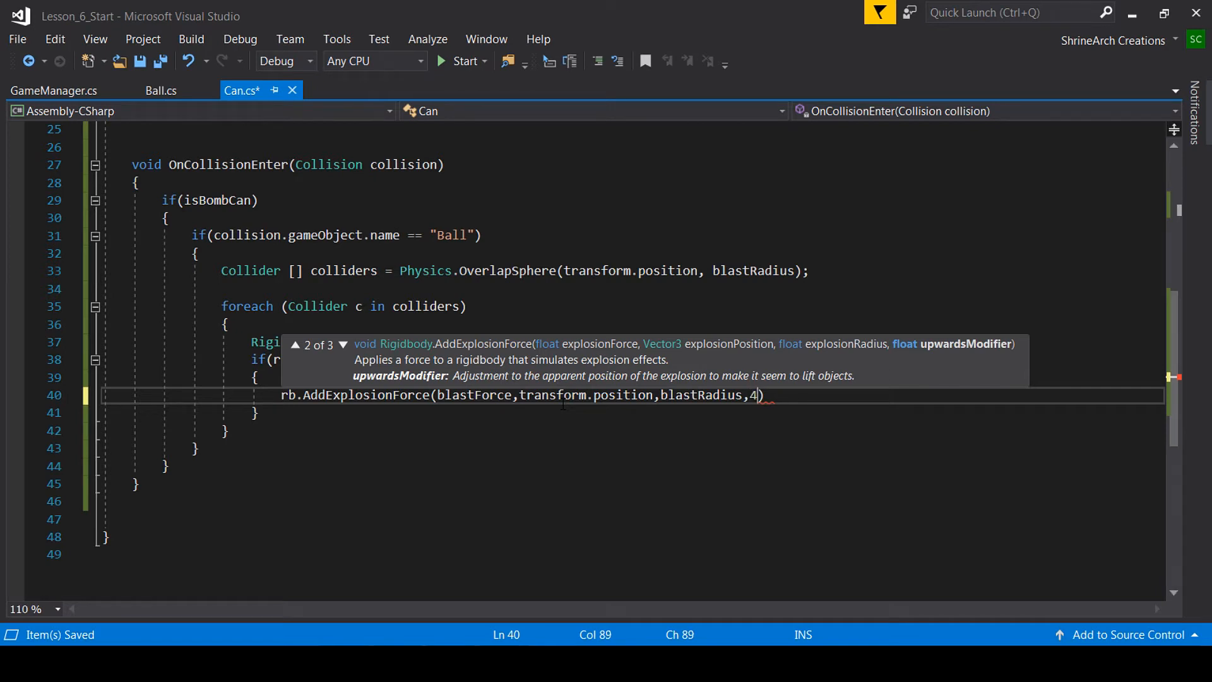
{"action": "type", "text": ","}
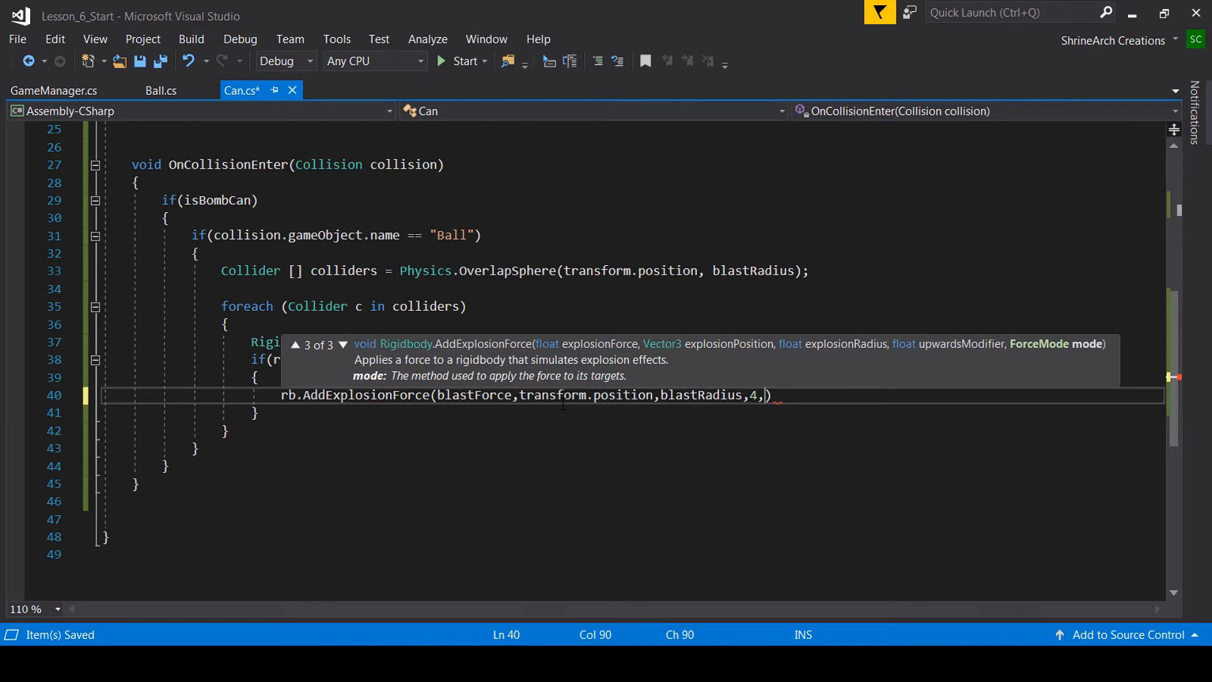
{"action": "type", "text": "Froc"}
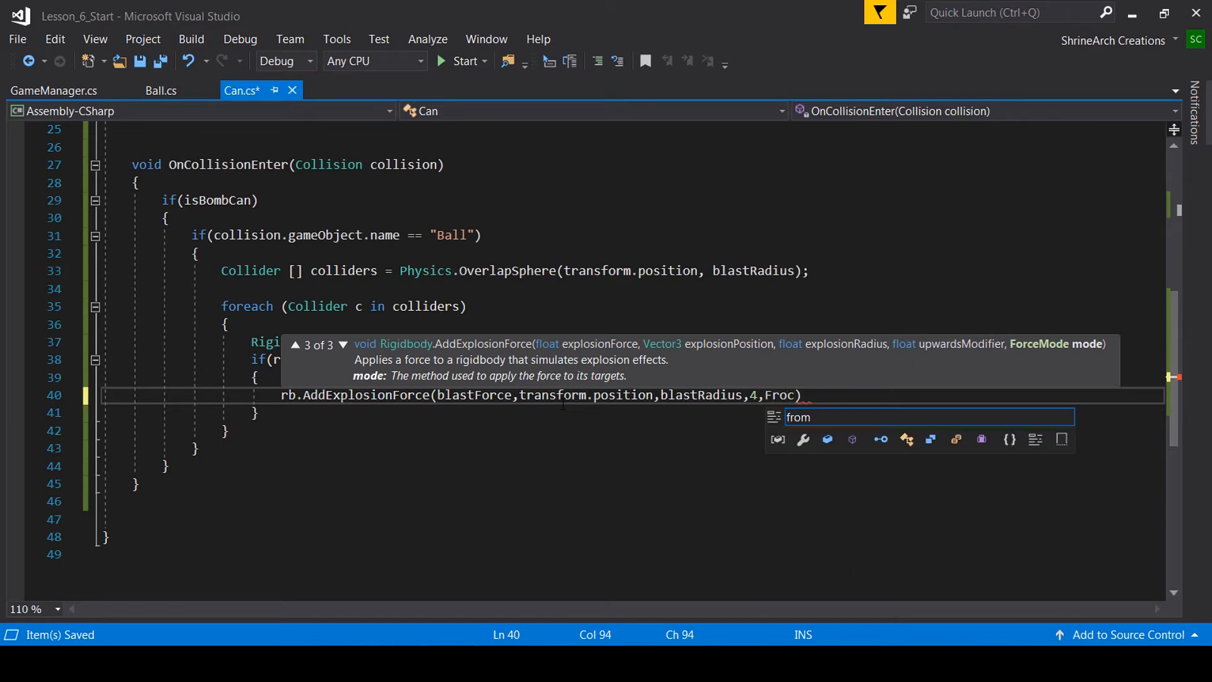
{"action": "type", "text": "ForceMode.Impulse"}
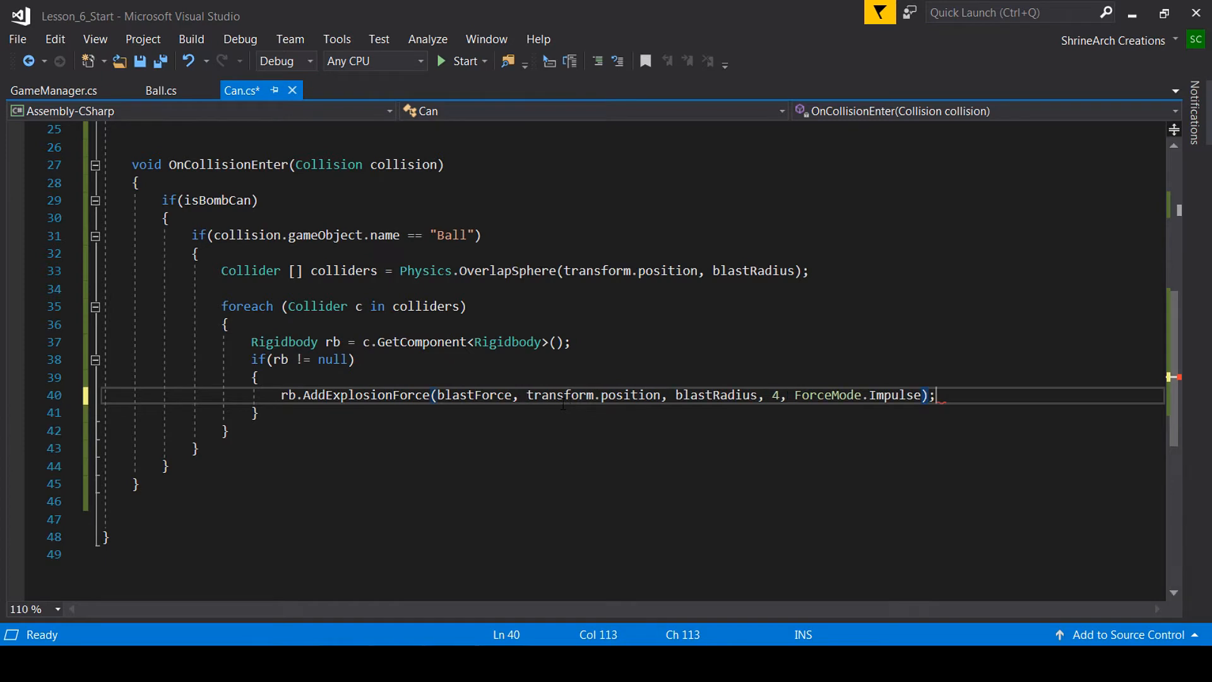
{"action": "key", "text": "ctrl+s"}
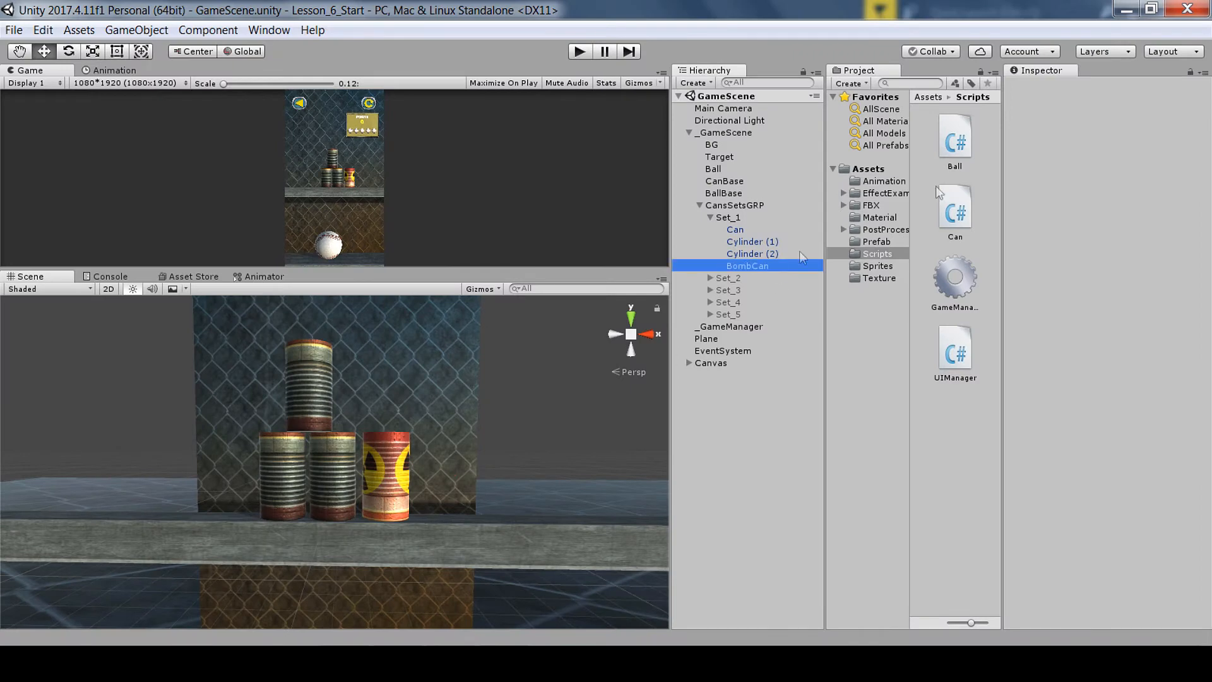
Step: Select the BombCan prefab in the Prefab folder to show its Can script settings
{"action": "left_click", "coordinate": [747, 266]}
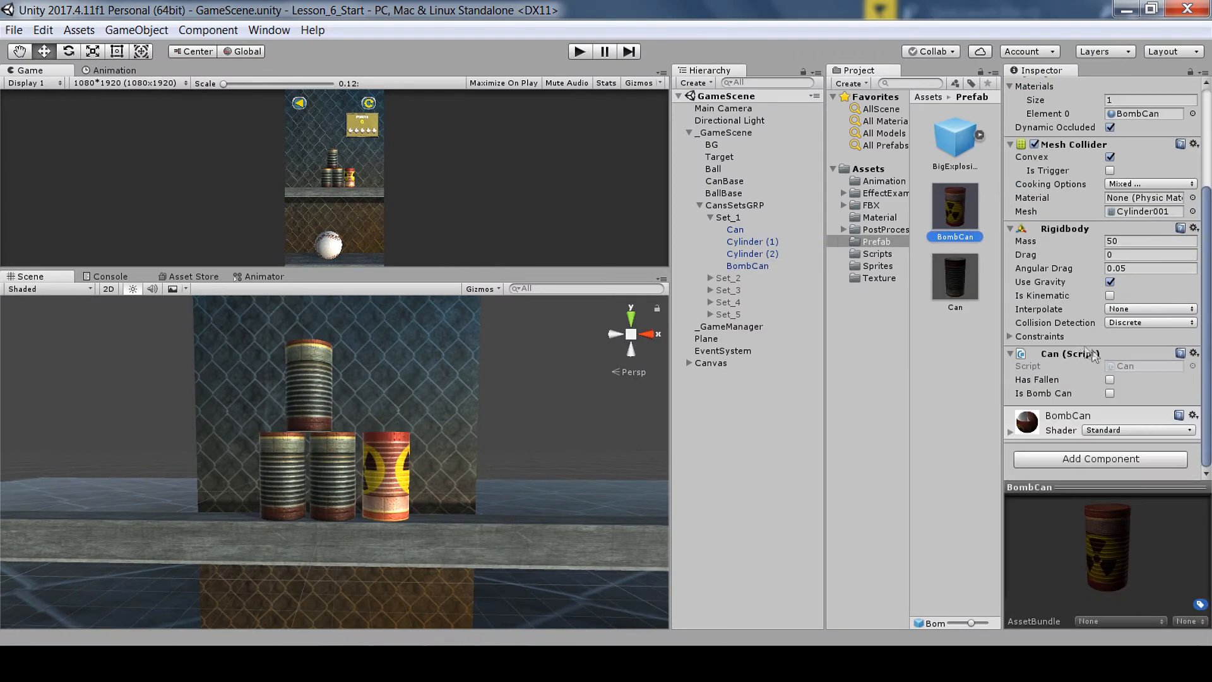
{"action": "left_click", "coordinate": [1110, 392]}
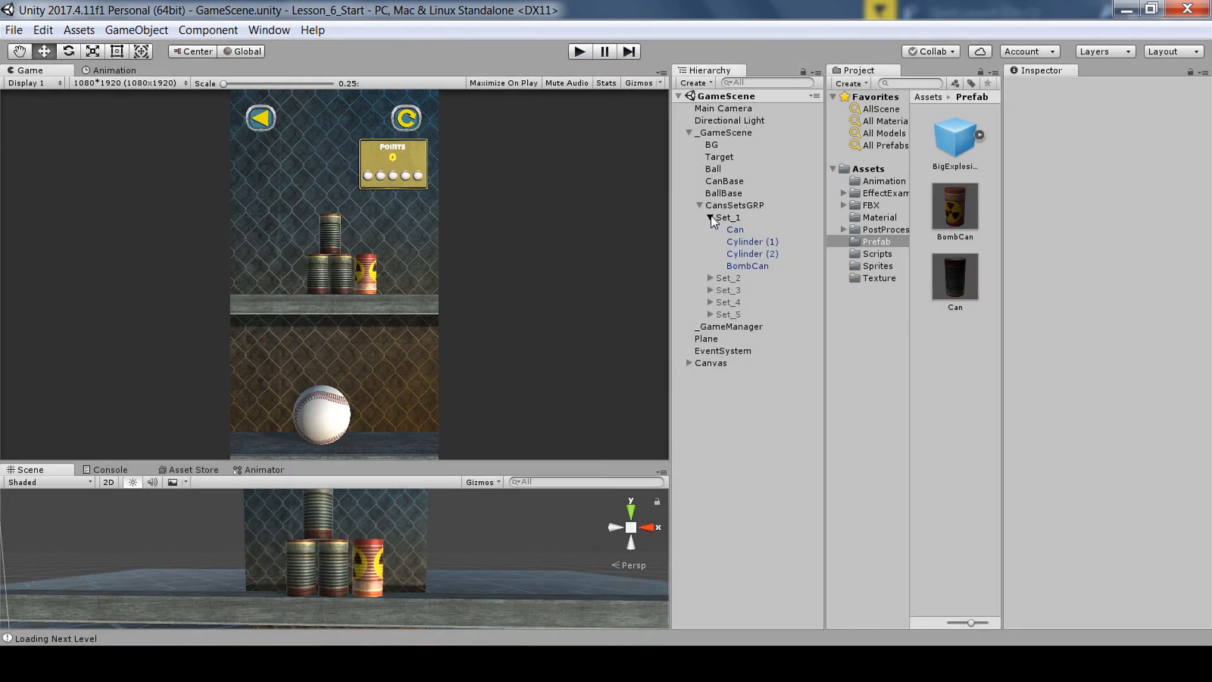
Step: Play-test the can game from START until the score reaches 9, then stop play mode
{"action": "left_click", "coordinate": [727, 230]}
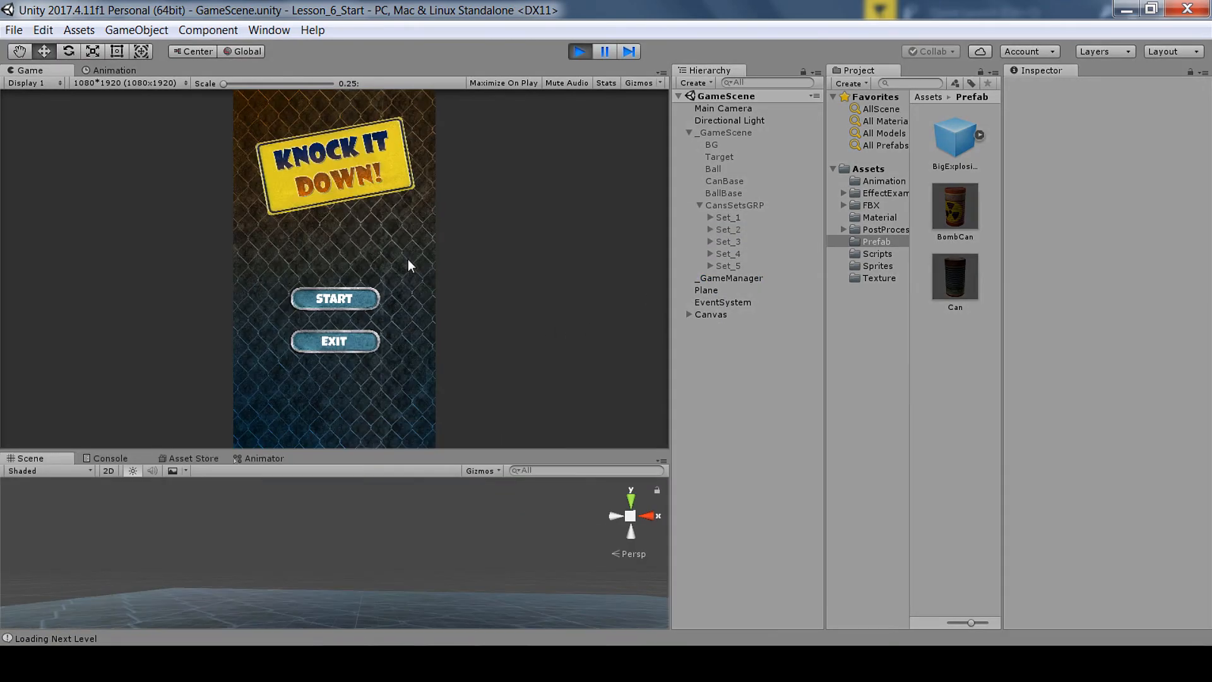
{"action": "left_click", "coordinate": [334, 299]}
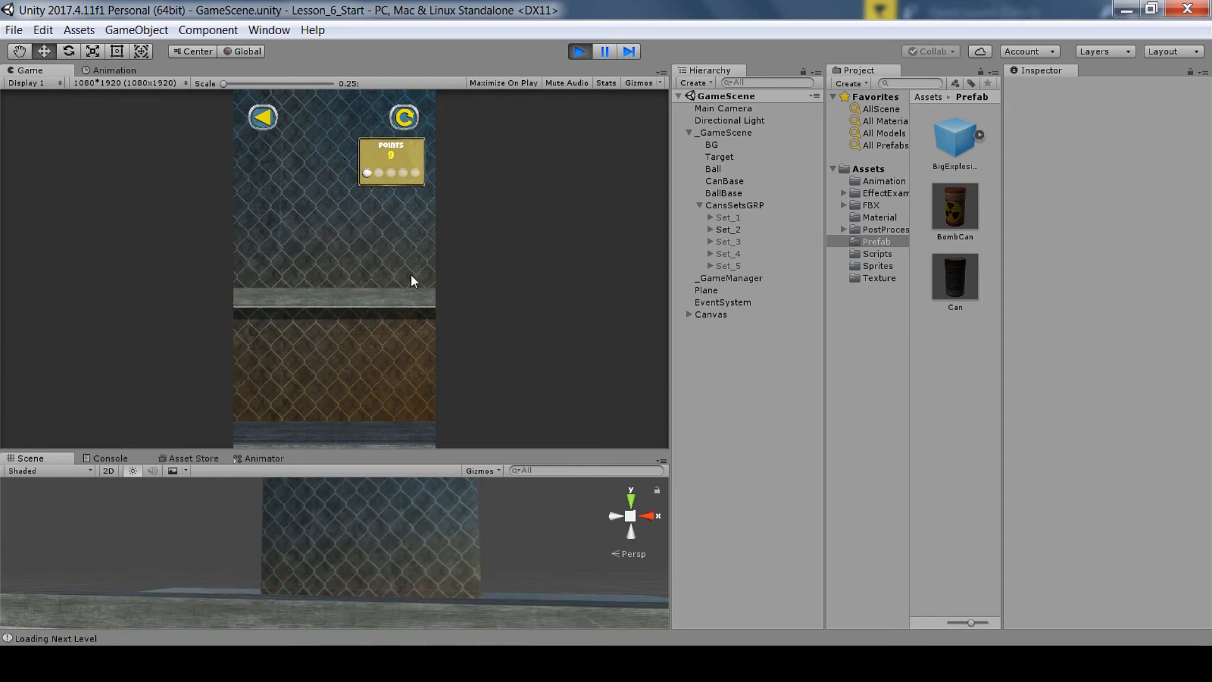
{"action": "left_click", "coordinate": [579, 51]}
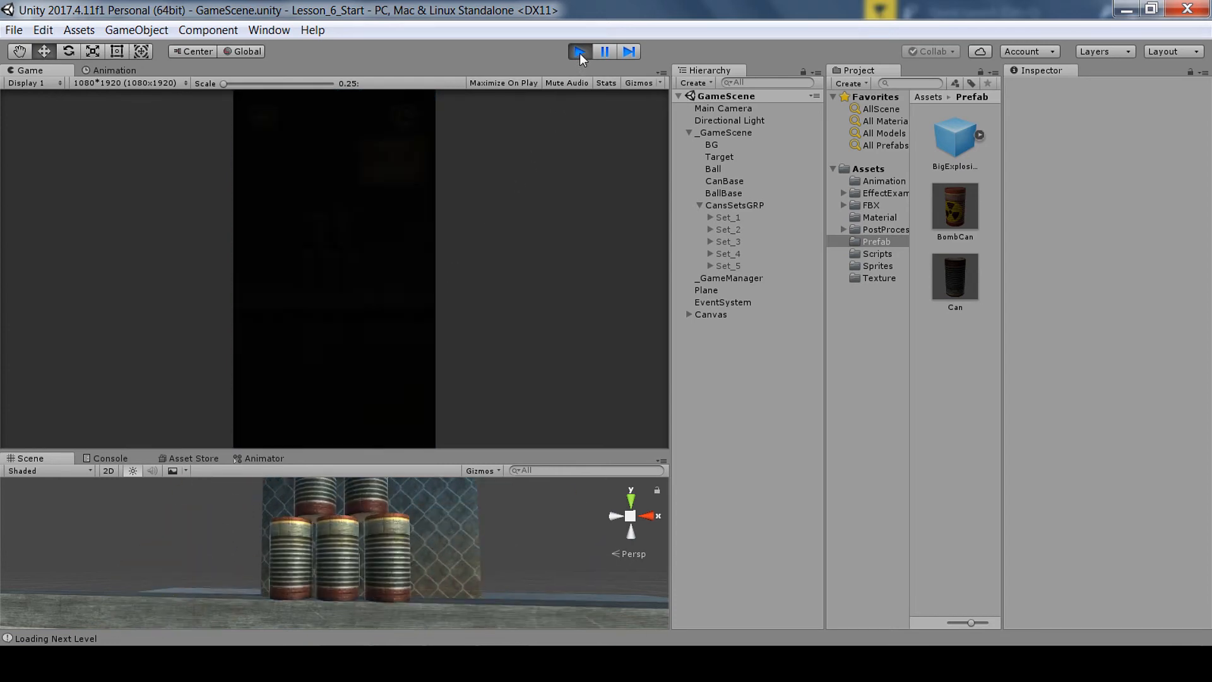
{"action": "left_click", "coordinate": [578, 51]}
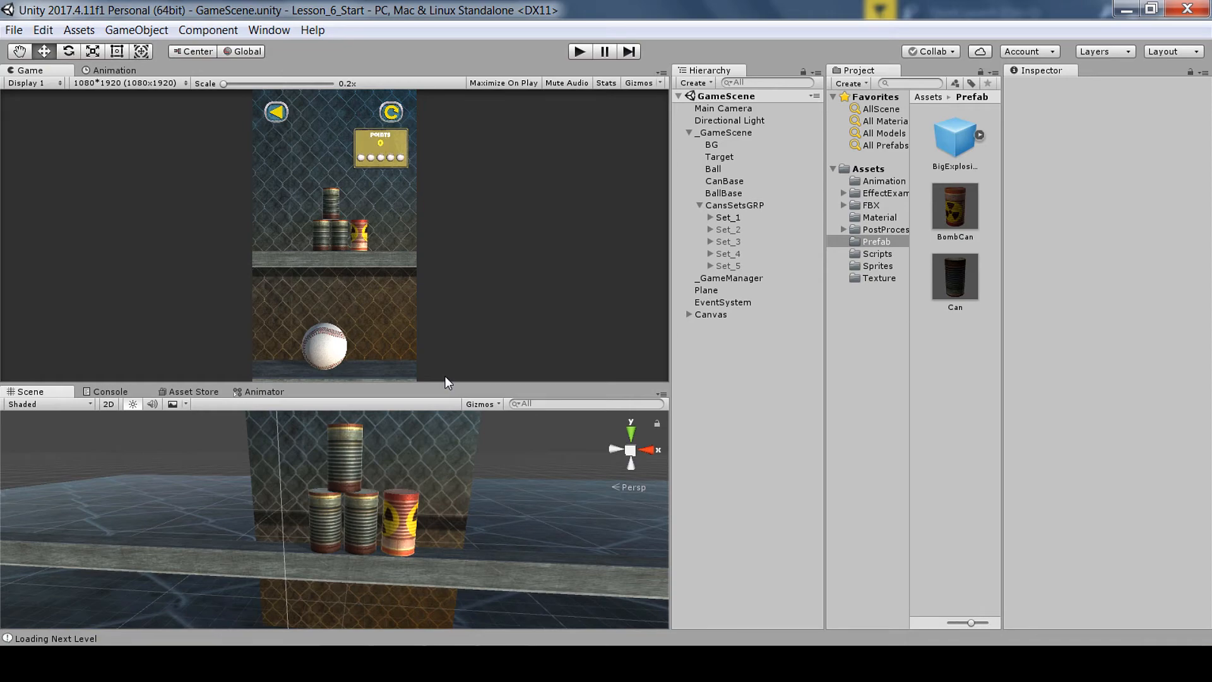
Step: Inspect the scene's BombCan and the CansSetsGRP group, then bring up the Asset Store
{"action": "left_click", "coordinate": [747, 265]}
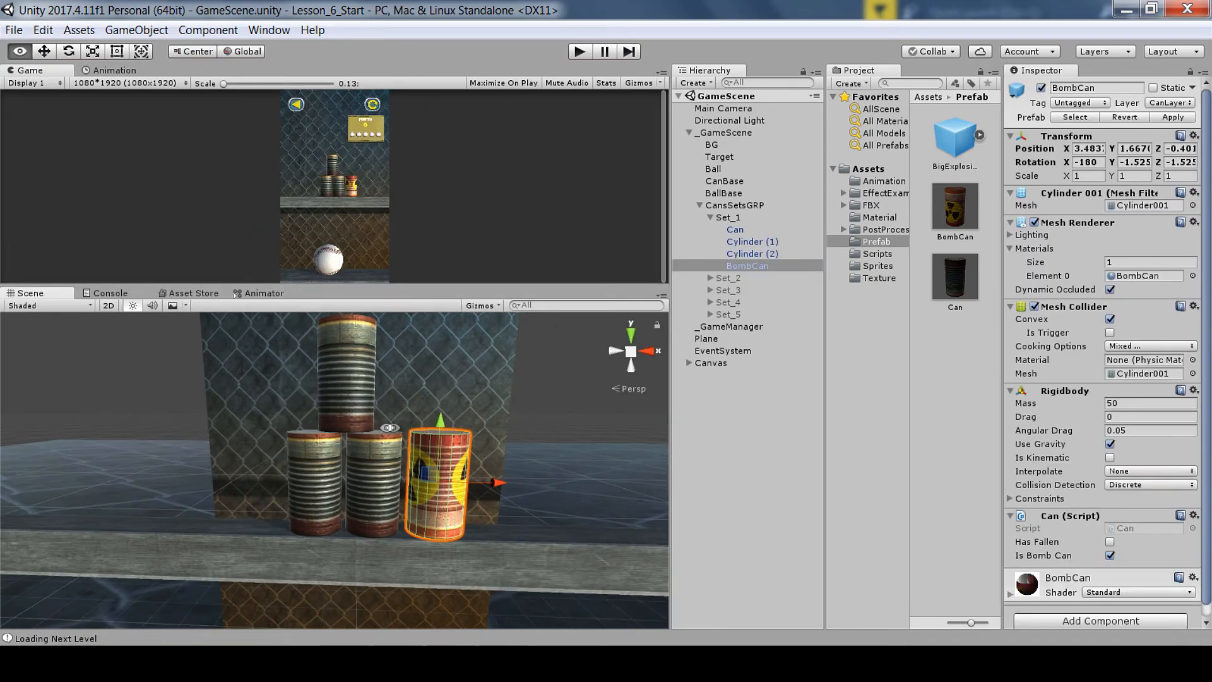
{"action": "left_click", "coordinate": [733, 205]}
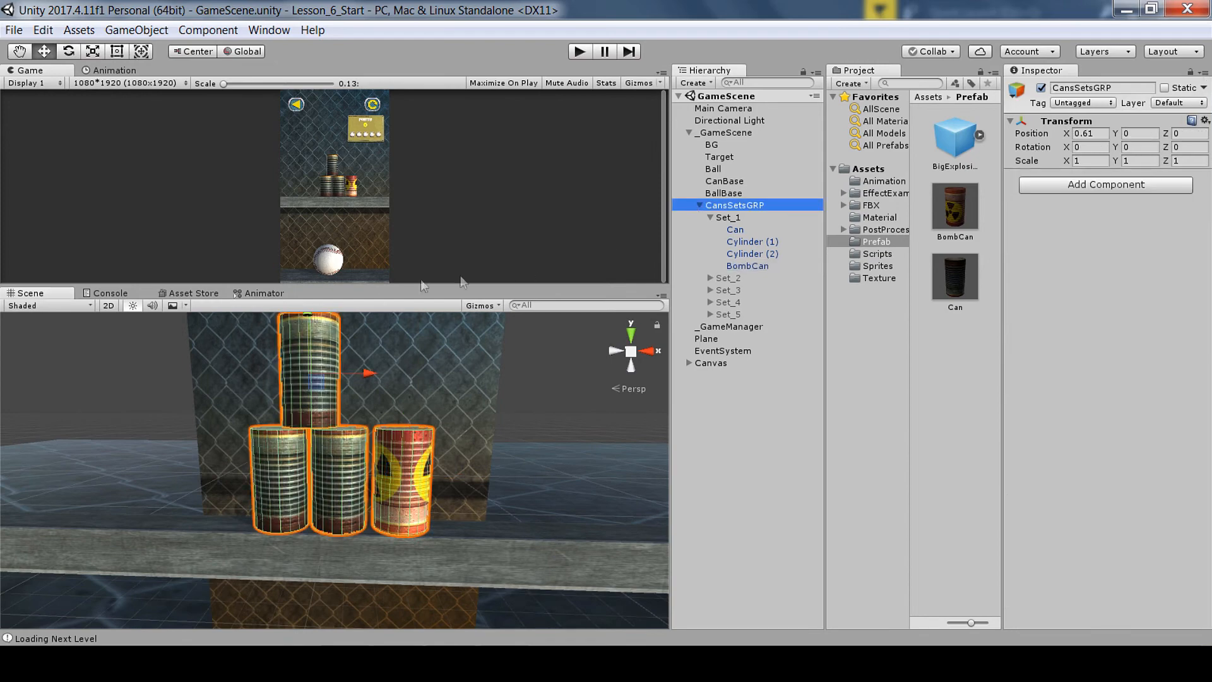
{"action": "left_click", "coordinate": [193, 292]}
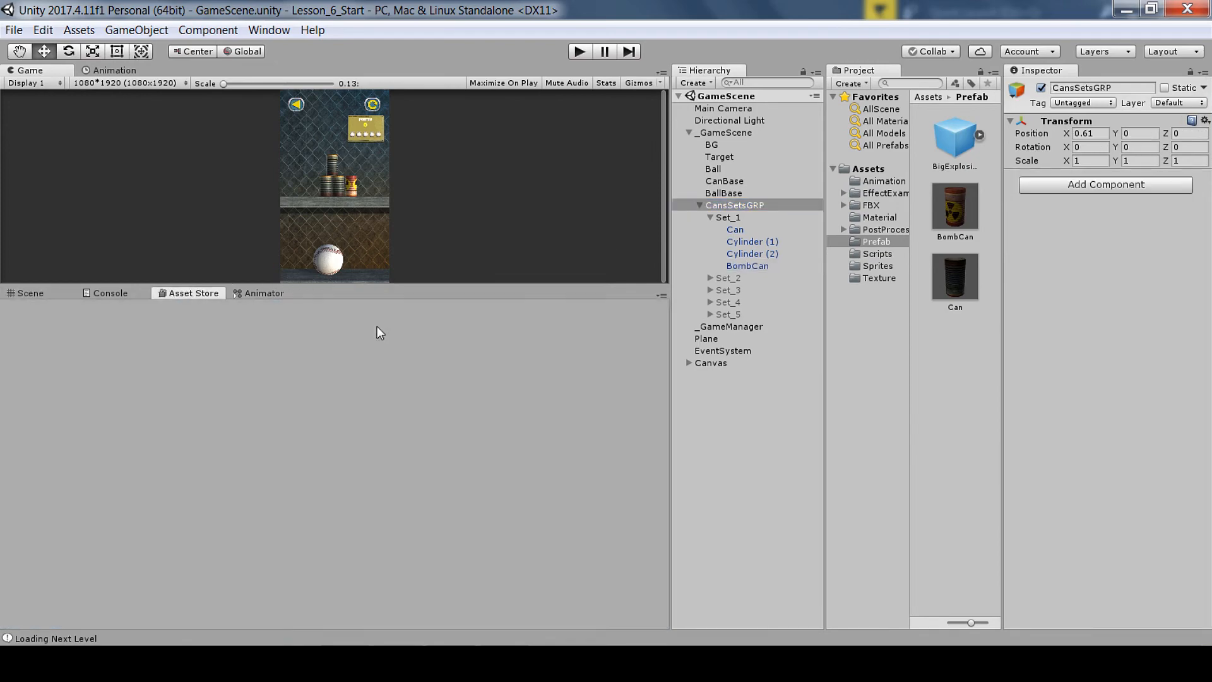
Step: Search the Asset Store for 'unity particle' to list the Unity Particle Pack
{"action": "left_click", "coordinate": [193, 293]}
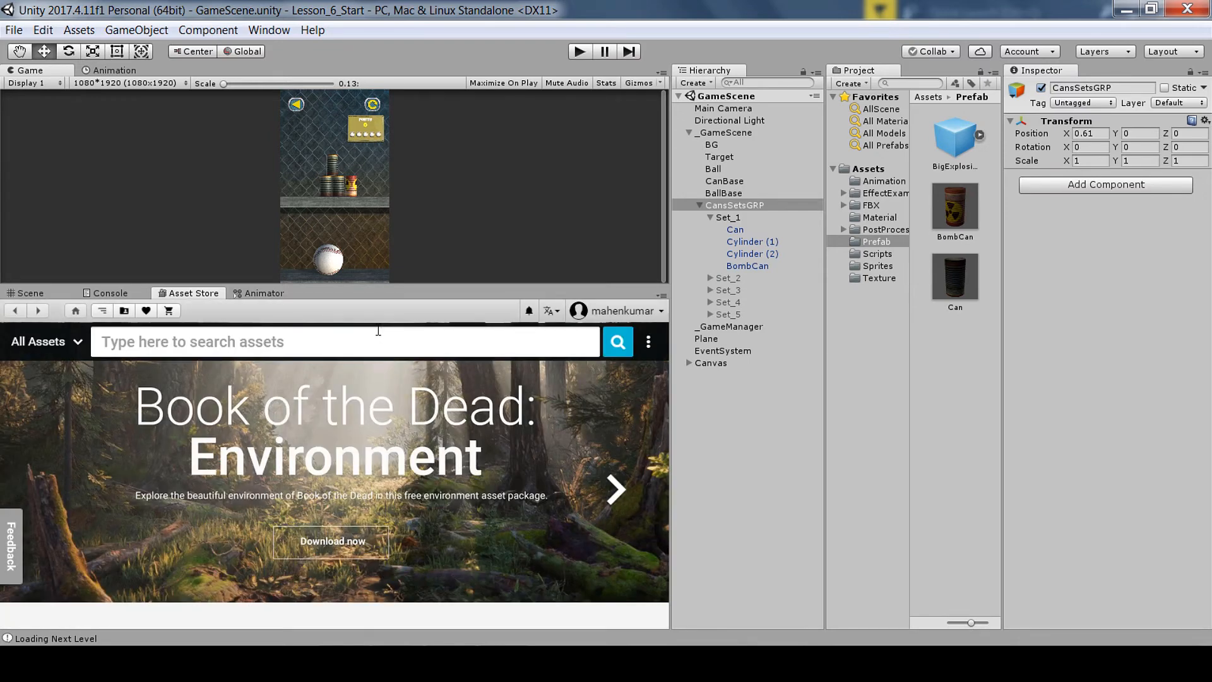
{"action": "left_click", "coordinate": [344, 342]}
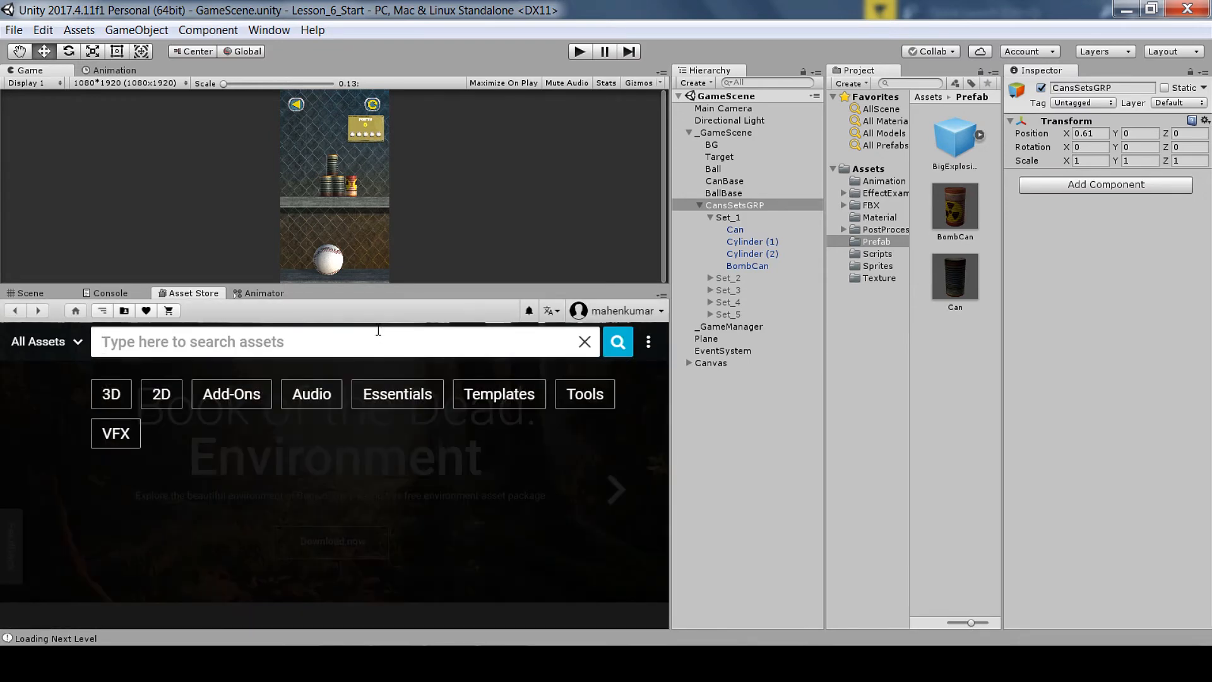
{"action": "type", "text": "unity particle"}
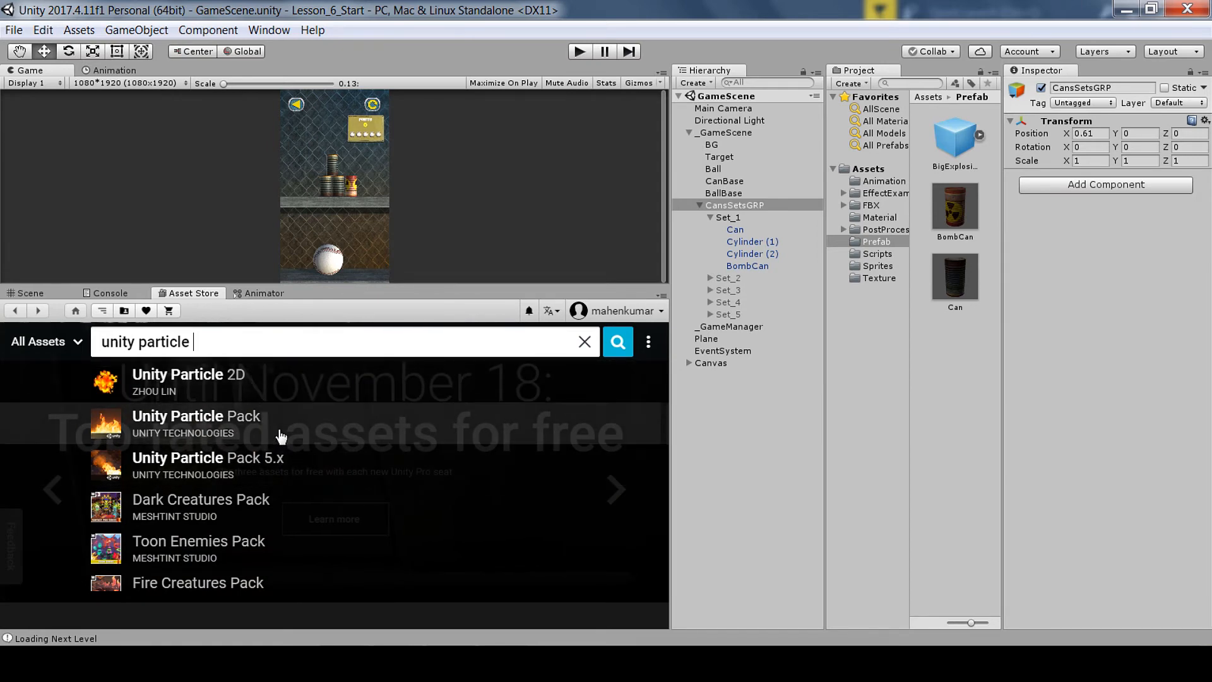
{"action": "mouse_move", "coordinate": [283, 470]}
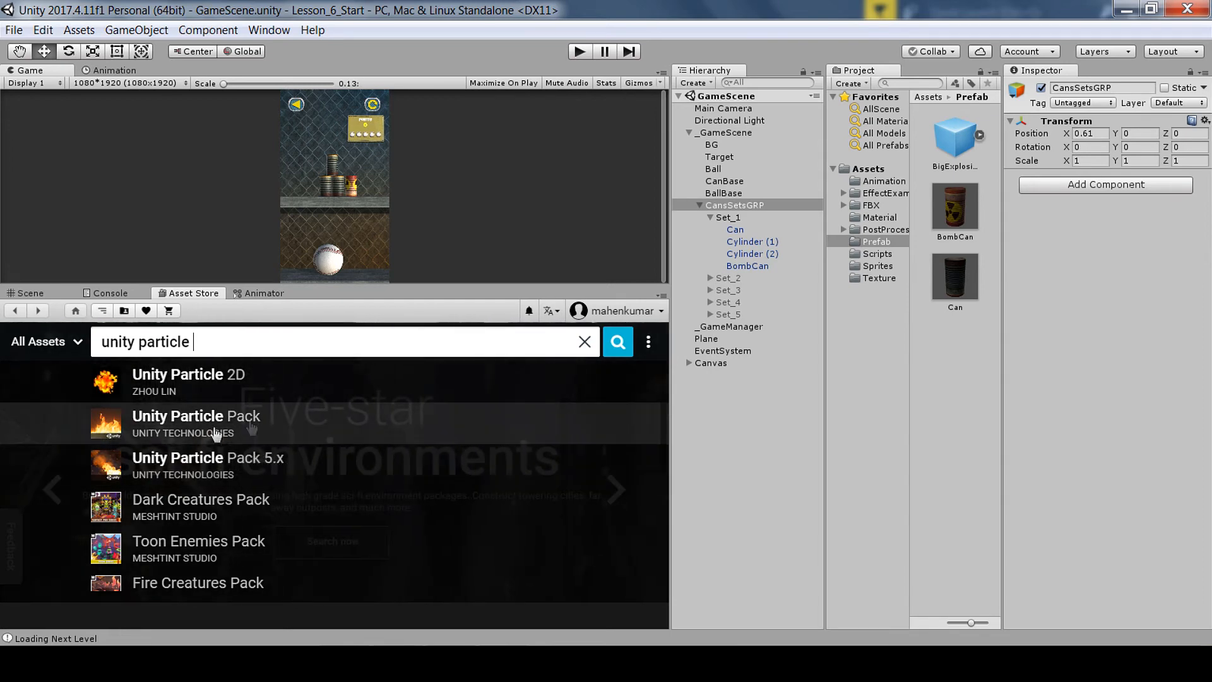
{"action": "mouse_move", "coordinate": [247, 433]}
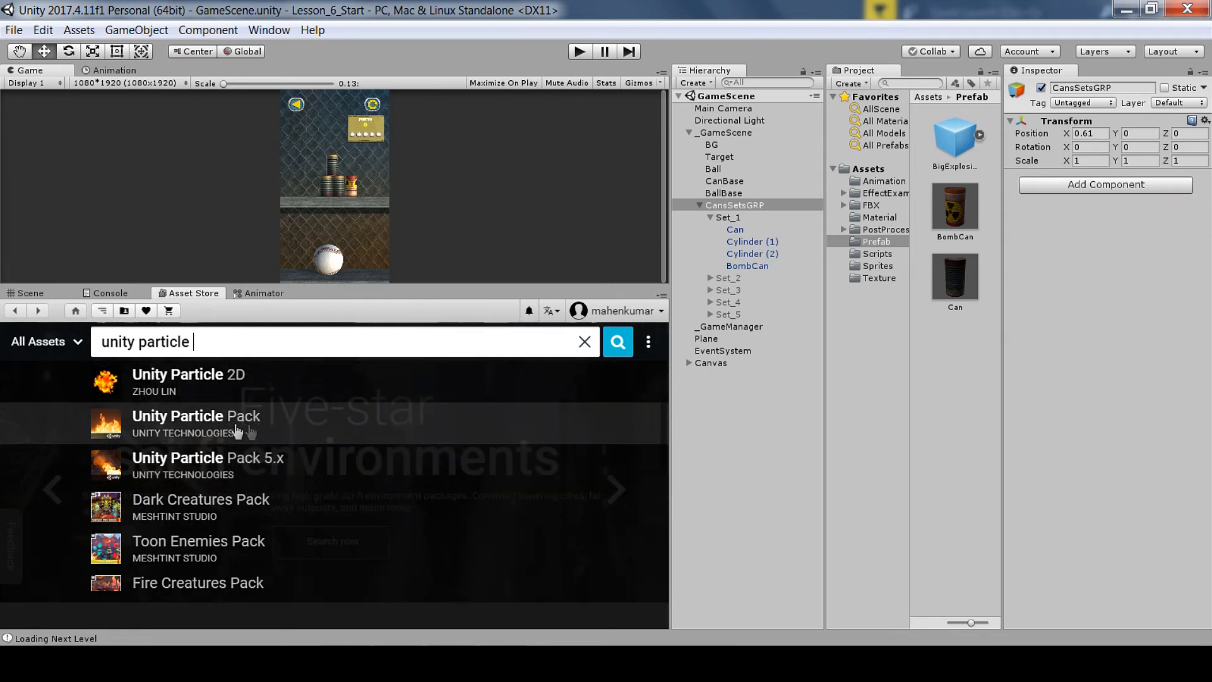
{"action": "mouse_move", "coordinate": [286, 433]}
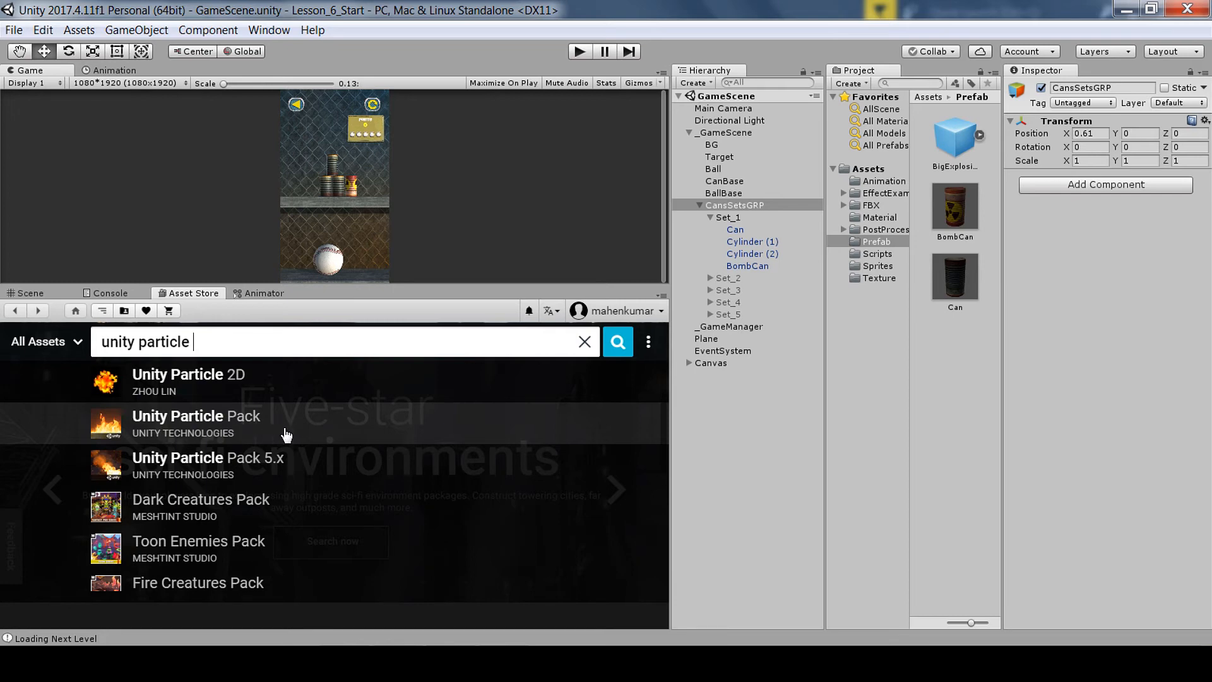
{"action": "mouse_move", "coordinate": [275, 465]}
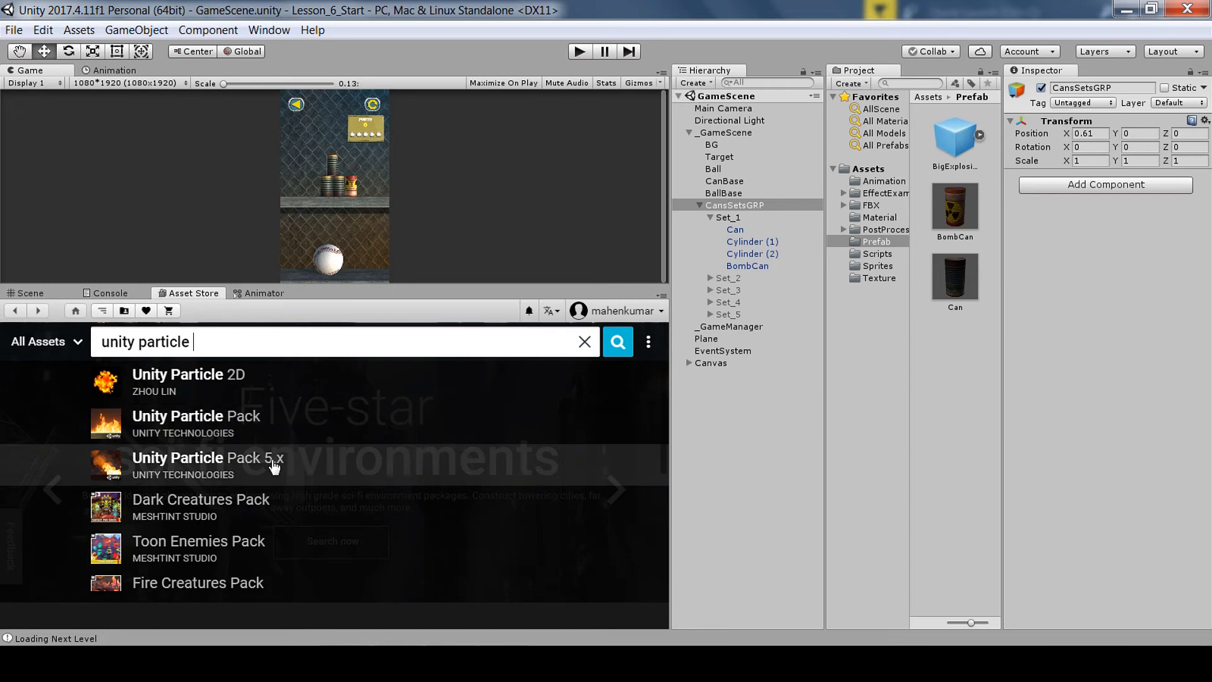
{"action": "mouse_move", "coordinate": [266, 430]}
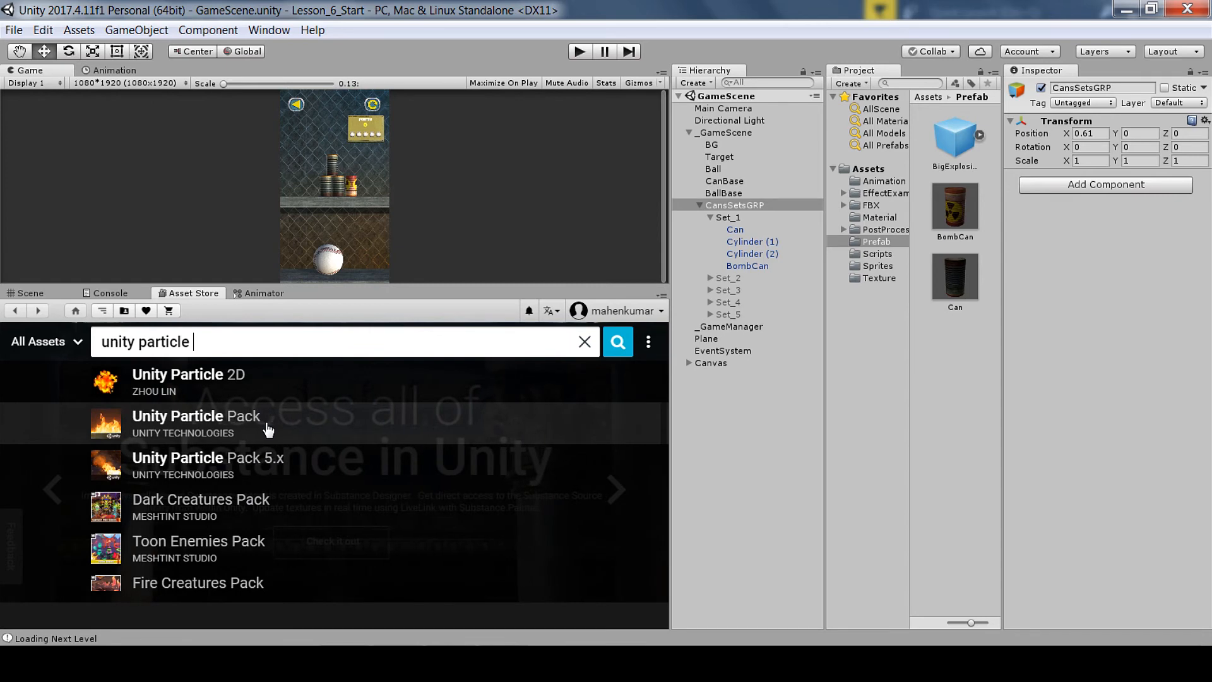
{"action": "mouse_move", "coordinate": [293, 472]}
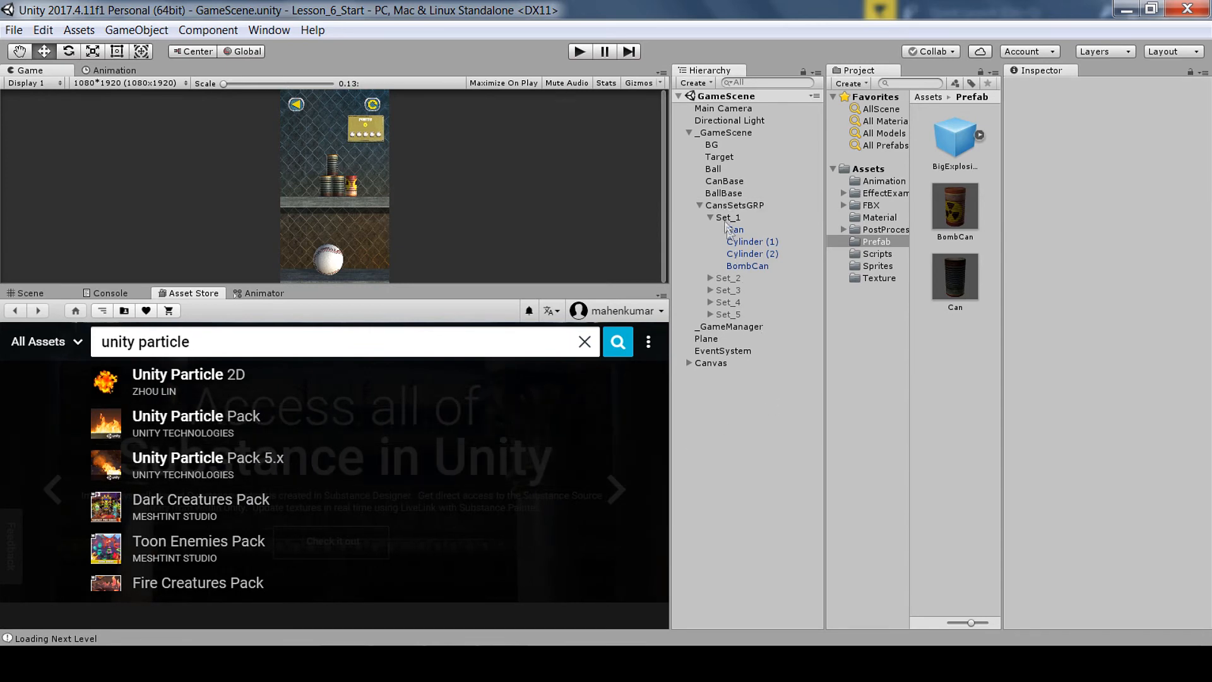
Step: Collapse the can sets group and drag BigExplosionEffect from FireExplosionEffects Prefabs into the scene
{"action": "left_click", "coordinate": [699, 205]}
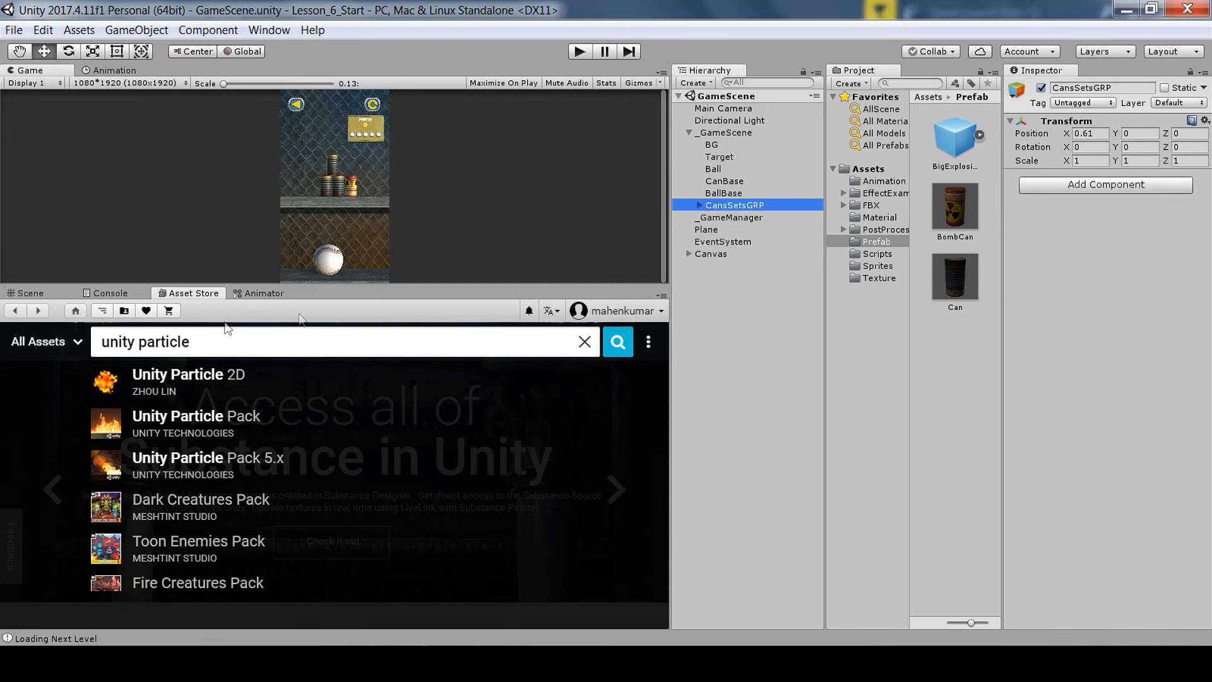
{"action": "left_click", "coordinate": [30, 293]}
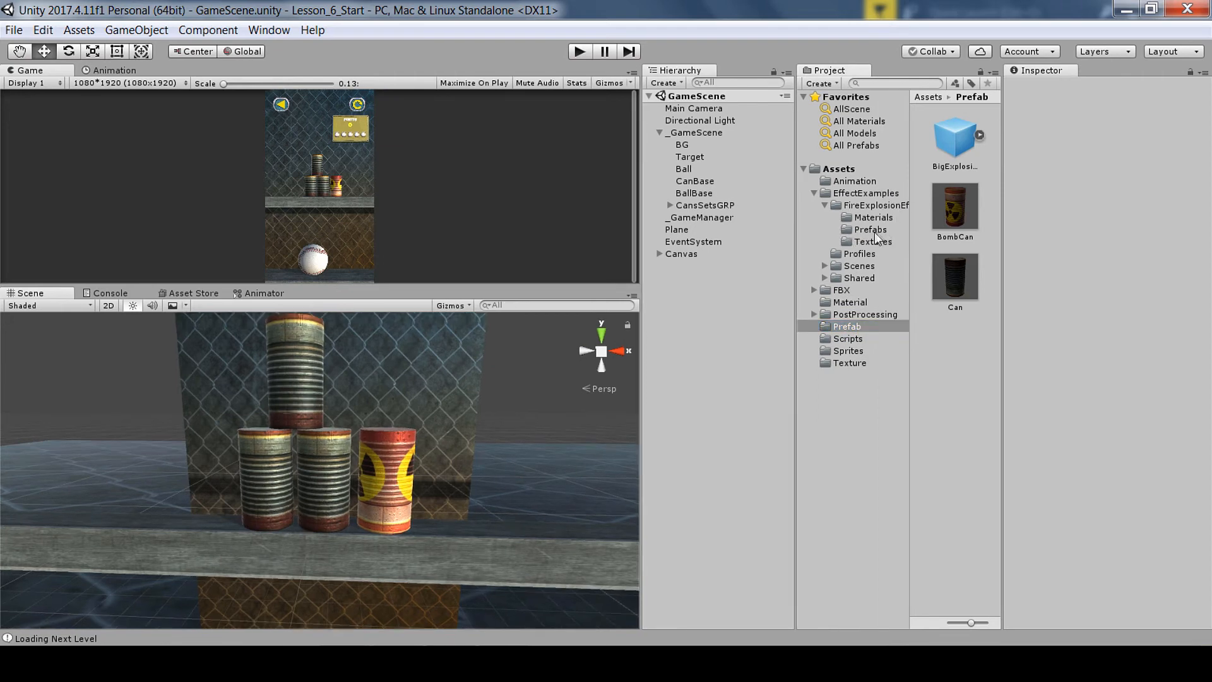
{"action": "left_click", "coordinate": [871, 229]}
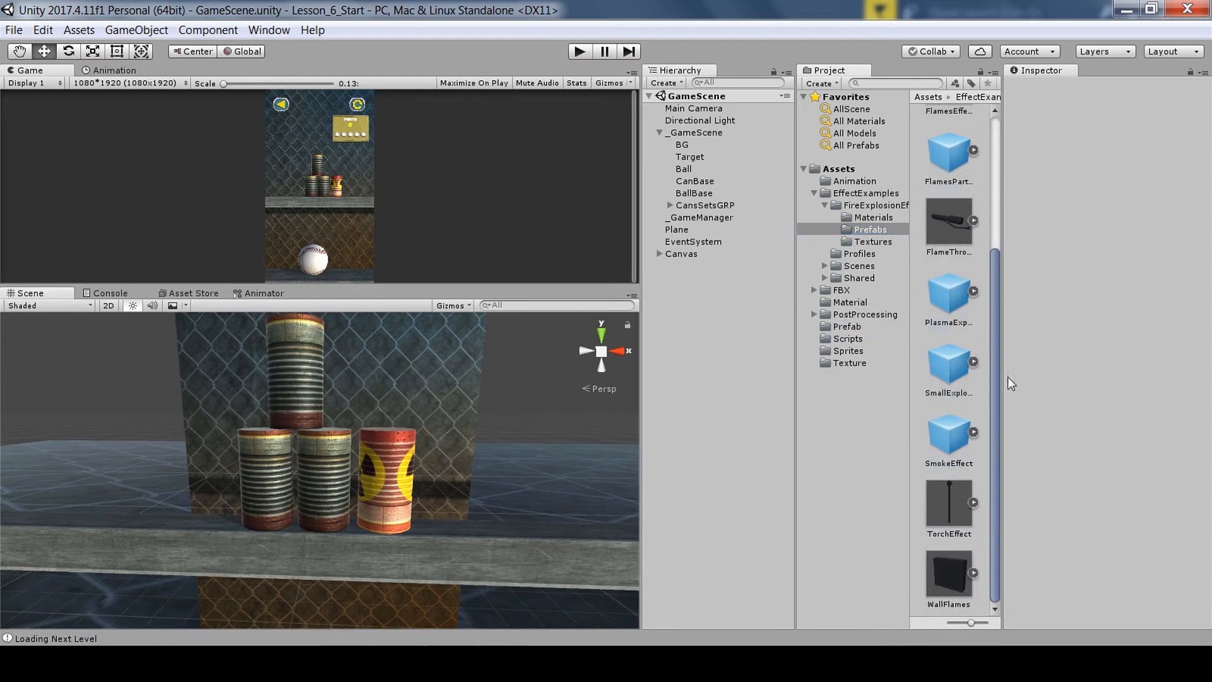
{"action": "left_click", "coordinate": [948, 138]}
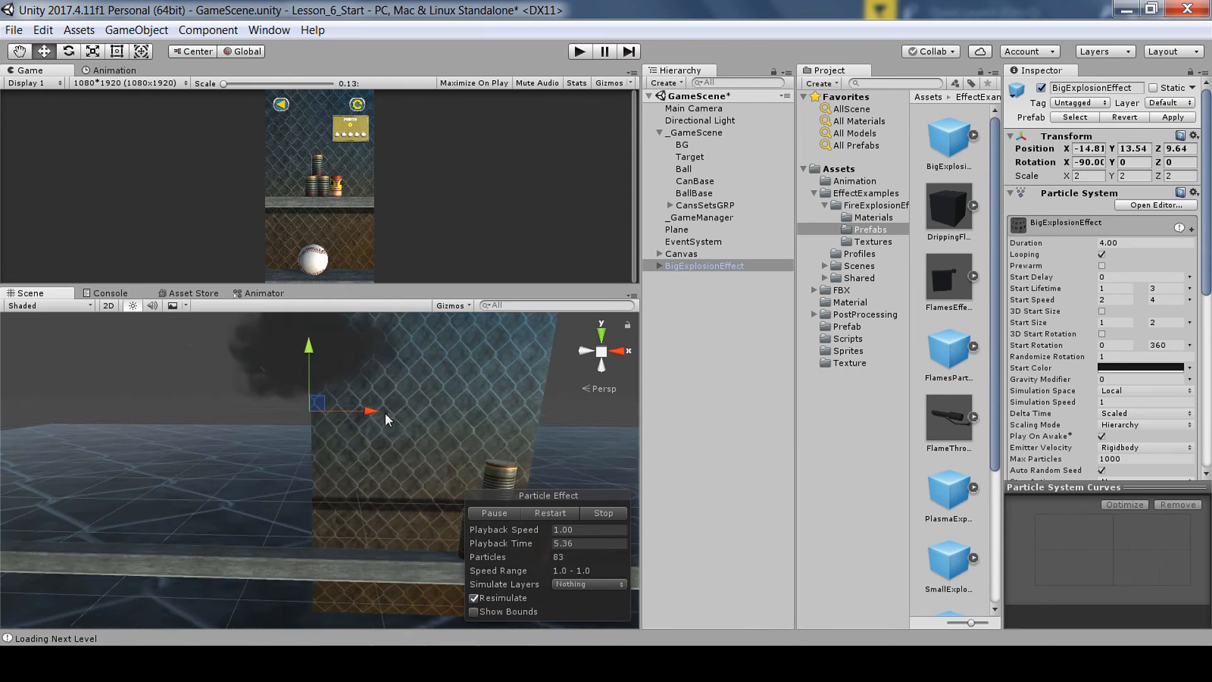
Step: Expand BigExplosionEffect in the Hierarchy and delete its Debris child
{"action": "left_click", "coordinate": [658, 265]}
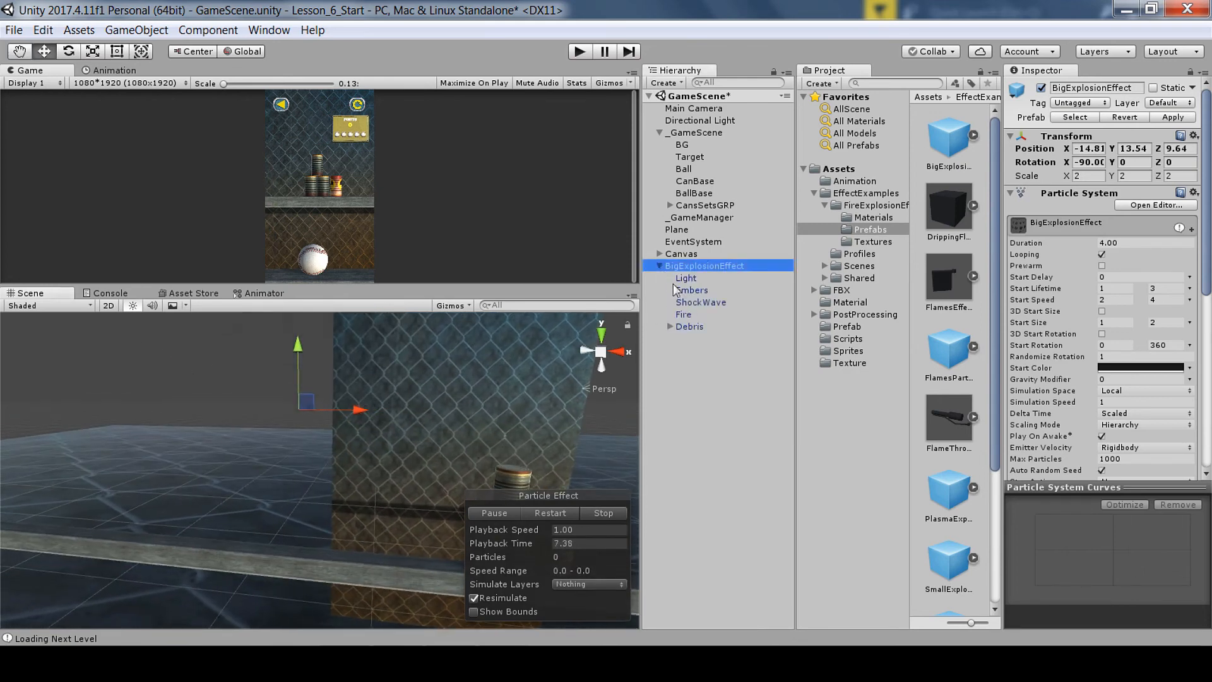
{"action": "left_click", "coordinate": [689, 326]}
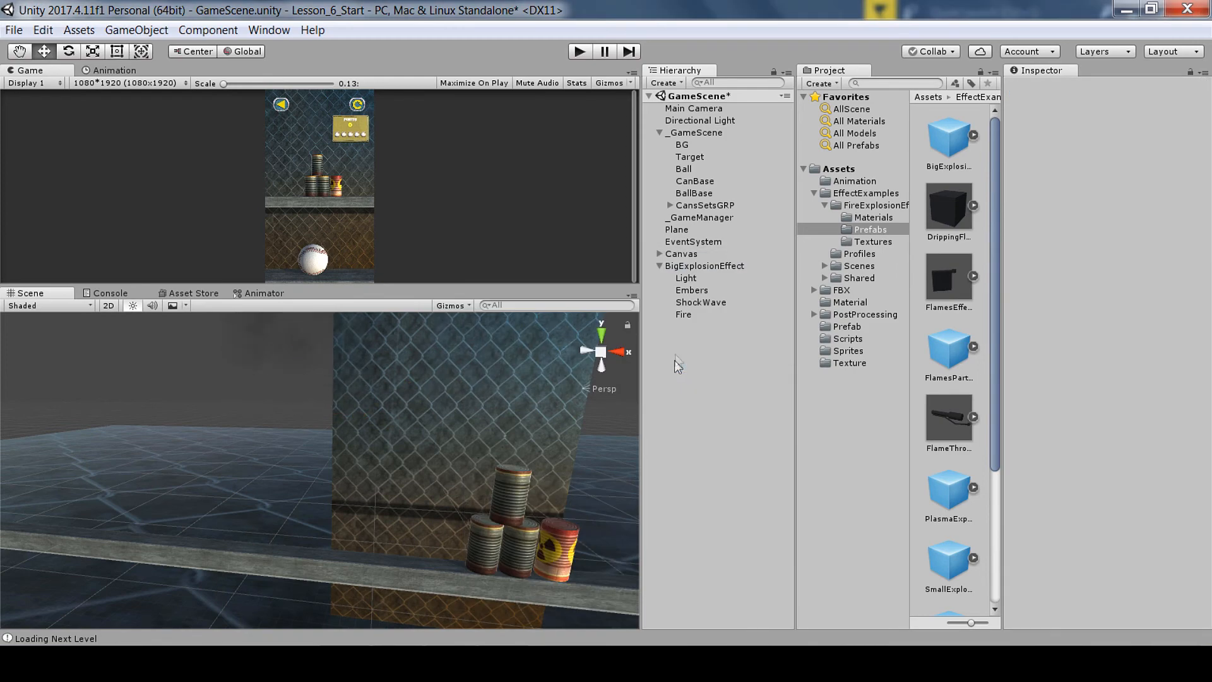
{"action": "left_click", "coordinate": [705, 265]}
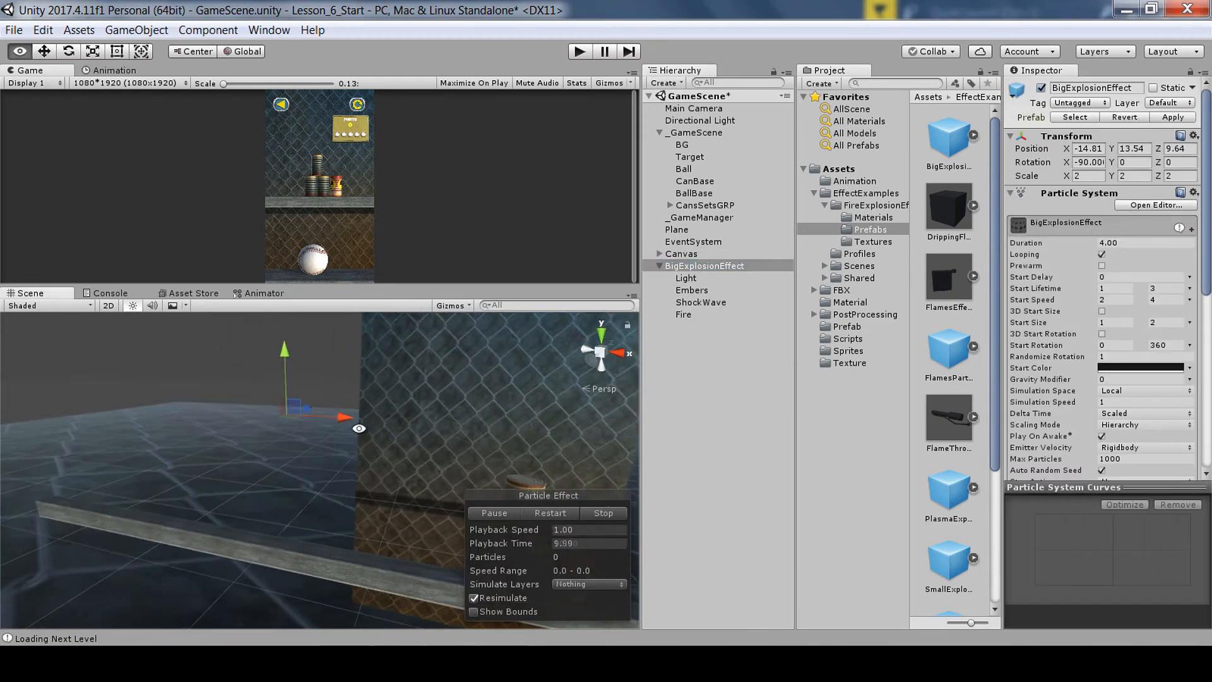
{"action": "left_click", "coordinate": [683, 314]}
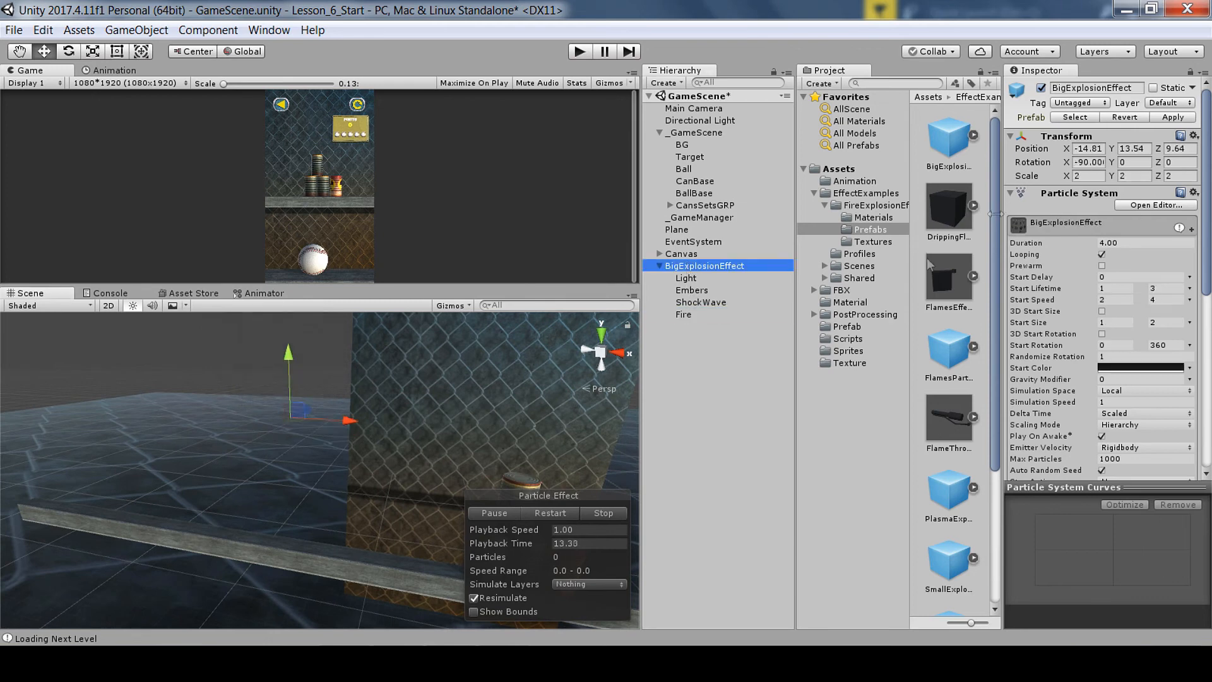
{"action": "left_click", "coordinate": [683, 314]}
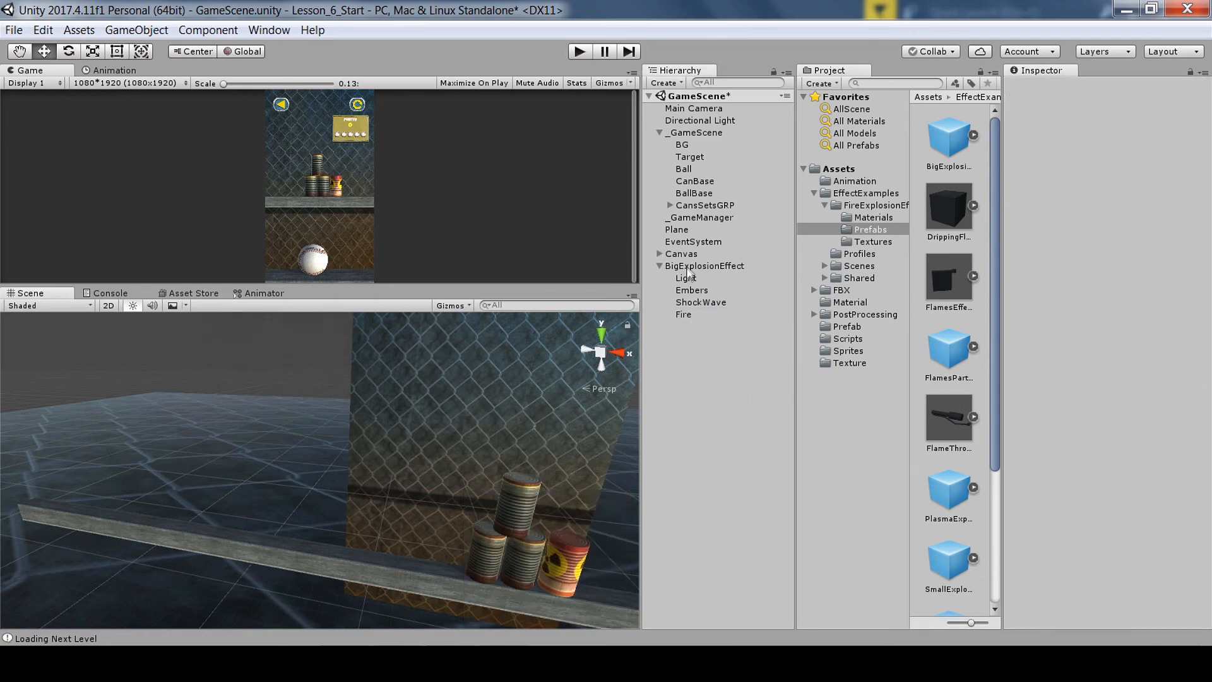
Step: Examine the effect's Light part, then remove BigExplosionEffect from the scene
{"action": "left_click", "coordinate": [704, 265]}
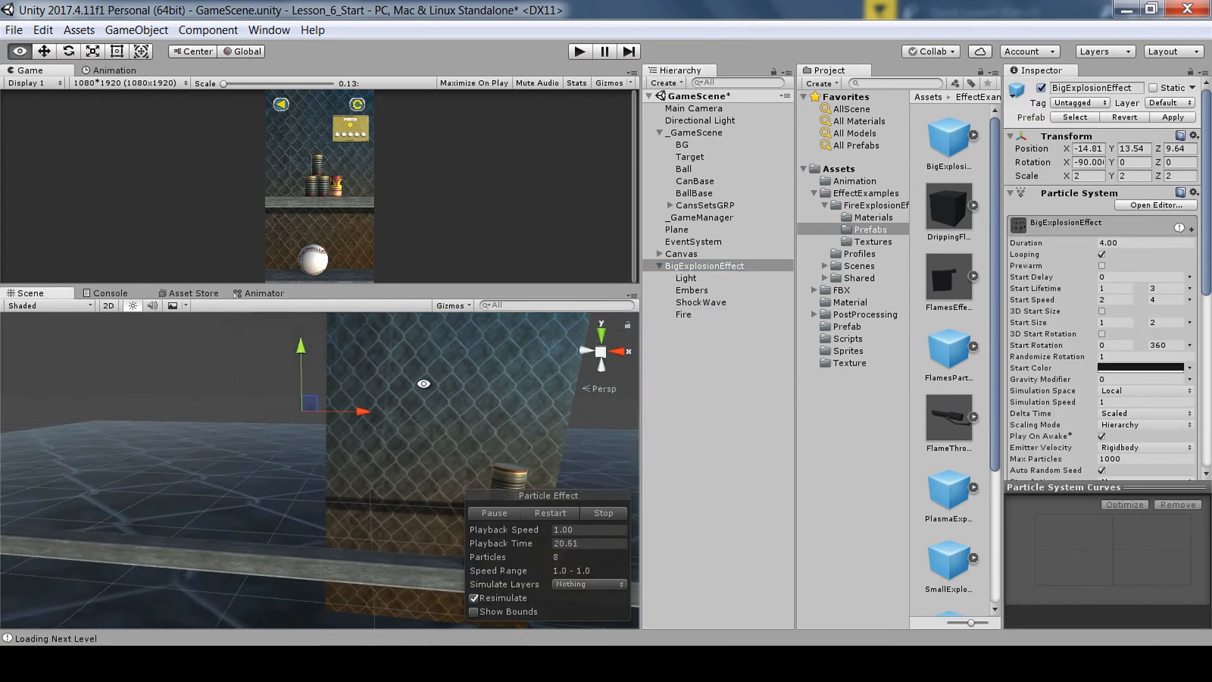
{"action": "left_click", "coordinate": [685, 278]}
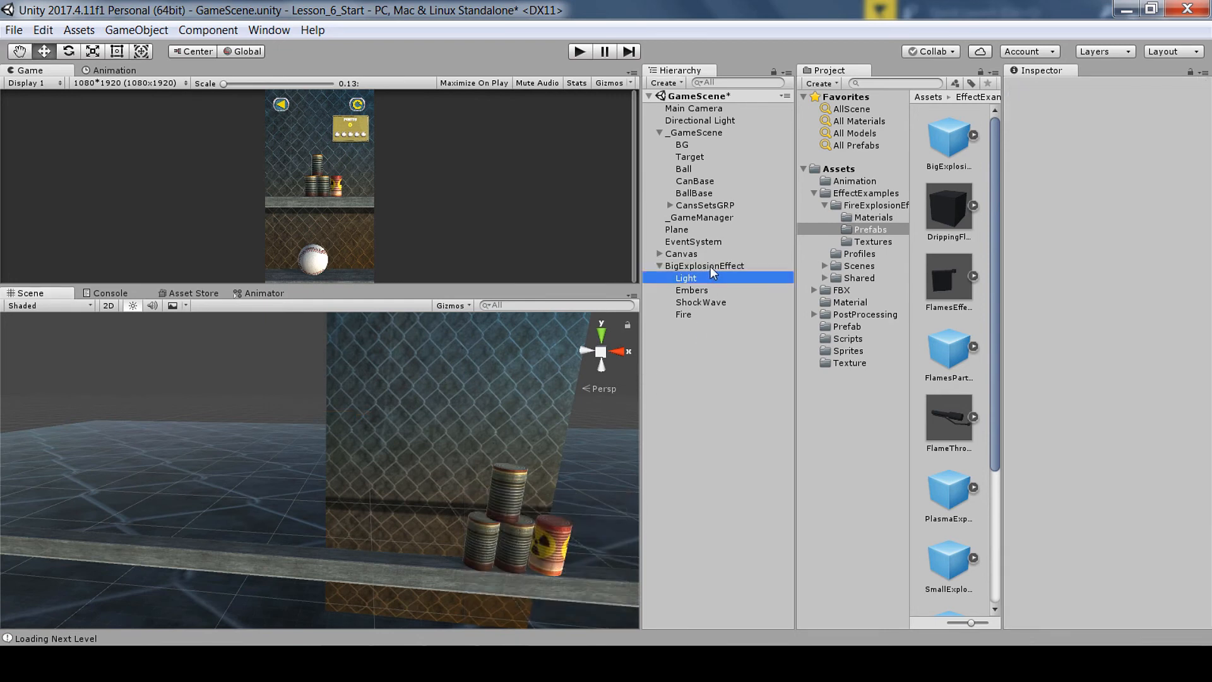
{"action": "left_click", "coordinate": [703, 266]}
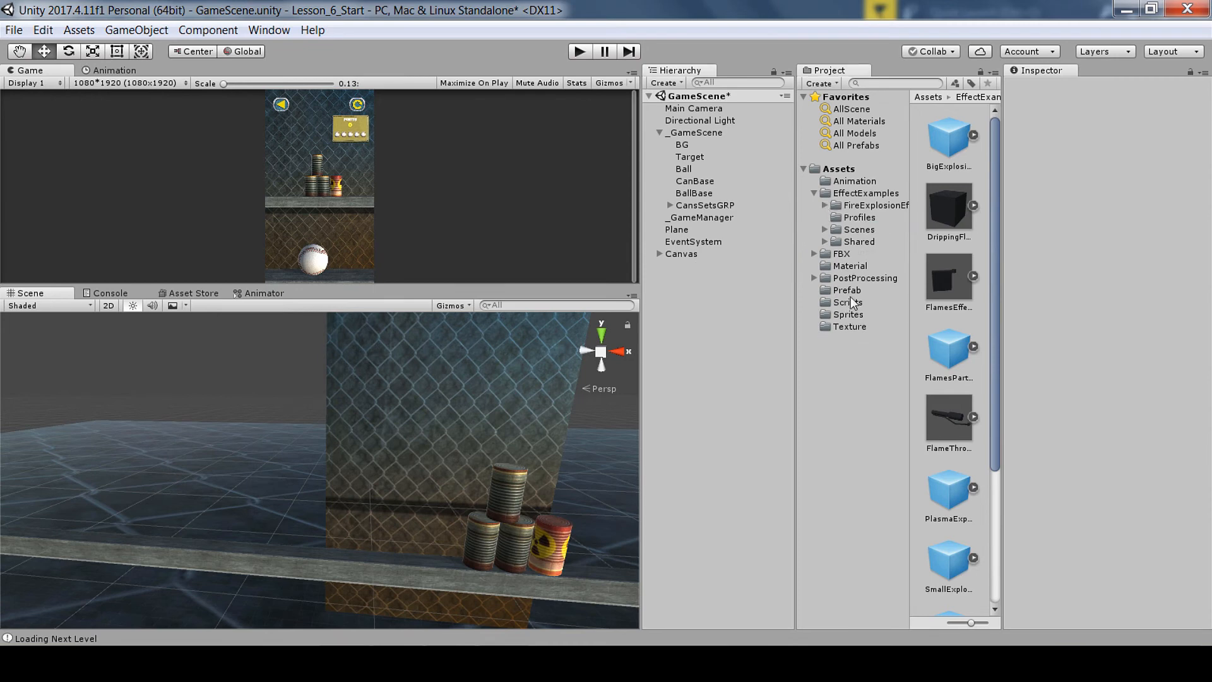
Step: Place BigExplosionEffect at 0, 3.15, 0 with Looping off and preview its burst
{"action": "left_click", "coordinate": [847, 290]}
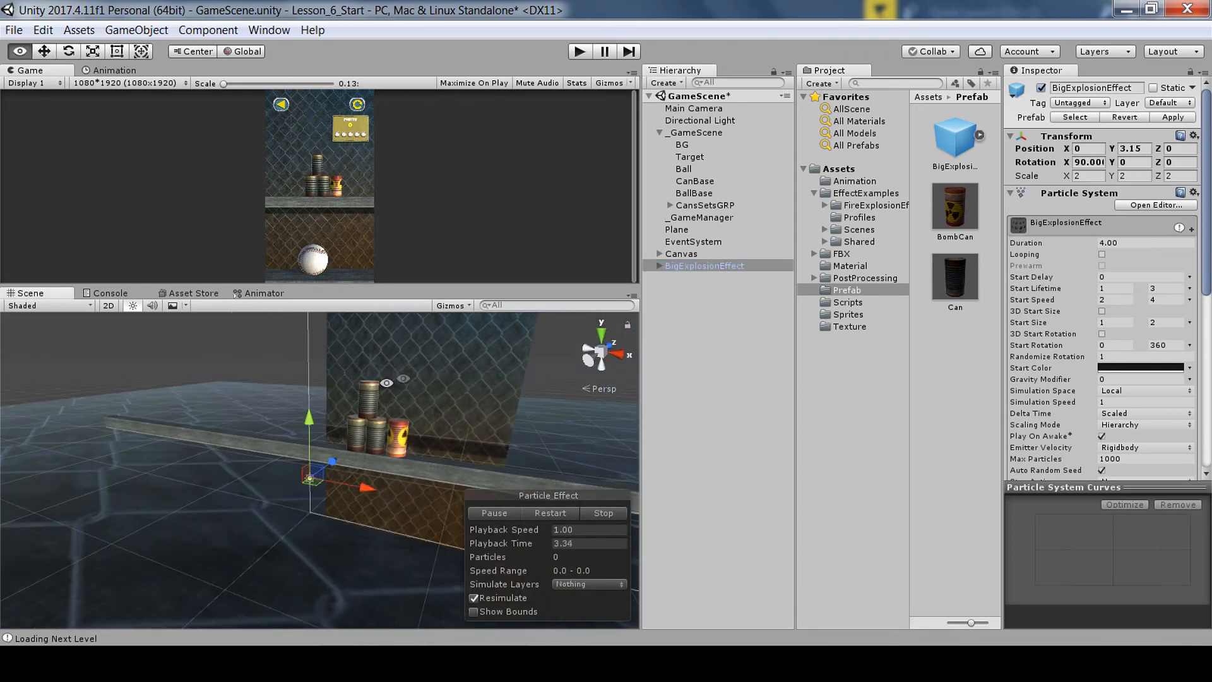
{"action": "left_click", "coordinate": [493, 513]}
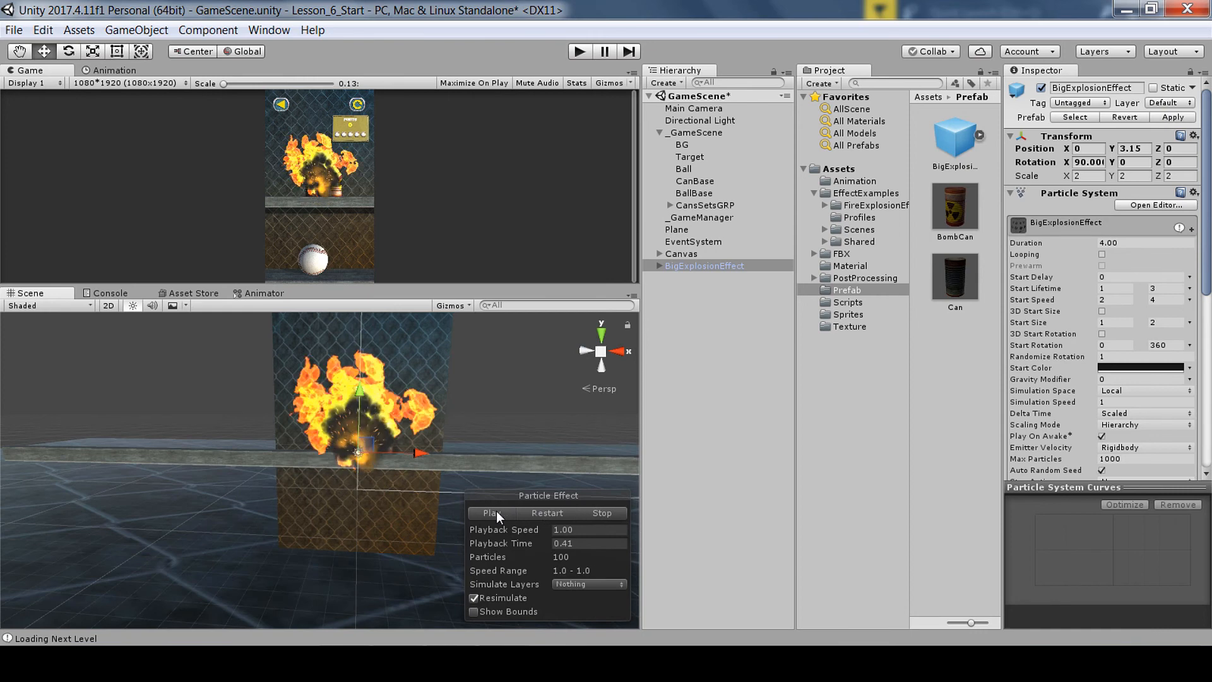
{"action": "left_click", "coordinate": [492, 513]}
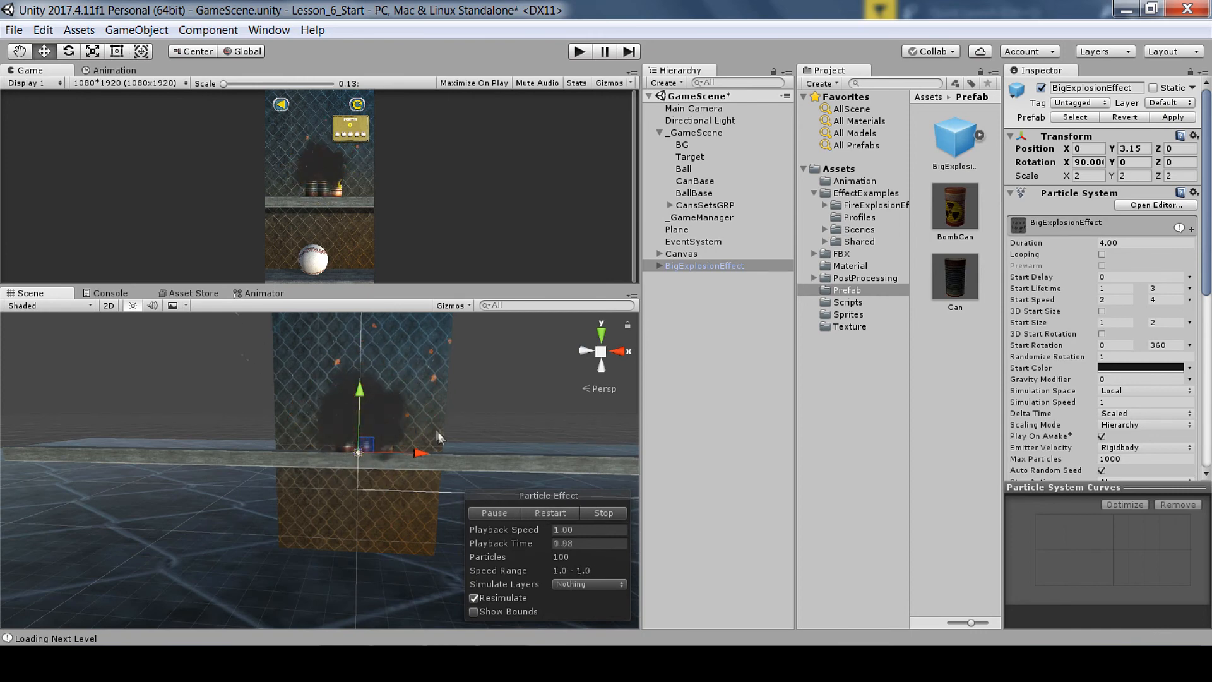
{"action": "left_click", "coordinate": [719, 279]}
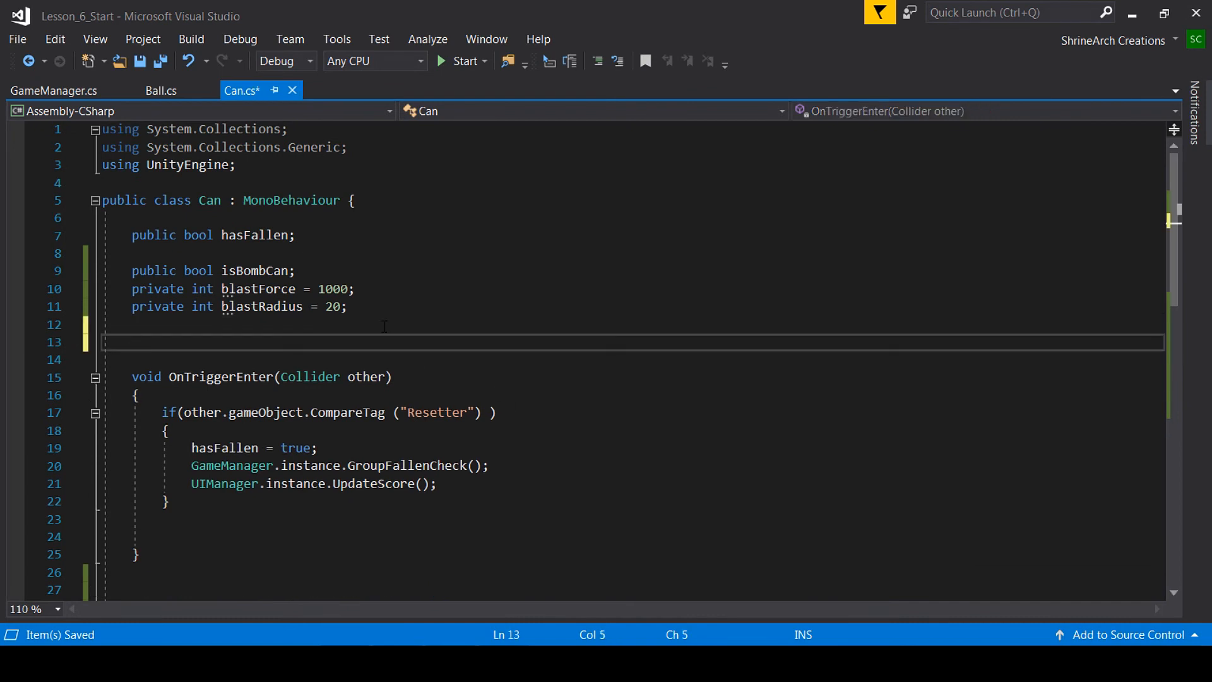
Step: Declare a public GameObject blastFX field in Can.cs below blastRadius
{"action": "type", "text": "public game"}
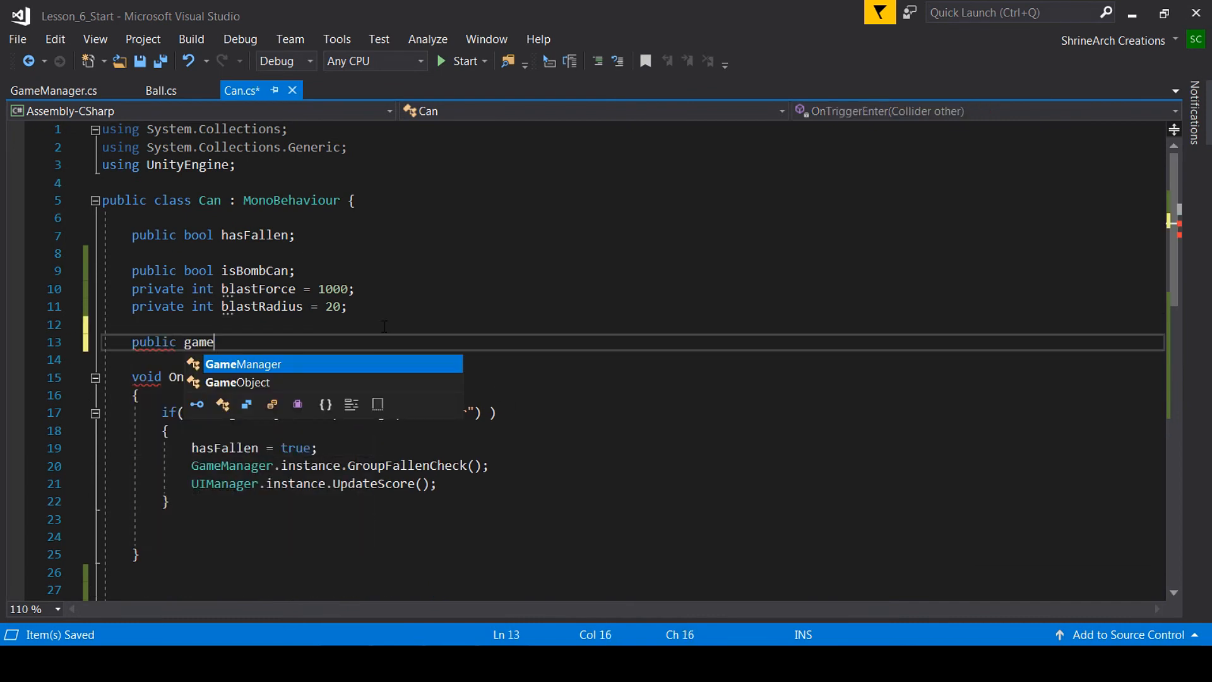
{"action": "type", "text": "Object blastFX"}
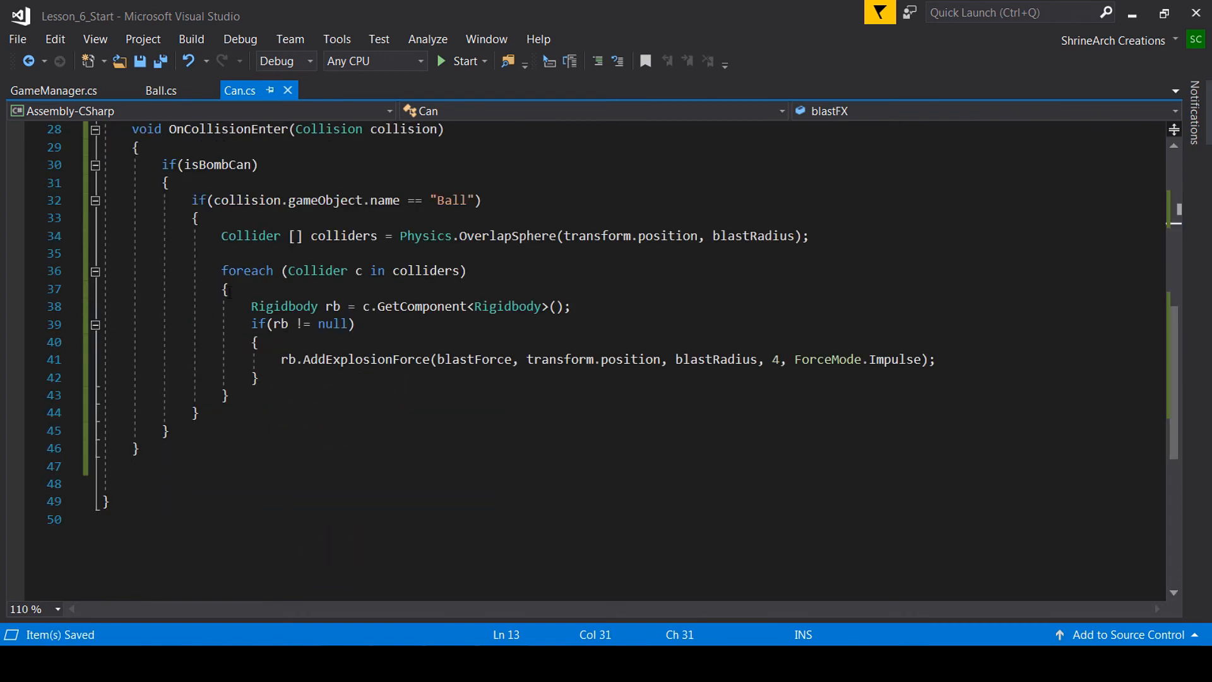
Step: After the force loop, add Instantiate(blastFX, transform.position, Quaternion.identity) with a //ParticleFX comment
{"action": "left_click", "coordinate": [227, 396]}
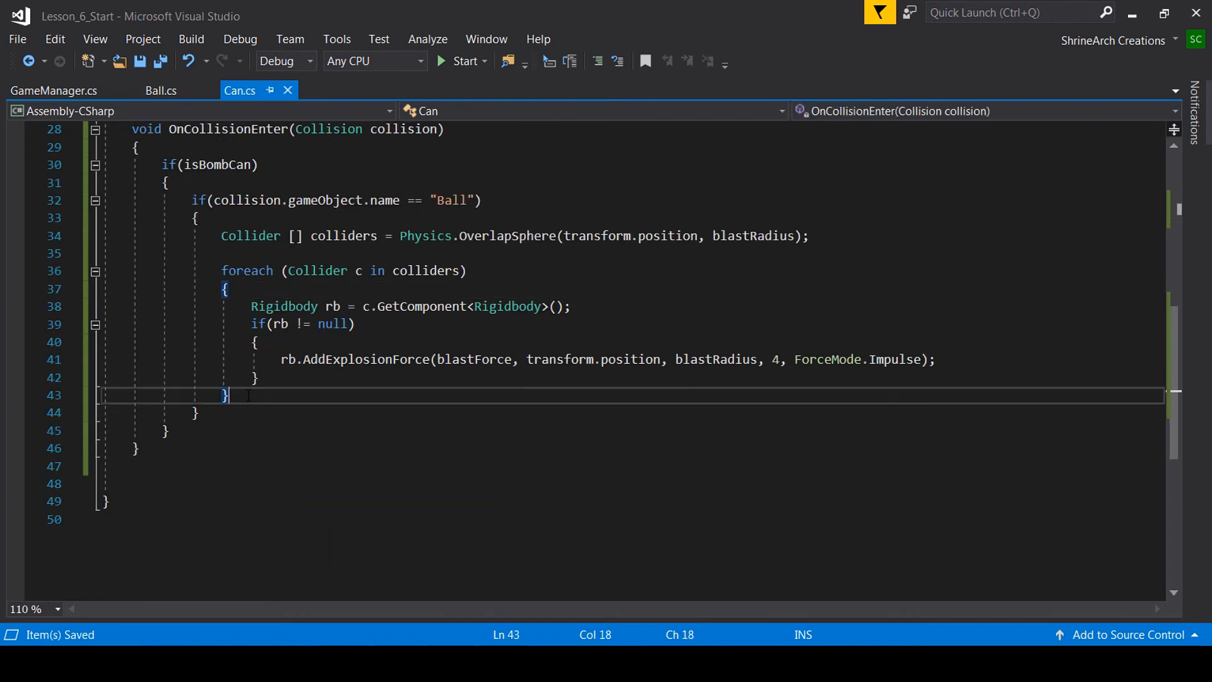
{"action": "key", "text": "enter"}
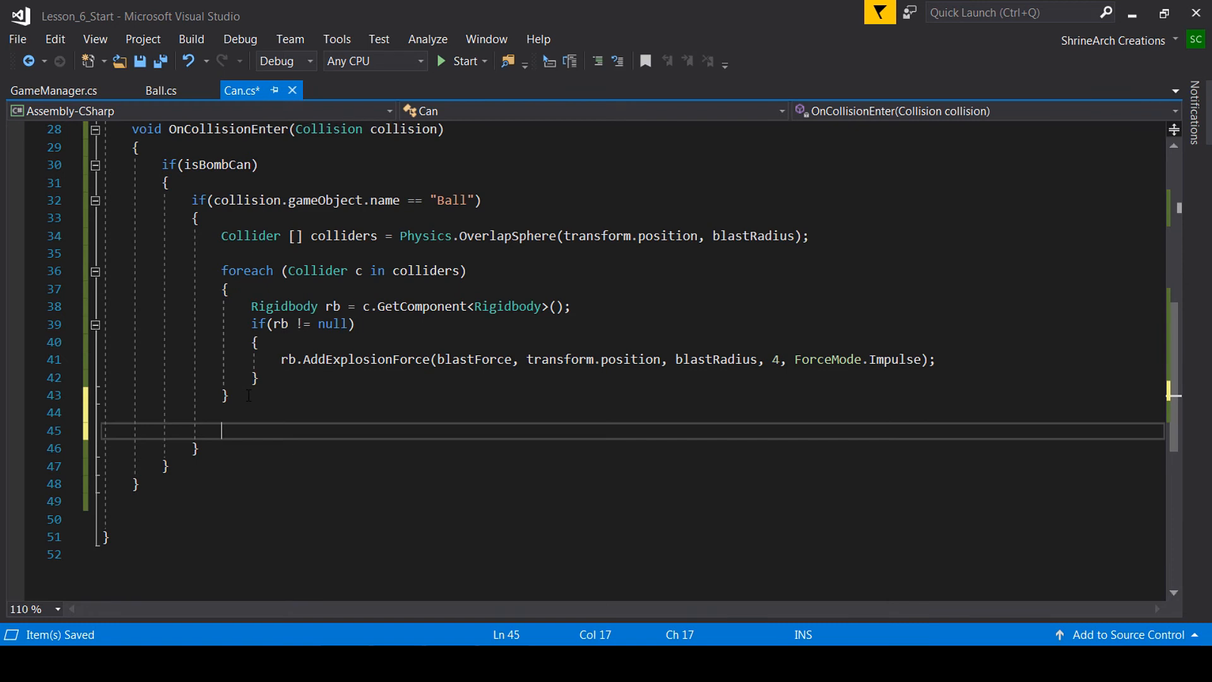
{"action": "type", "text": "Instantiate"}
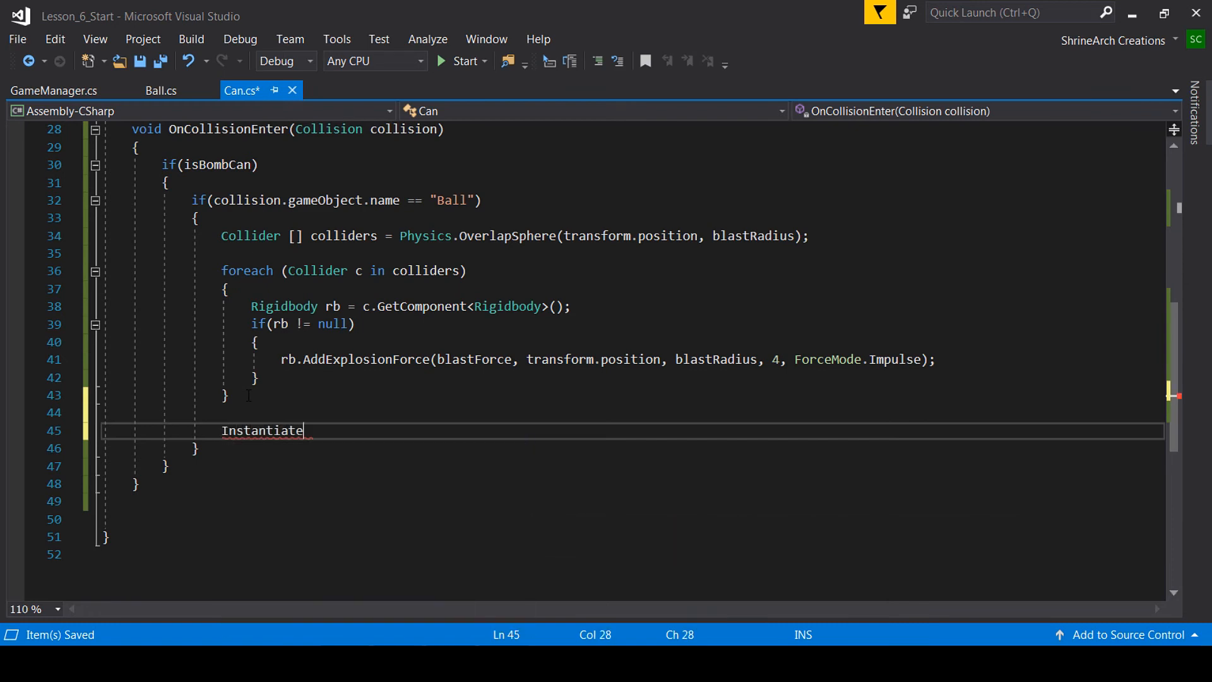
{"action": "type", "text": "(blastFX,"}
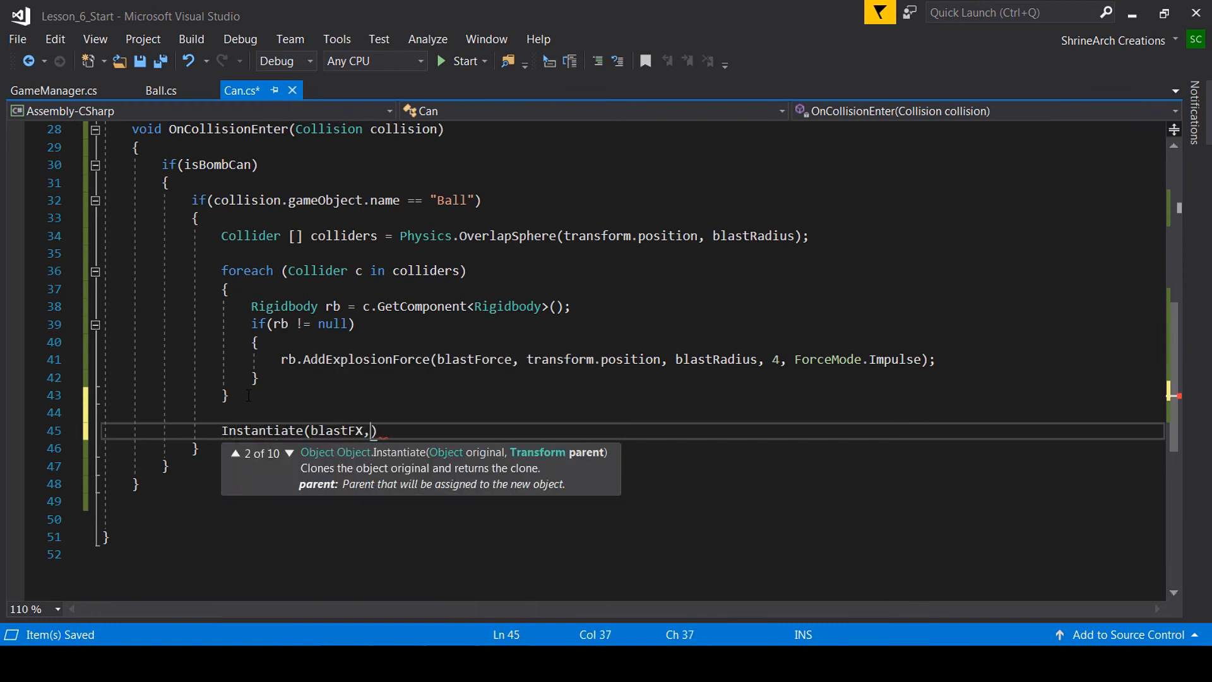
{"action": "type", "text": "transform.position)"}
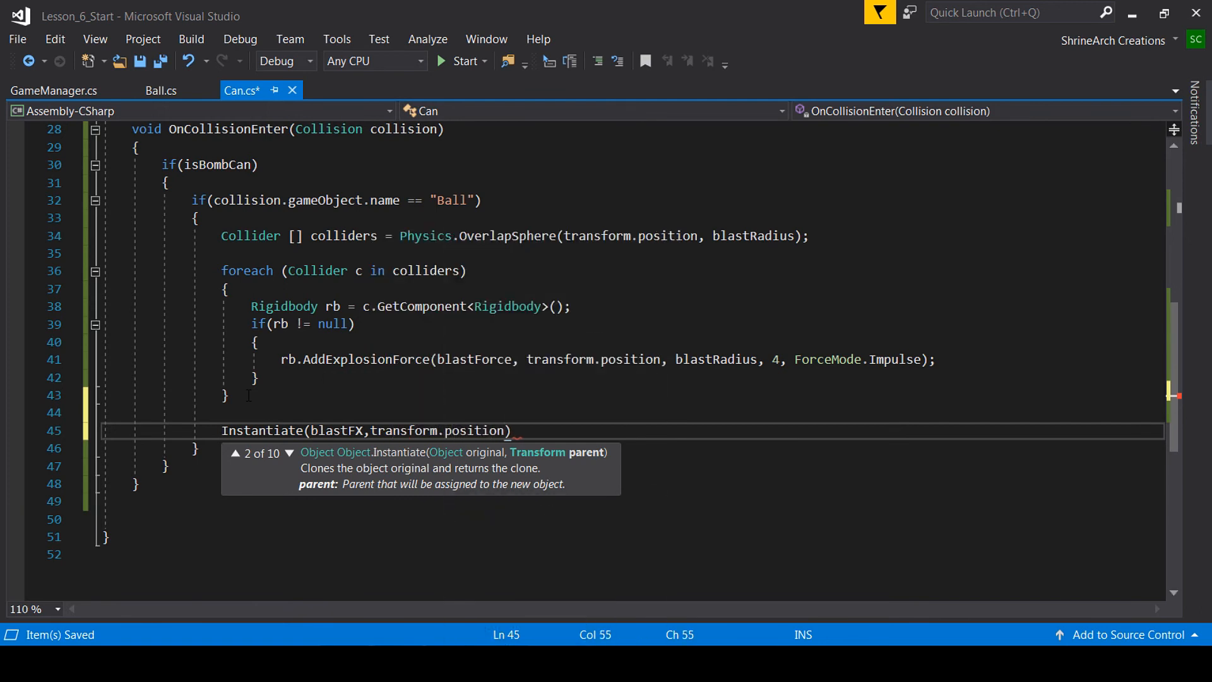
{"action": "type", "text": ",Quaternion"}
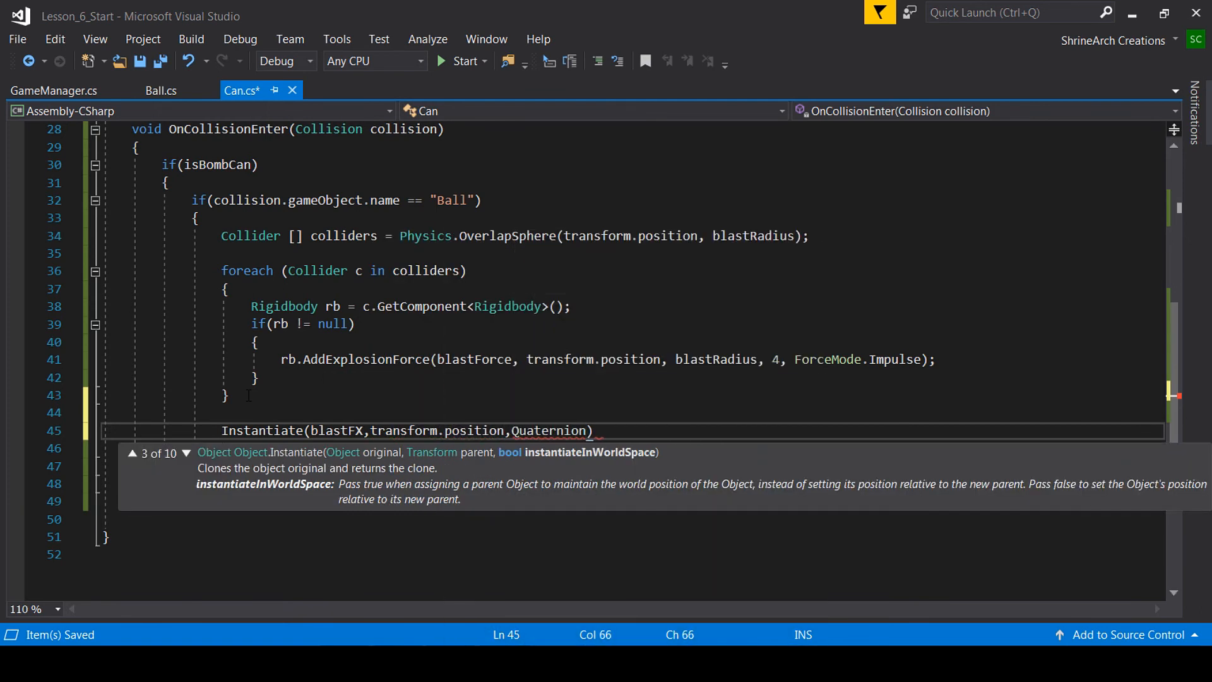
{"action": "type", "text": ".identity"}
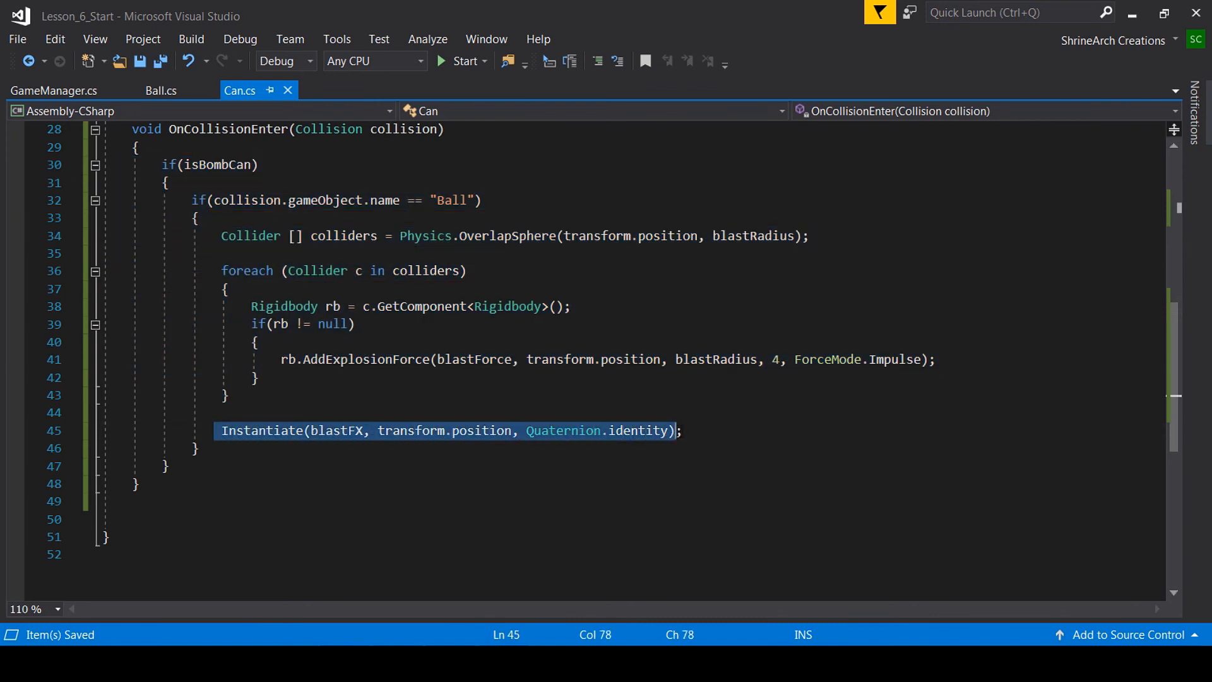
{"action": "type", "text": "//"}
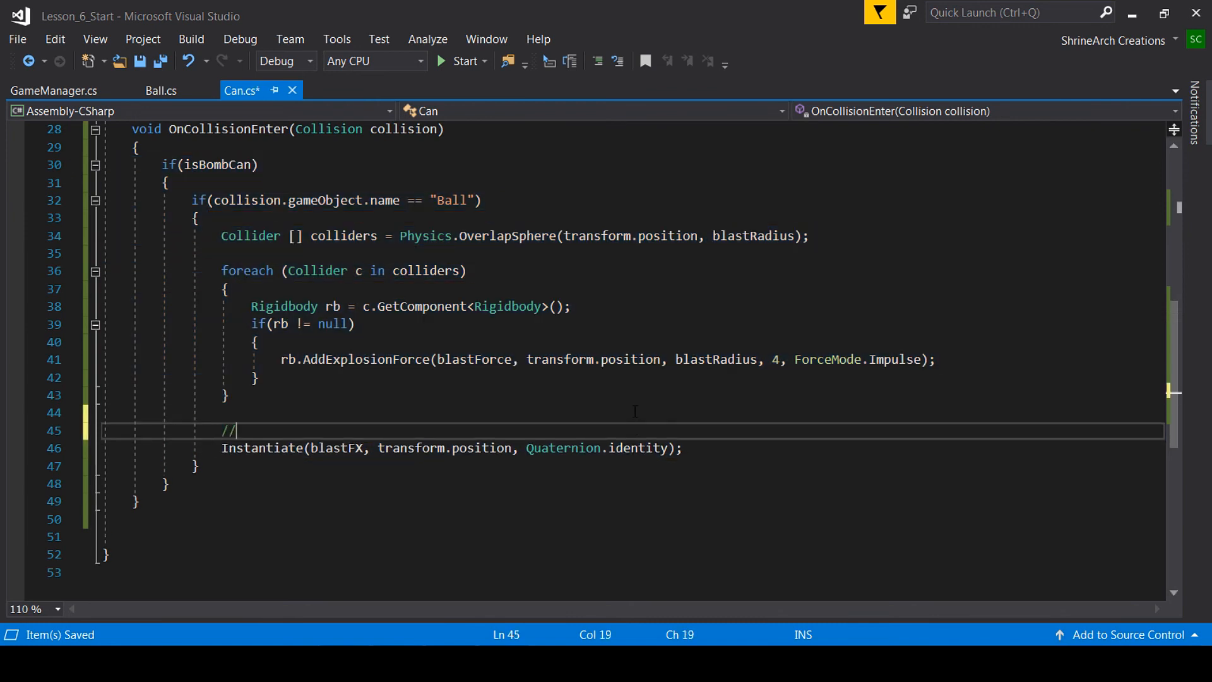
{"action": "type", "text": "Particle"}
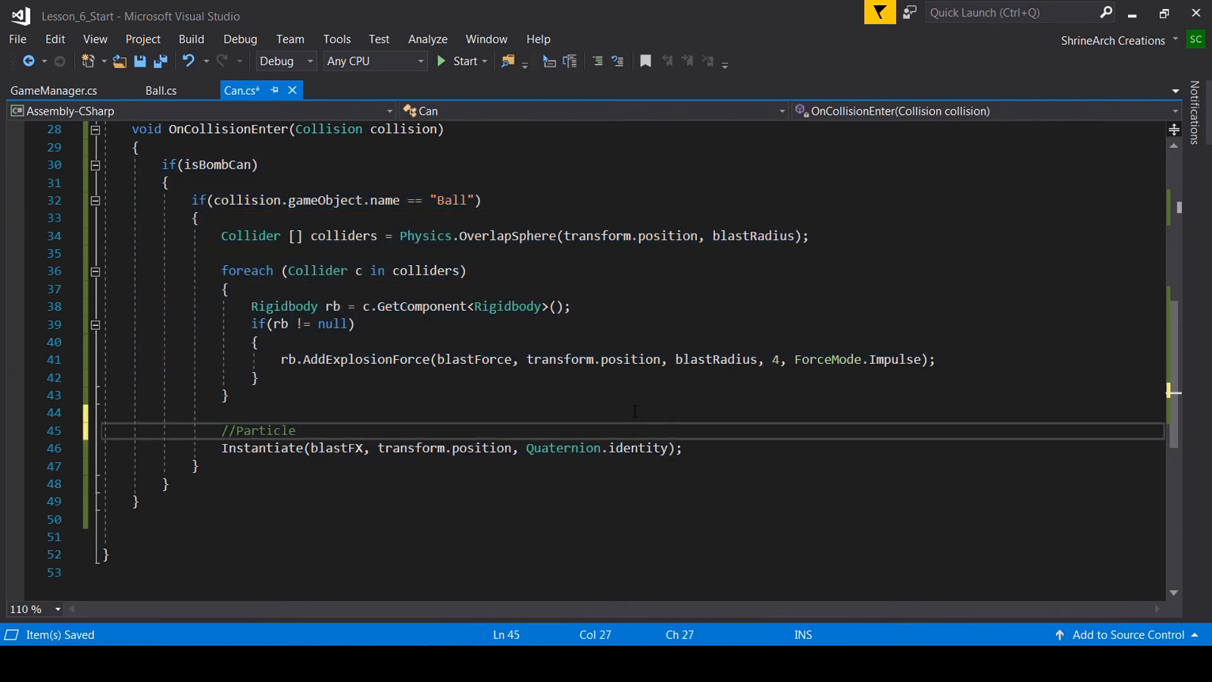
{"action": "type", "text": "FX"}
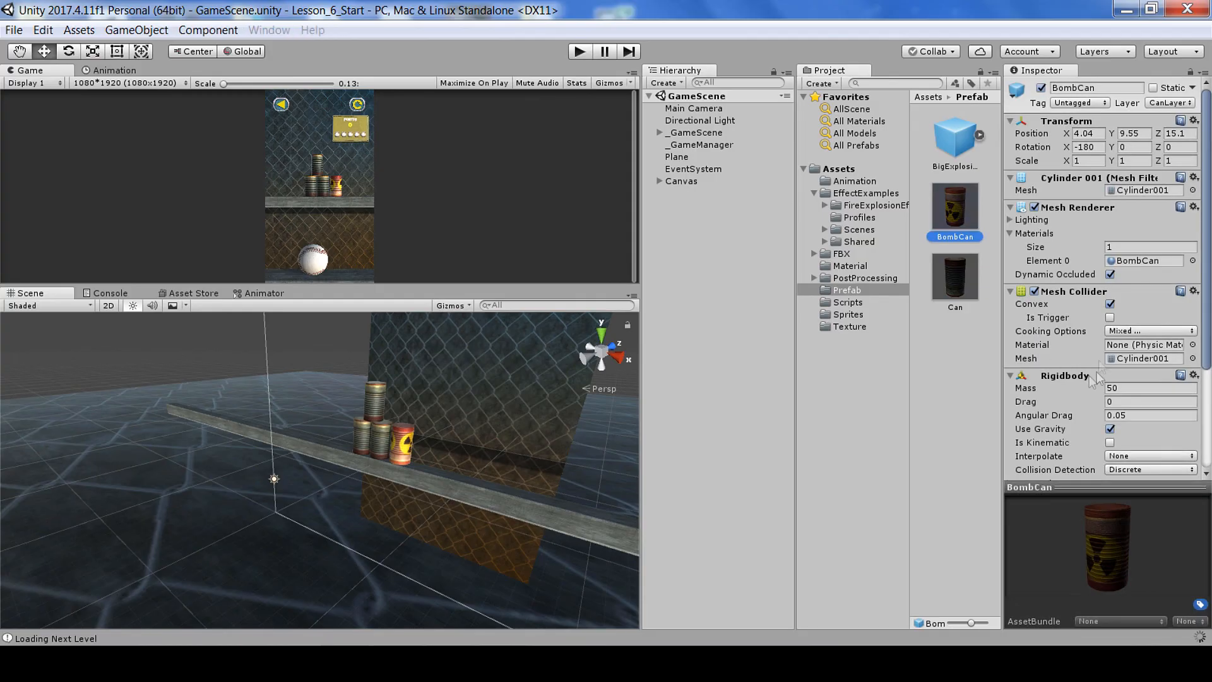
Step: Return to Unity to bring up the BombCan prefab's settings
{"action": "left_click", "coordinate": [579, 51]}
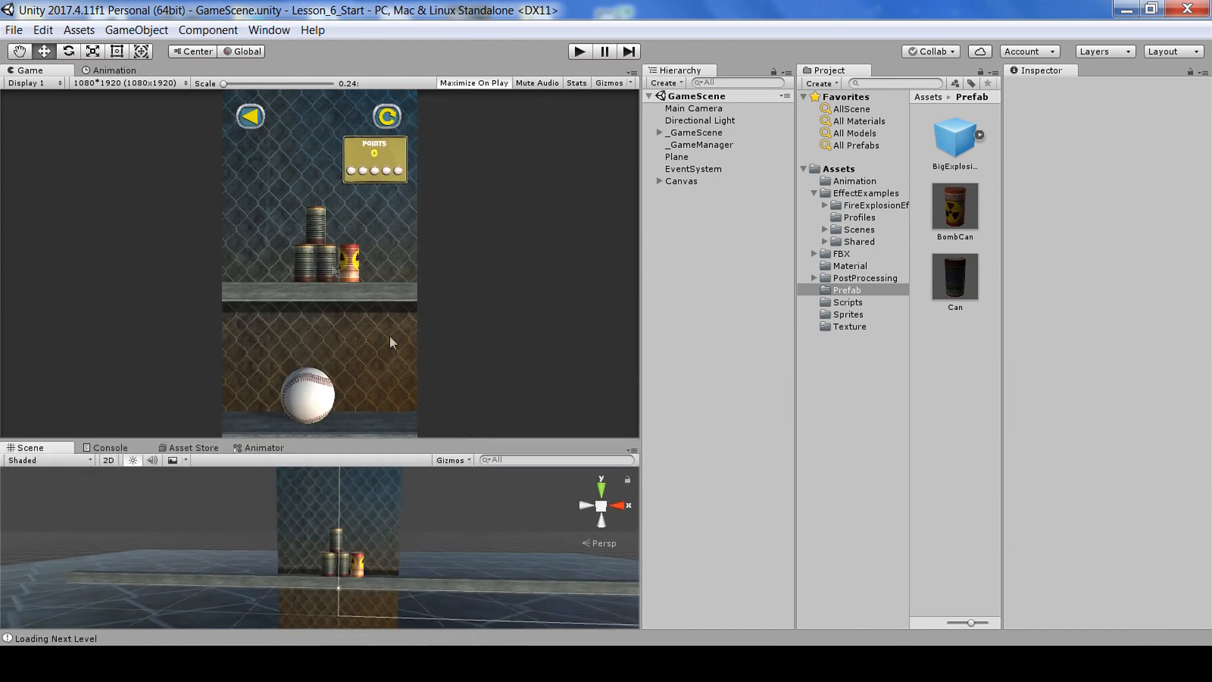
{"action": "mouse_move", "coordinate": [507, 264]}
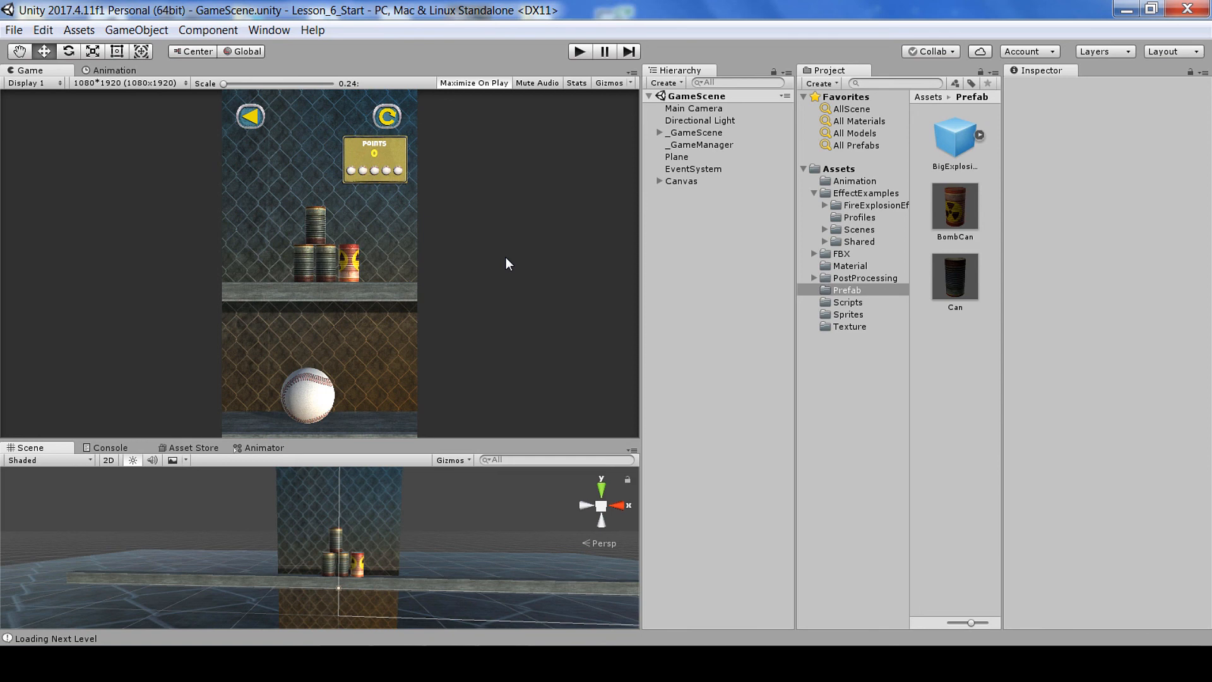
{"action": "mouse_move", "coordinate": [447, 231]}
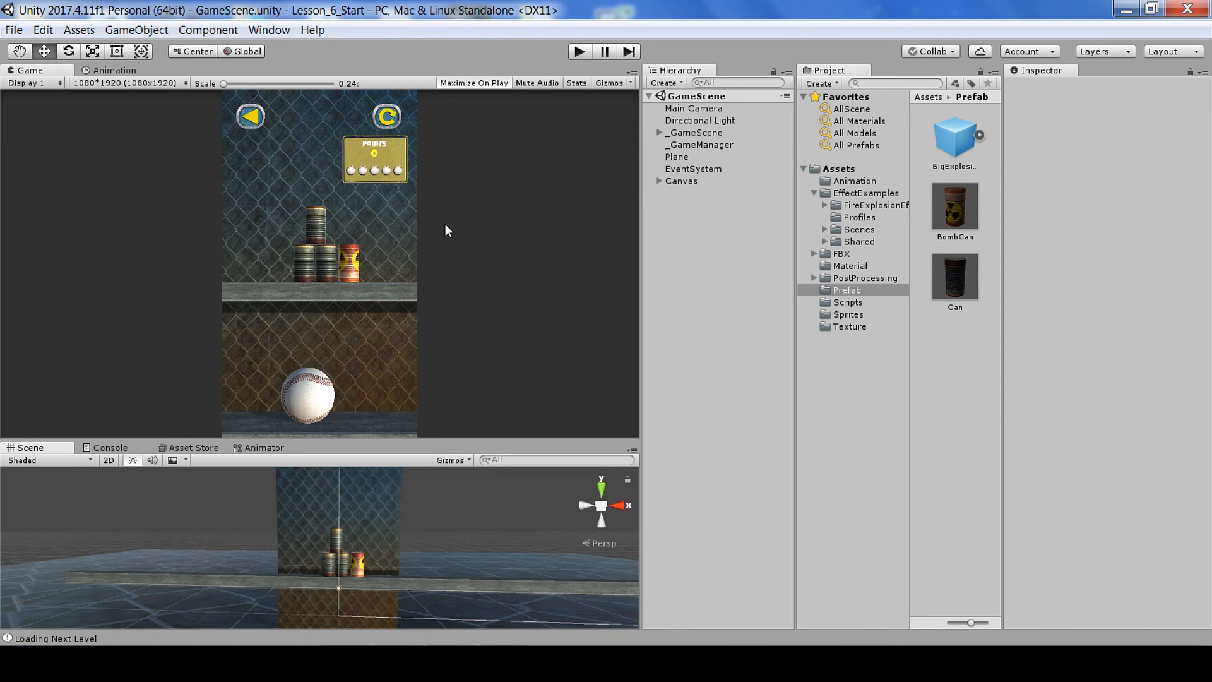